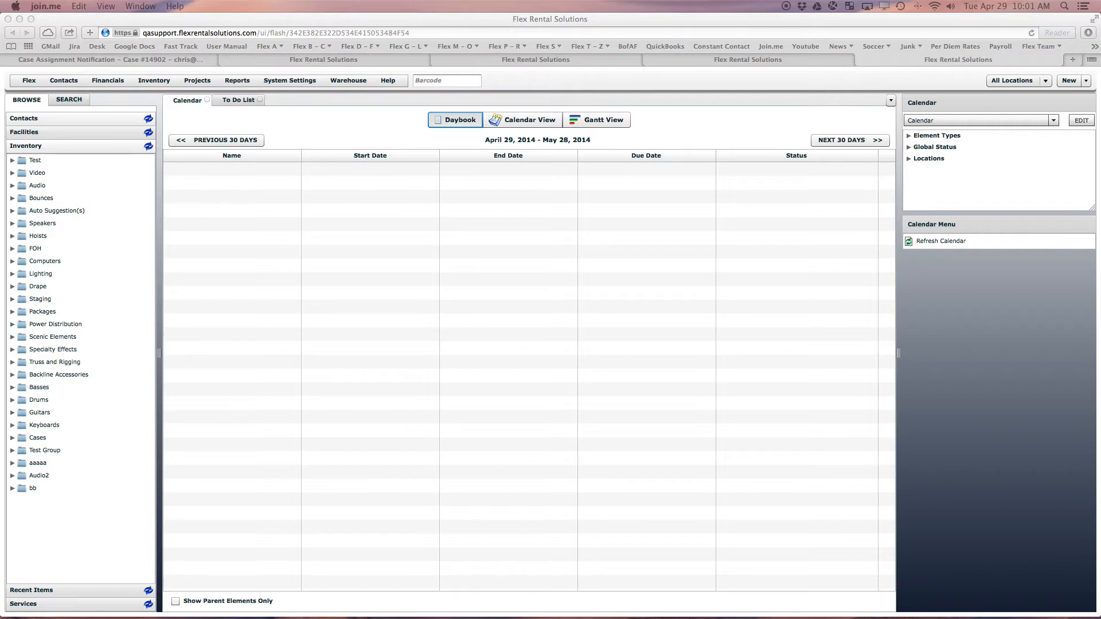
pyautogui.moveTo(623, 18)
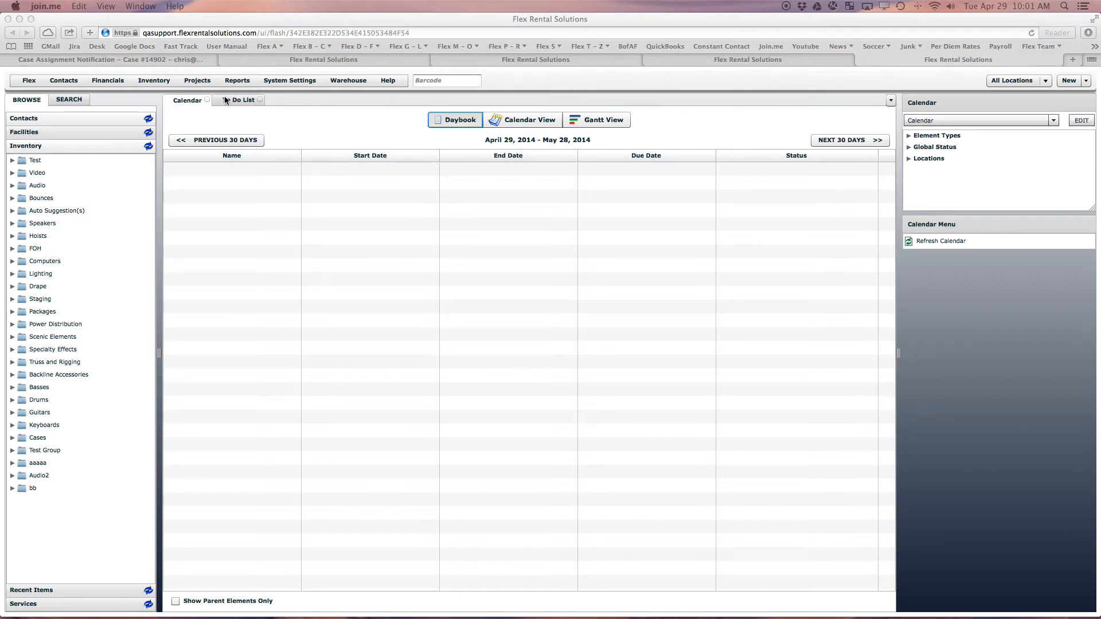
# - Show the Projects menu options over the Calendar daybook
pyautogui.click(196, 80)
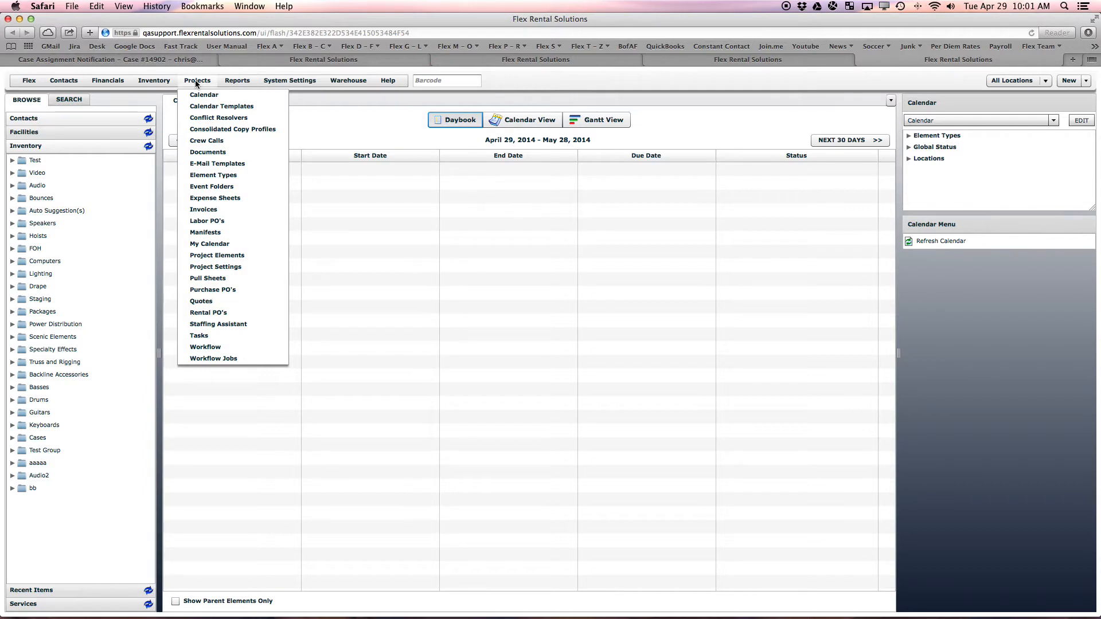
pyautogui.moveTo(217, 255)
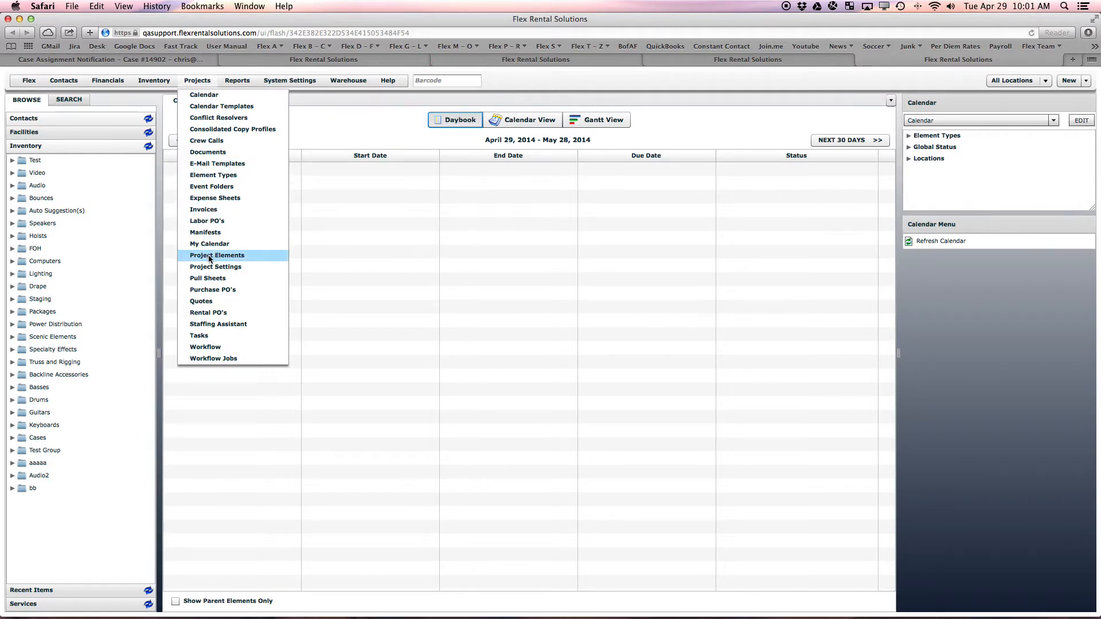
# - Open Project Element Definitions and review the Task element's Edit settings
pyautogui.click(217, 255)
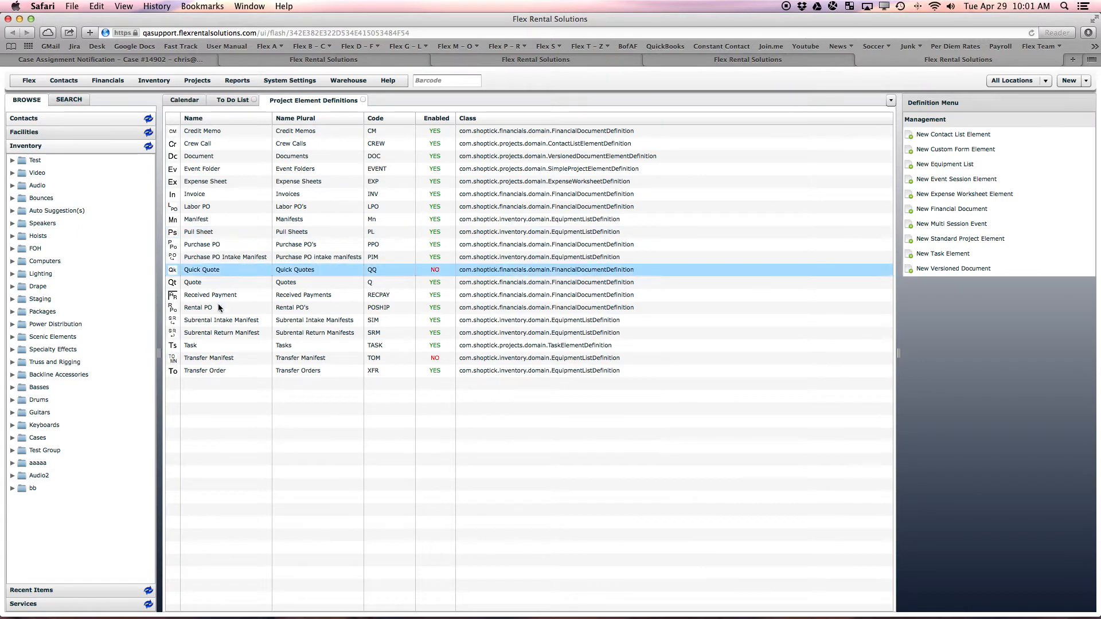
pyautogui.click(190, 345)
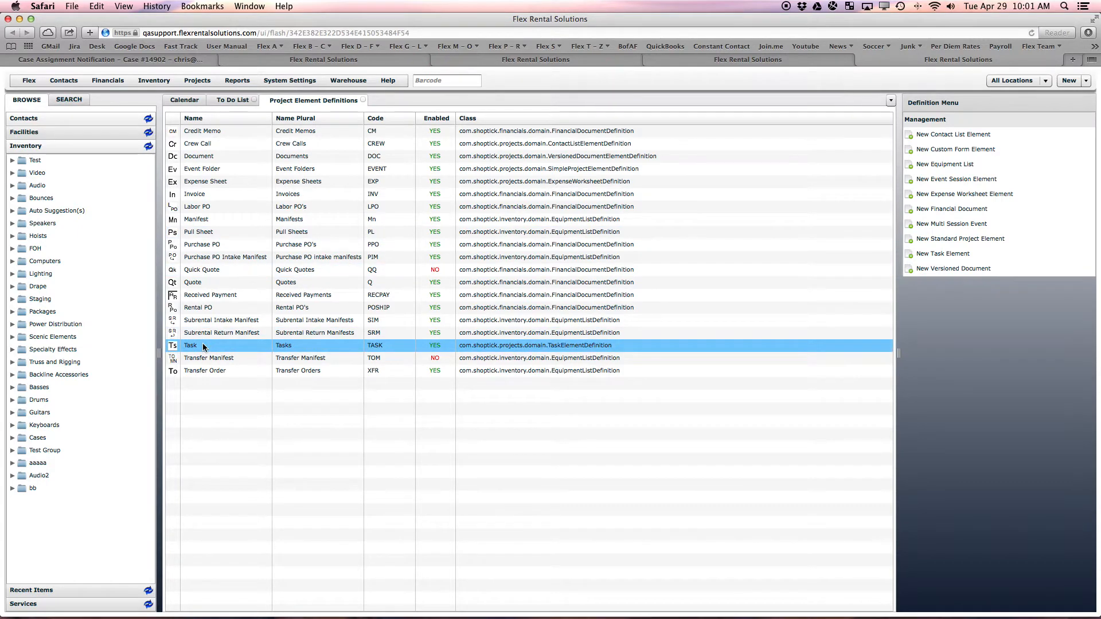
pyautogui.doubleClick(191, 345)
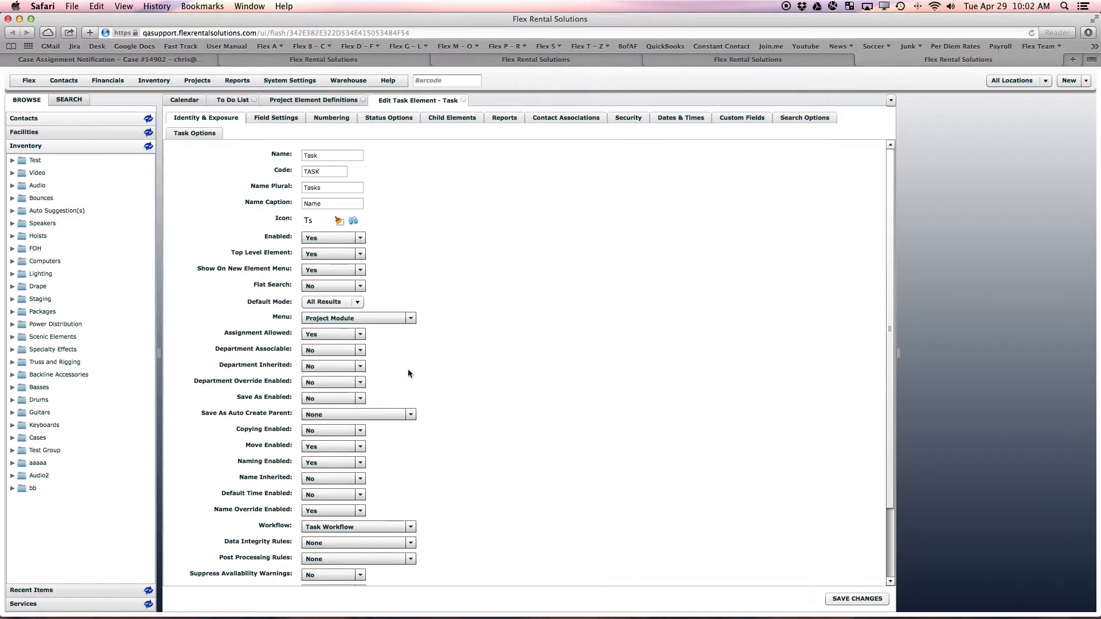
pyautogui.scroll(-3)
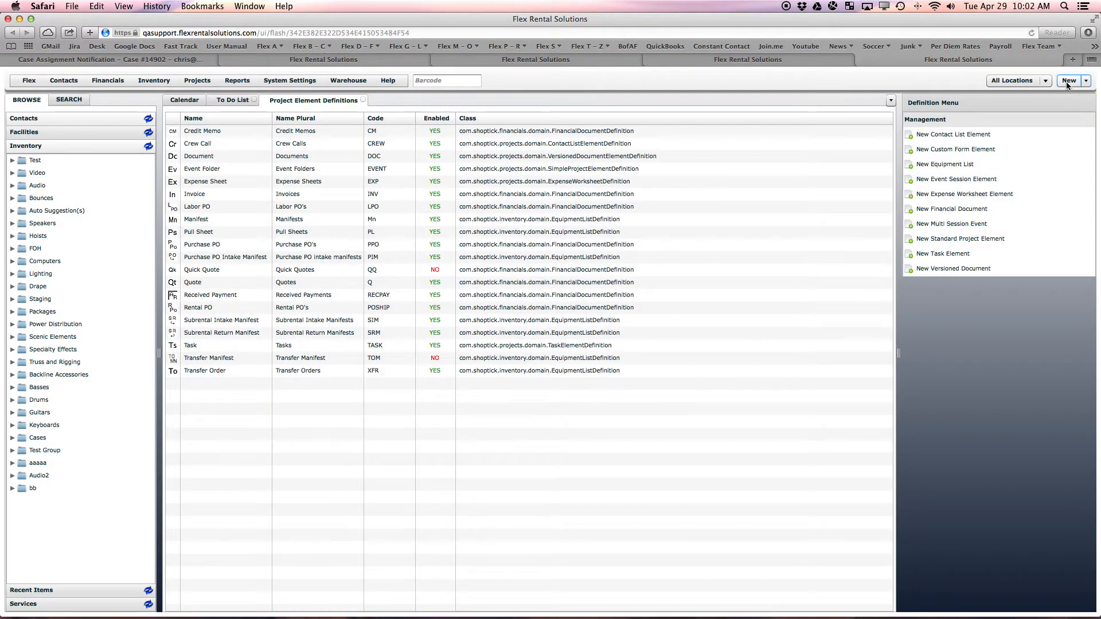
# - Create a new task named 'Test Task for Webinar' and accept it
pyautogui.click(1085, 80)
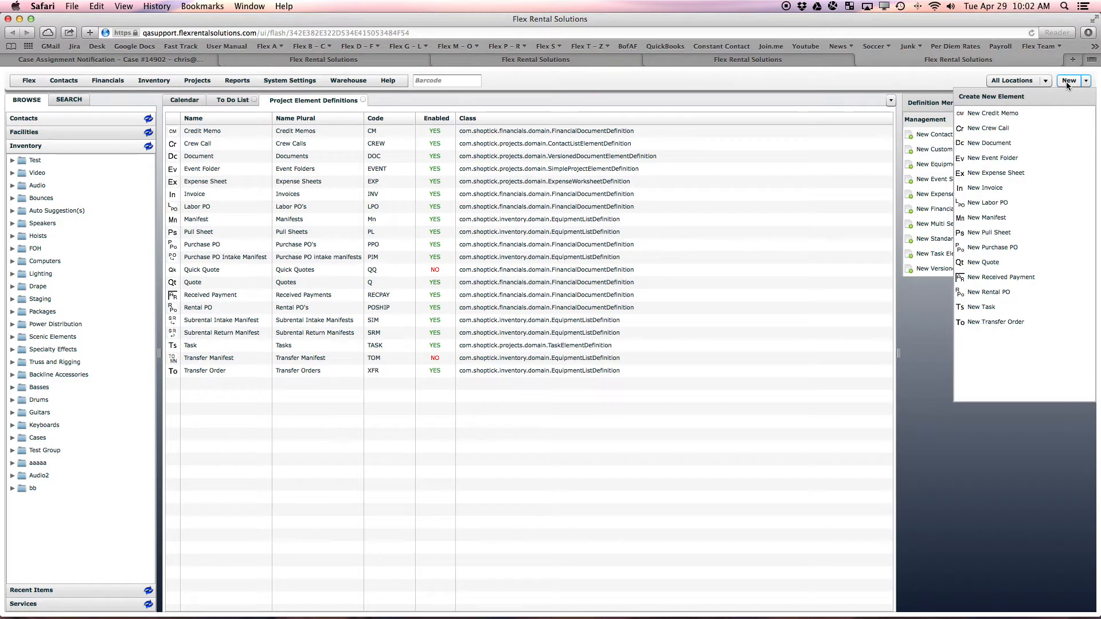
pyautogui.moveTo(982, 307)
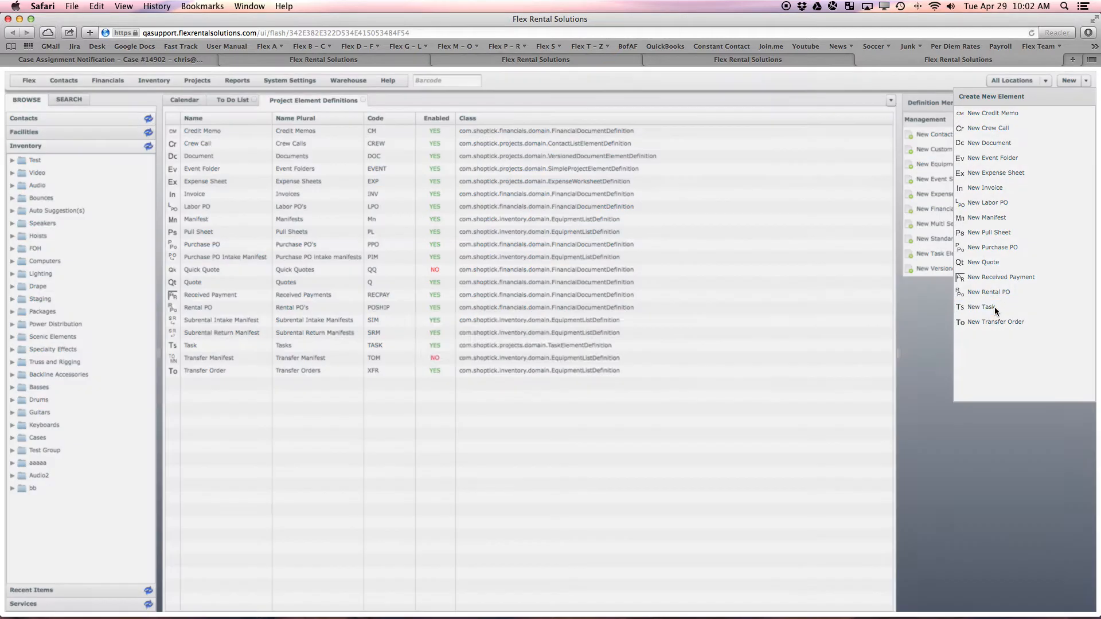
pyautogui.click(980, 307)
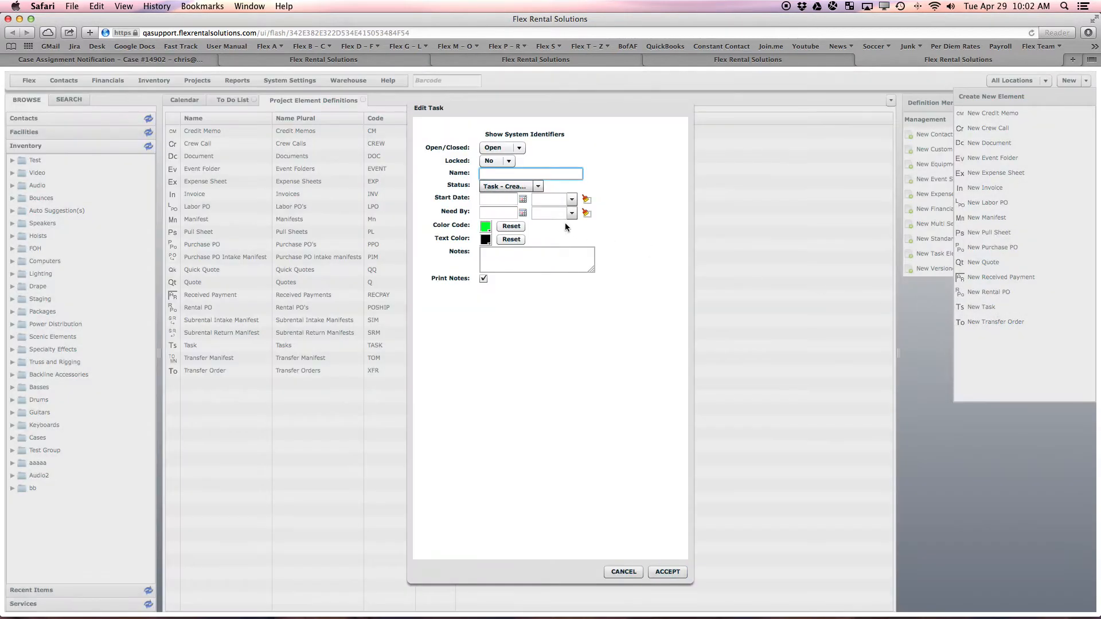
pyautogui.write('Test')
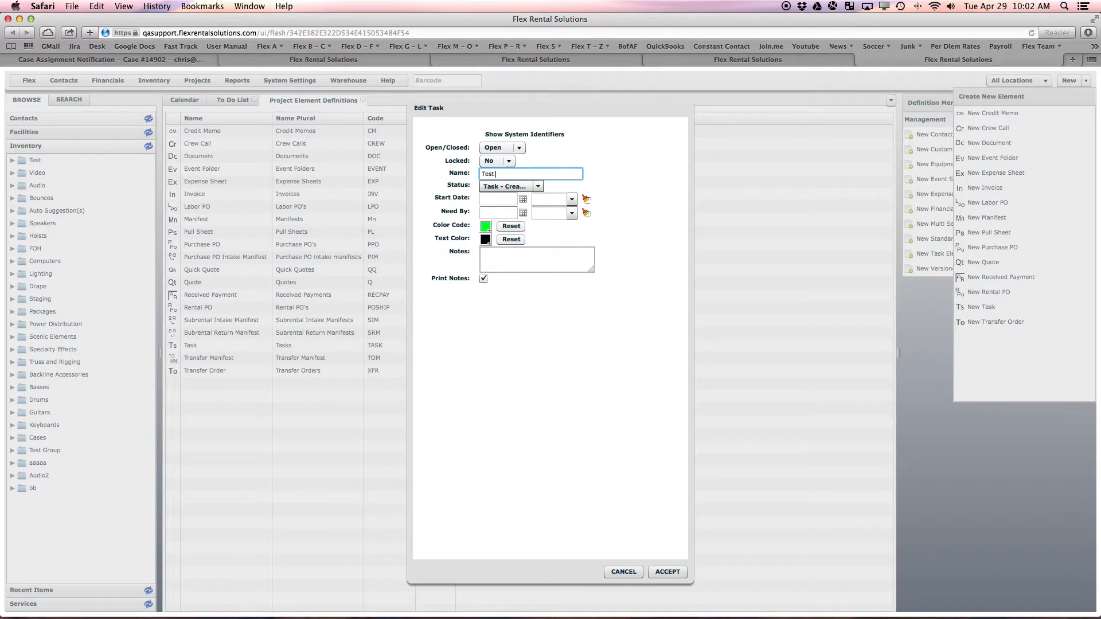
pyautogui.write('Task for')
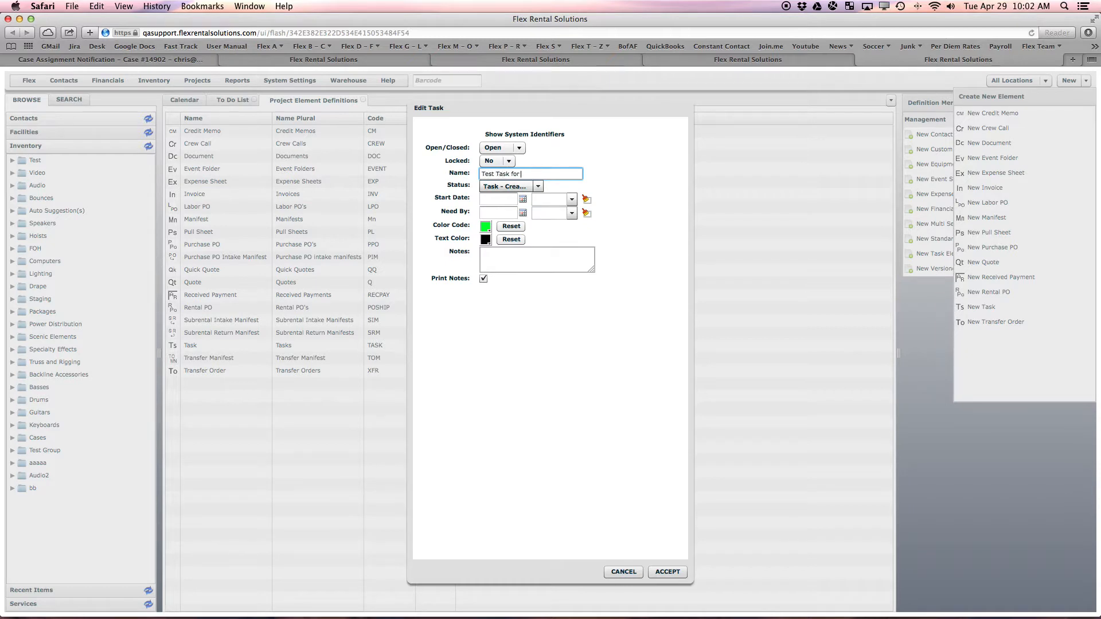
pyautogui.write('Webinar')
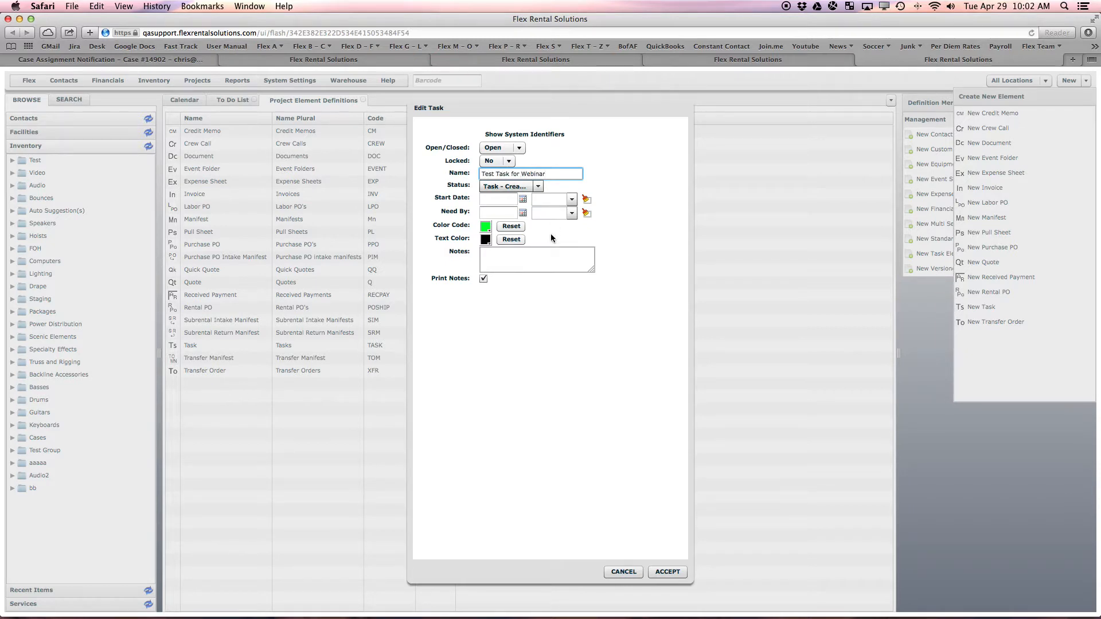
pyautogui.moveTo(526, 215)
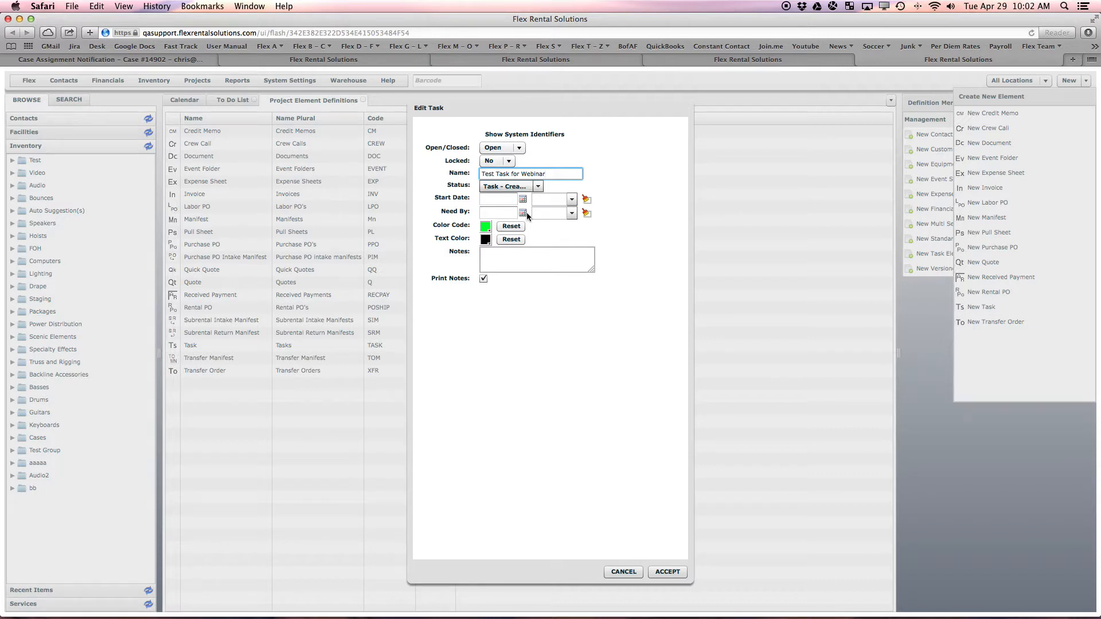
pyautogui.moveTo(678, 554)
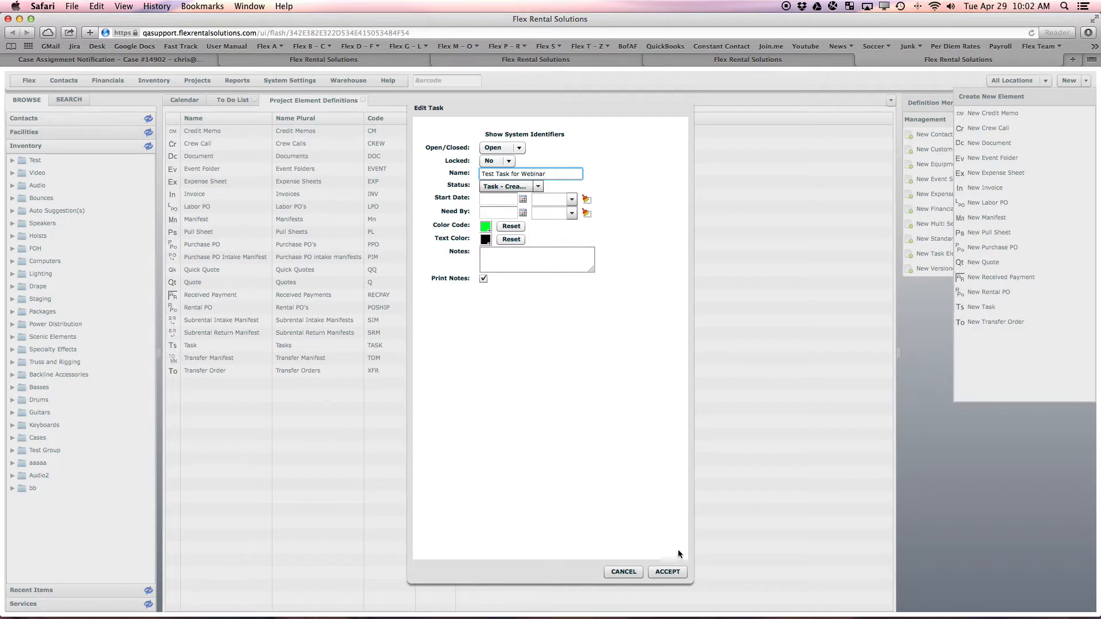
pyautogui.click(666, 571)
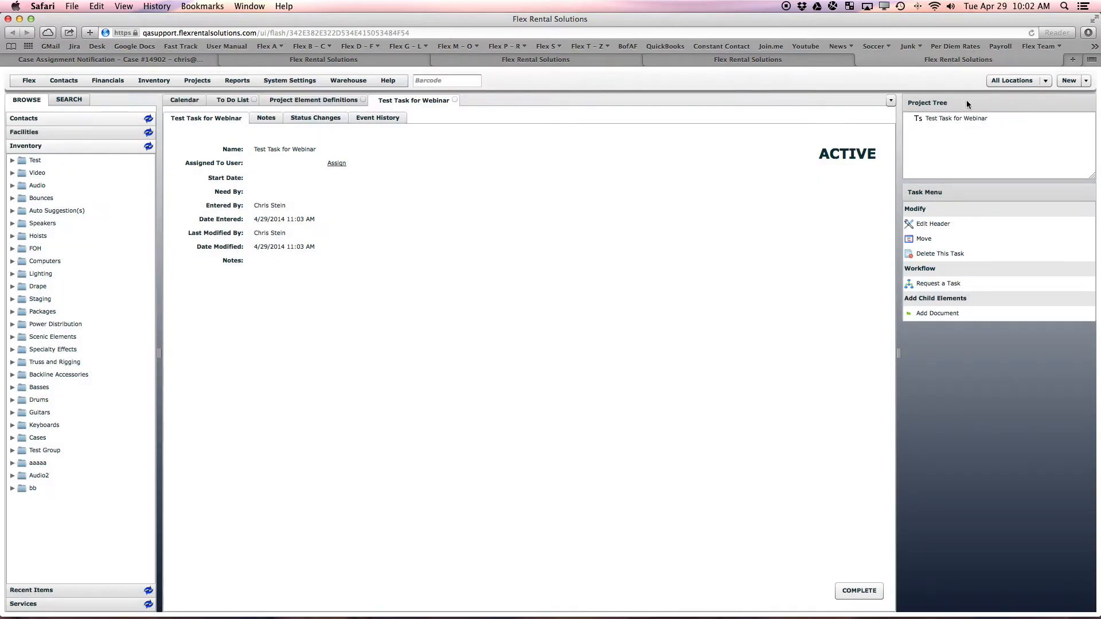
pyautogui.click(955, 118)
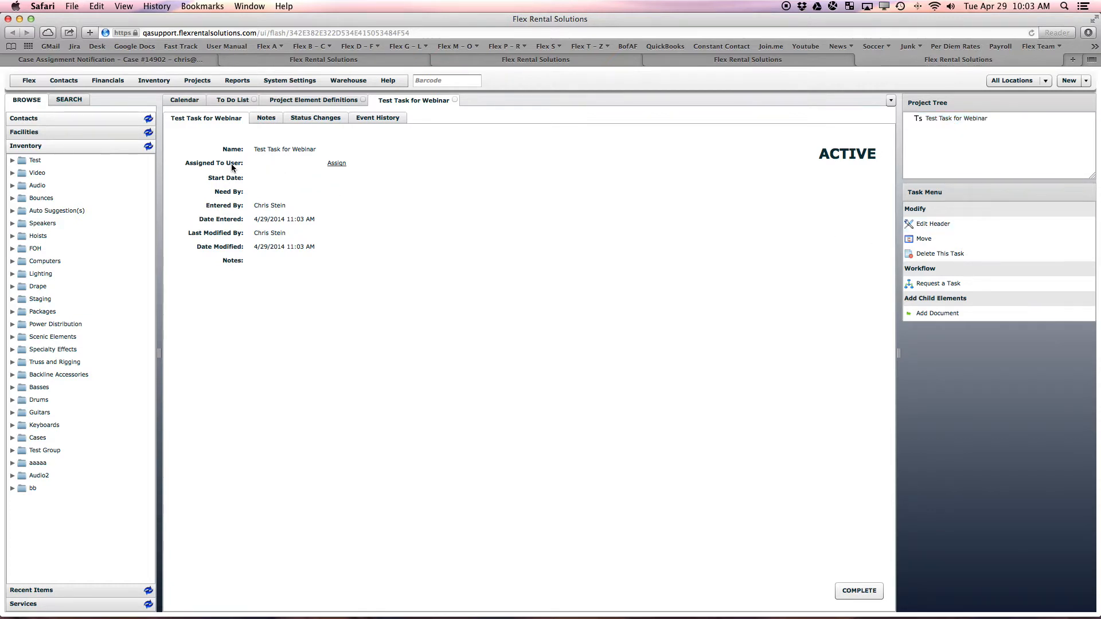
pyautogui.moveTo(218, 166)
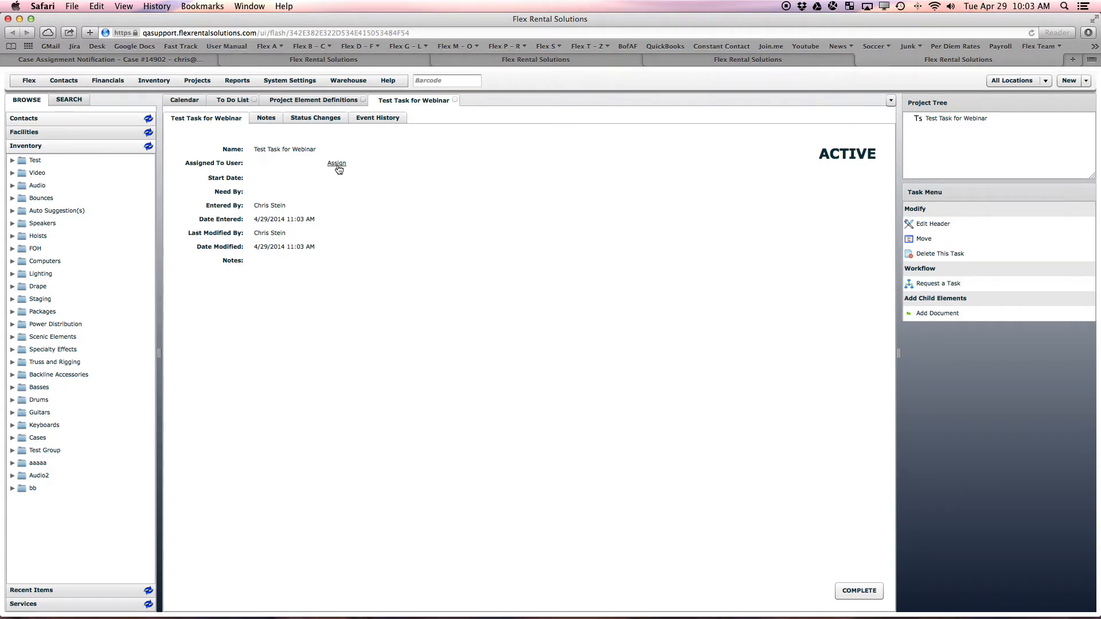
pyautogui.click(336, 163)
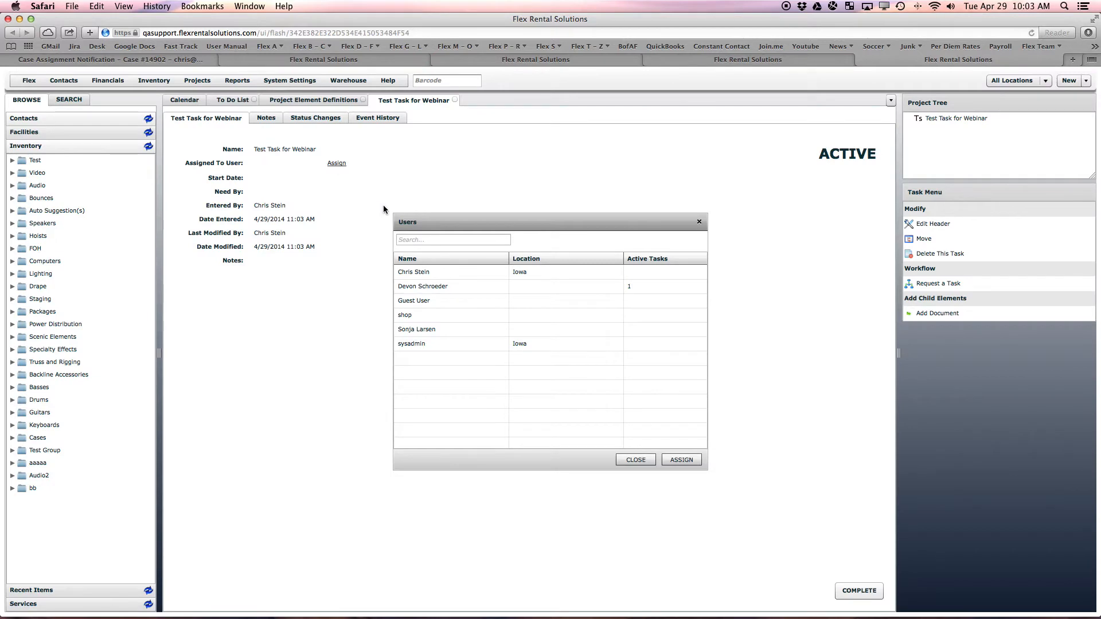
pyautogui.click(435, 272)
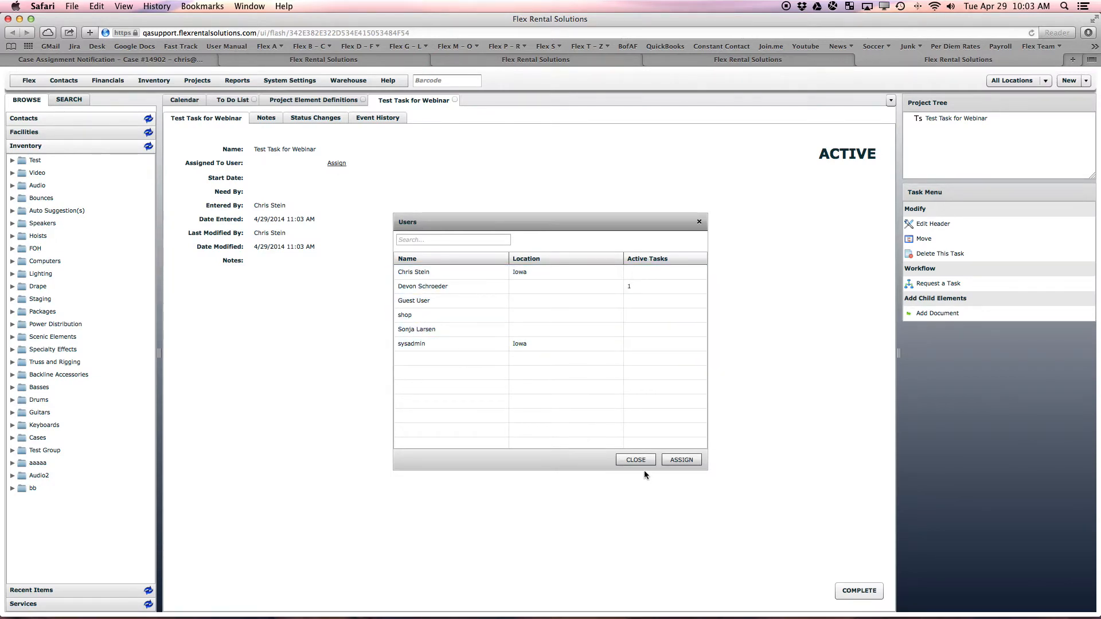
pyautogui.click(634, 458)
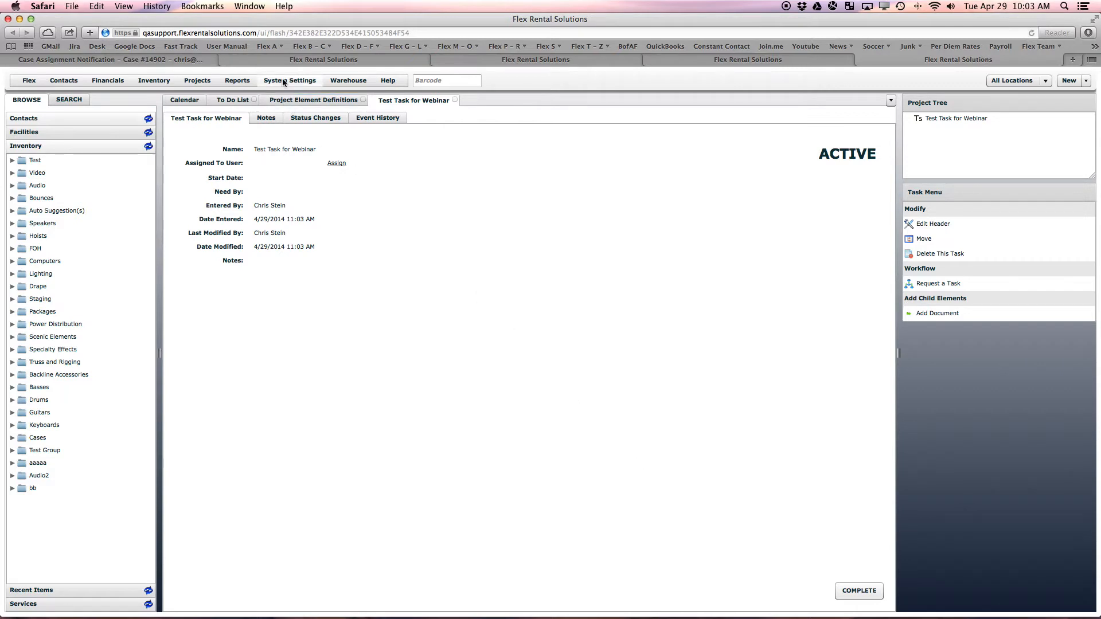
pyautogui.click(288, 80)
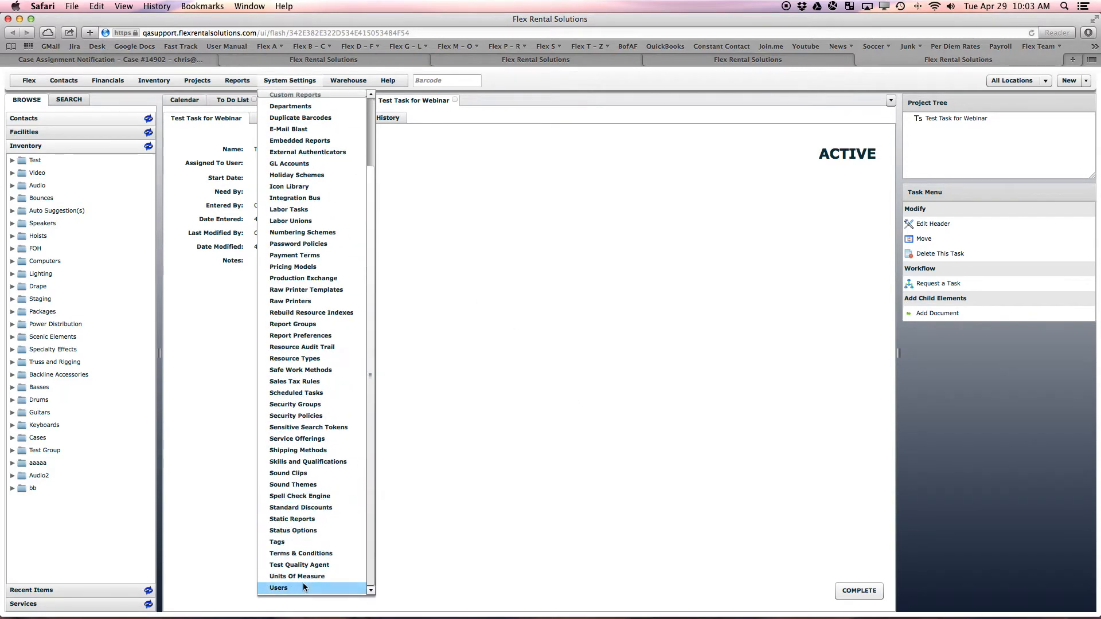
pyautogui.click(278, 587)
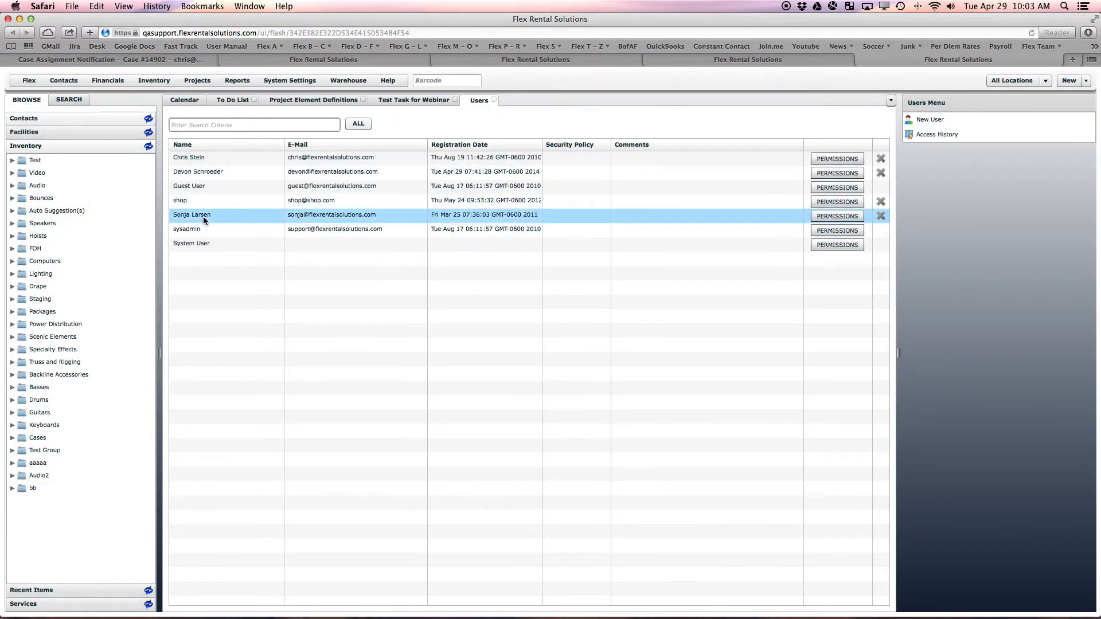
pyautogui.click(188, 157)
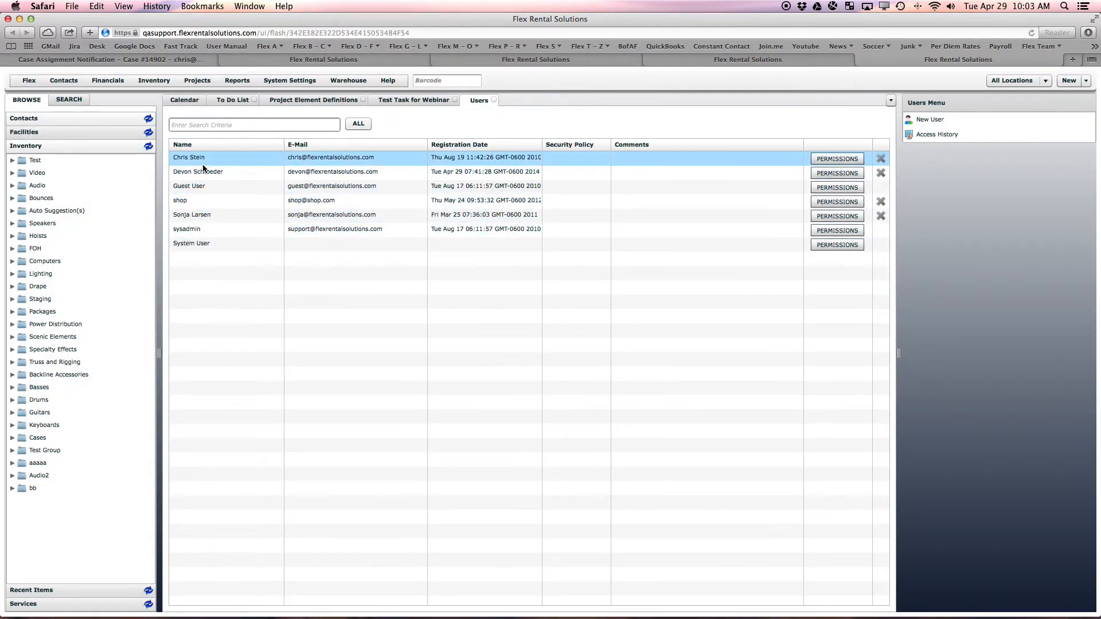
pyautogui.click(414, 99)
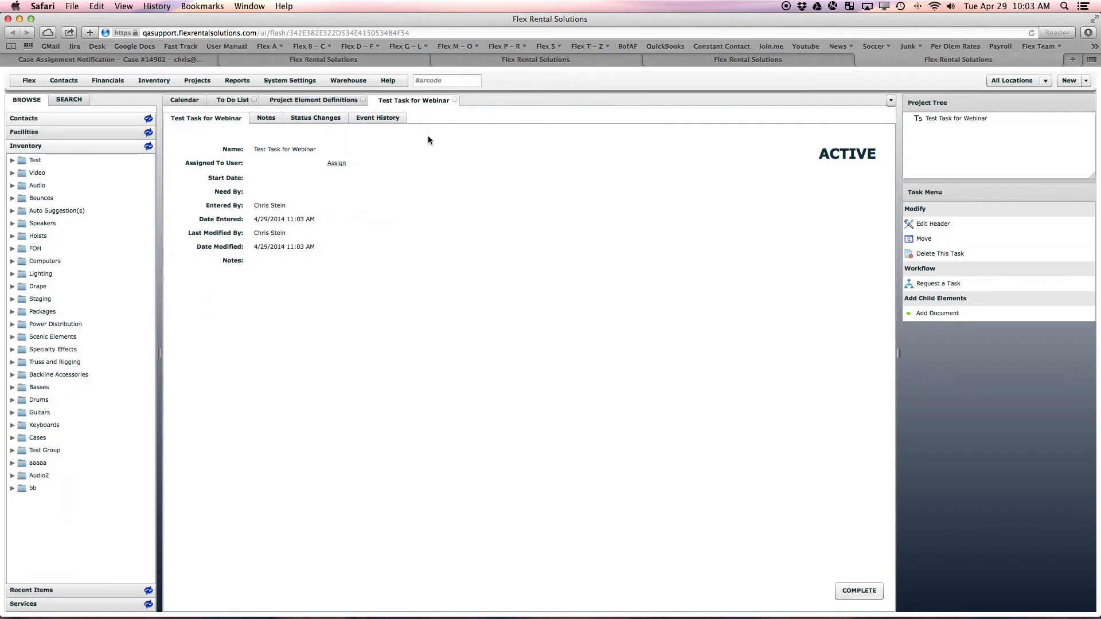
pyautogui.click(336, 161)
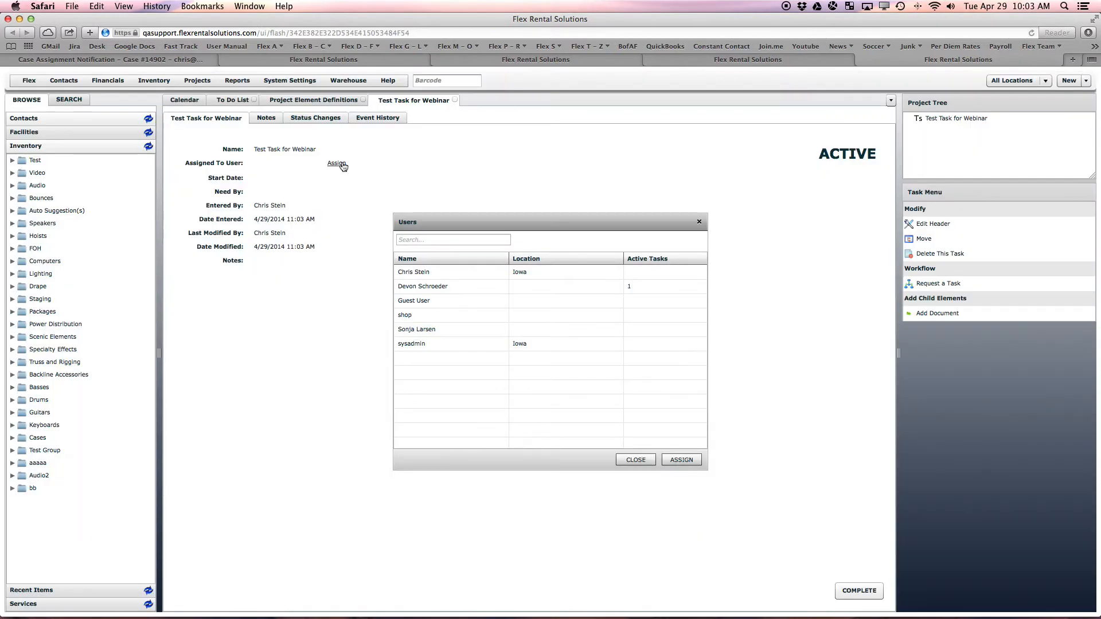
pyautogui.click(423, 286)
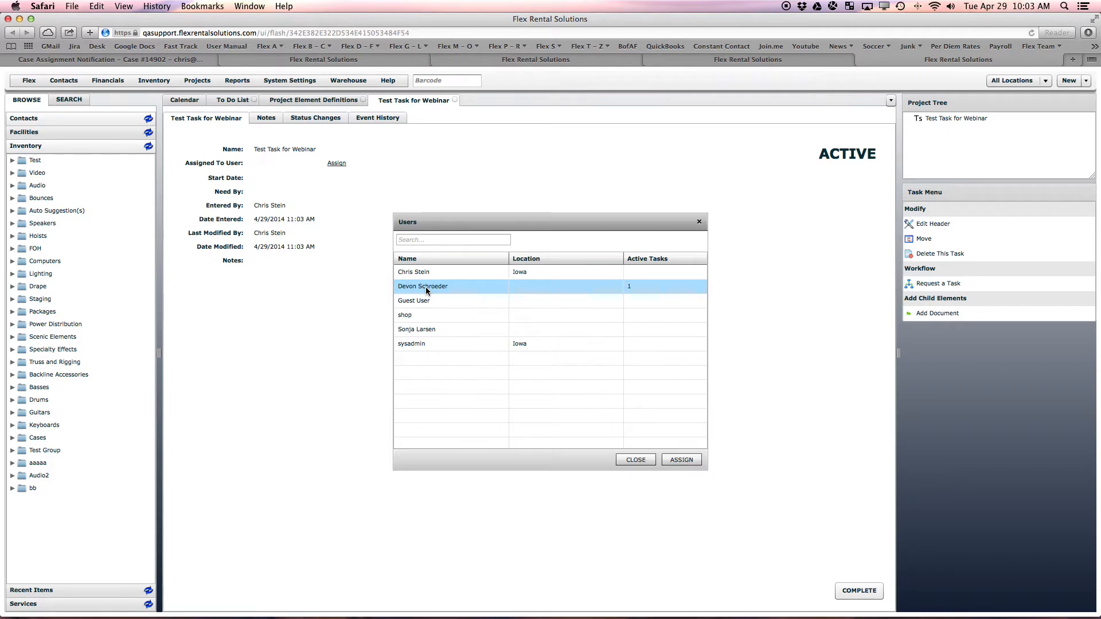
pyautogui.click(421, 285)
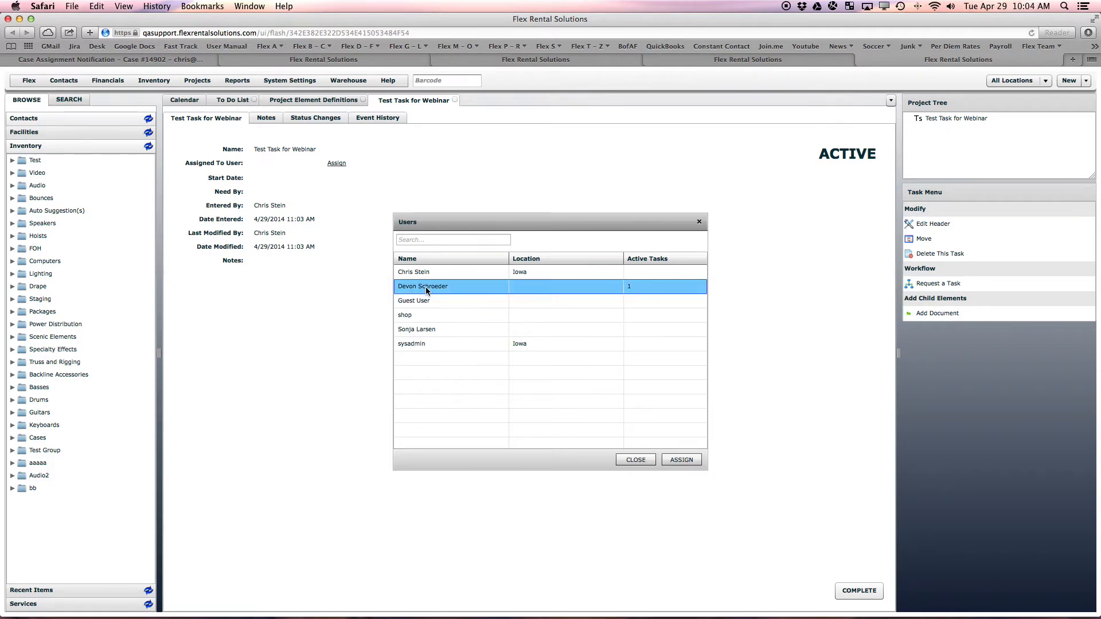
pyautogui.click(680, 459)
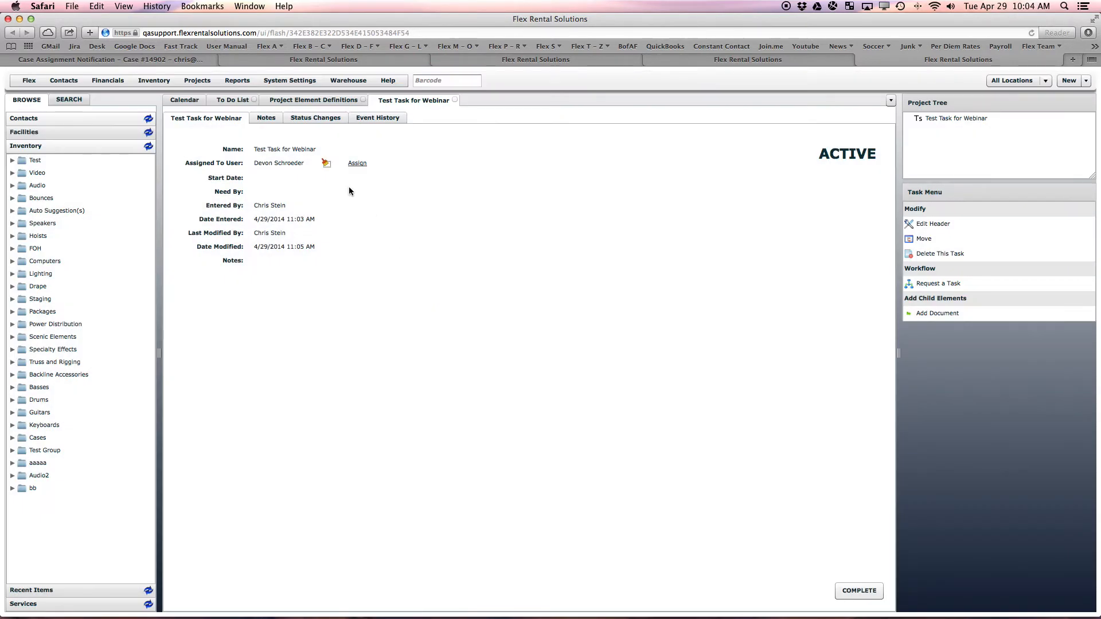
pyautogui.click(356, 163)
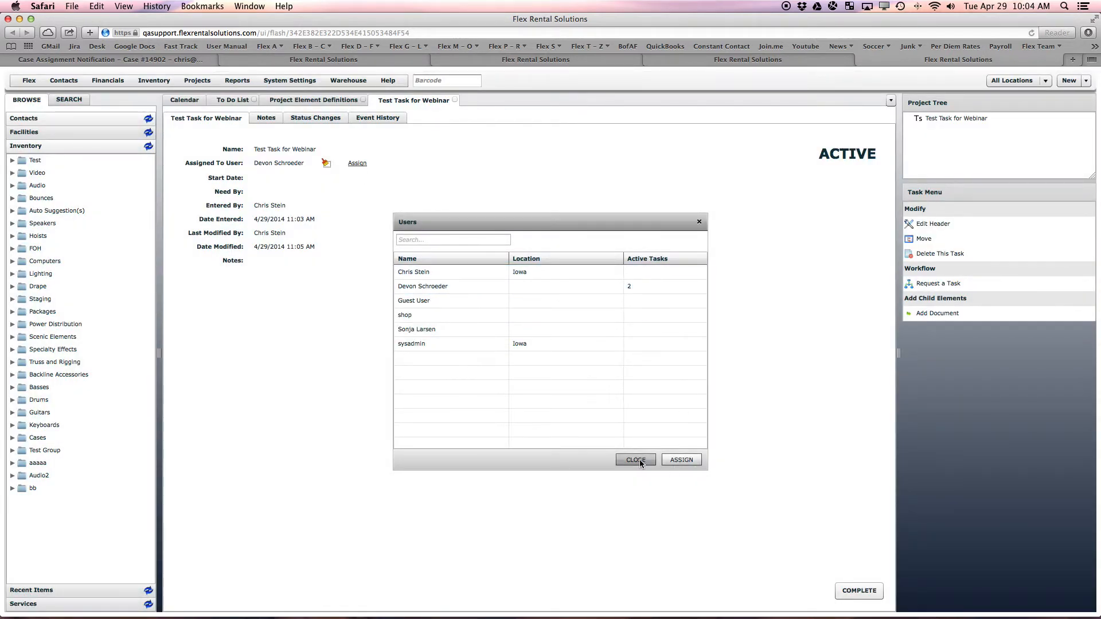
pyautogui.click(634, 459)
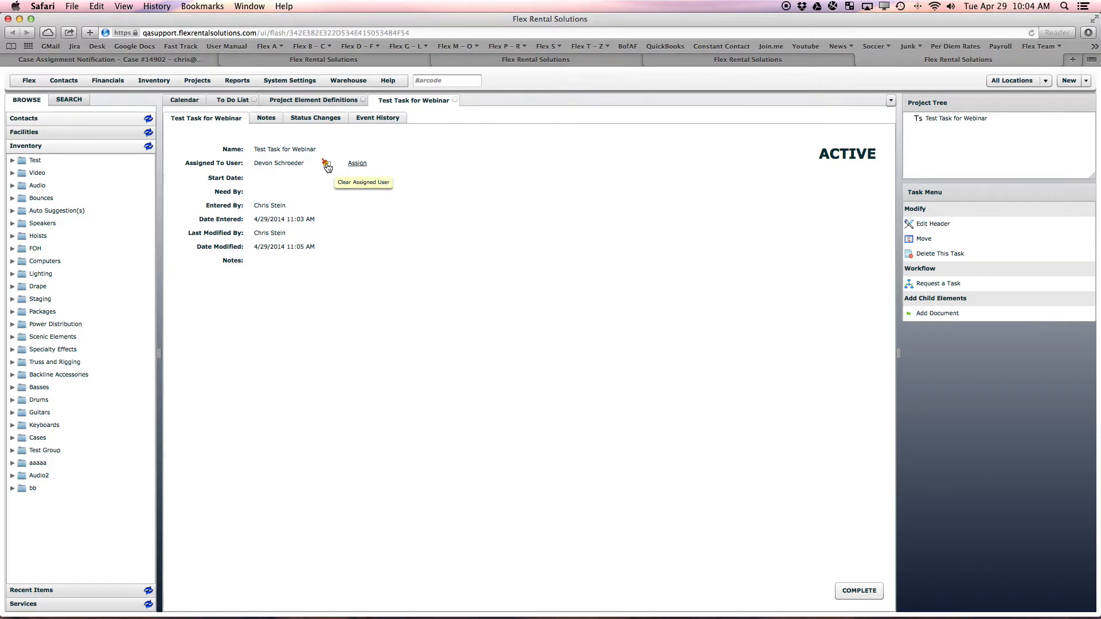
pyautogui.moveTo(370, 169)
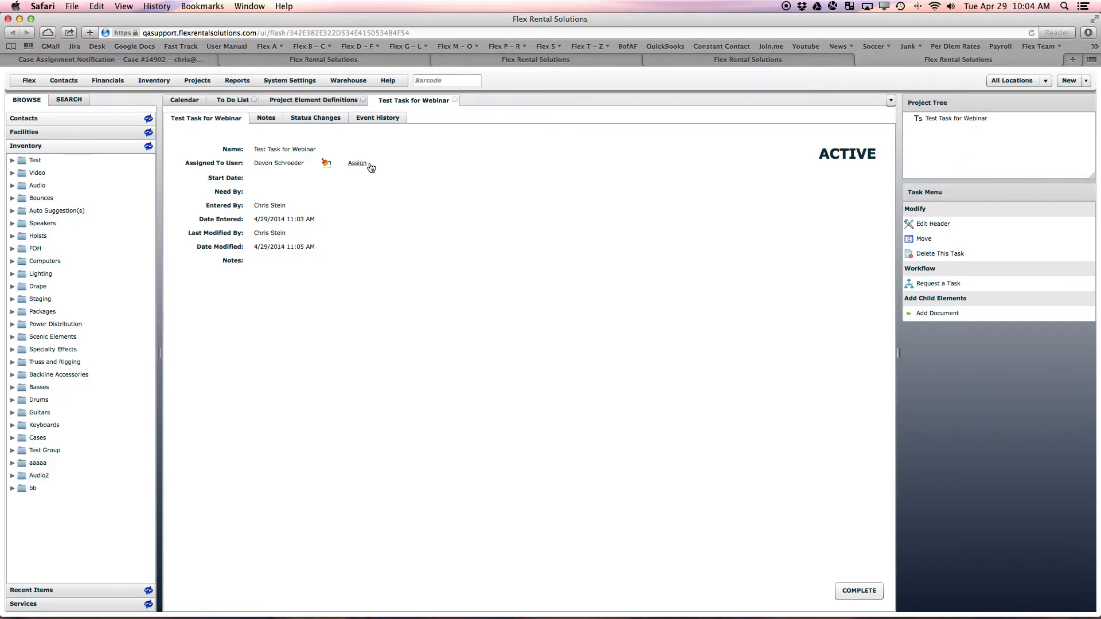
pyautogui.moveTo(372, 172)
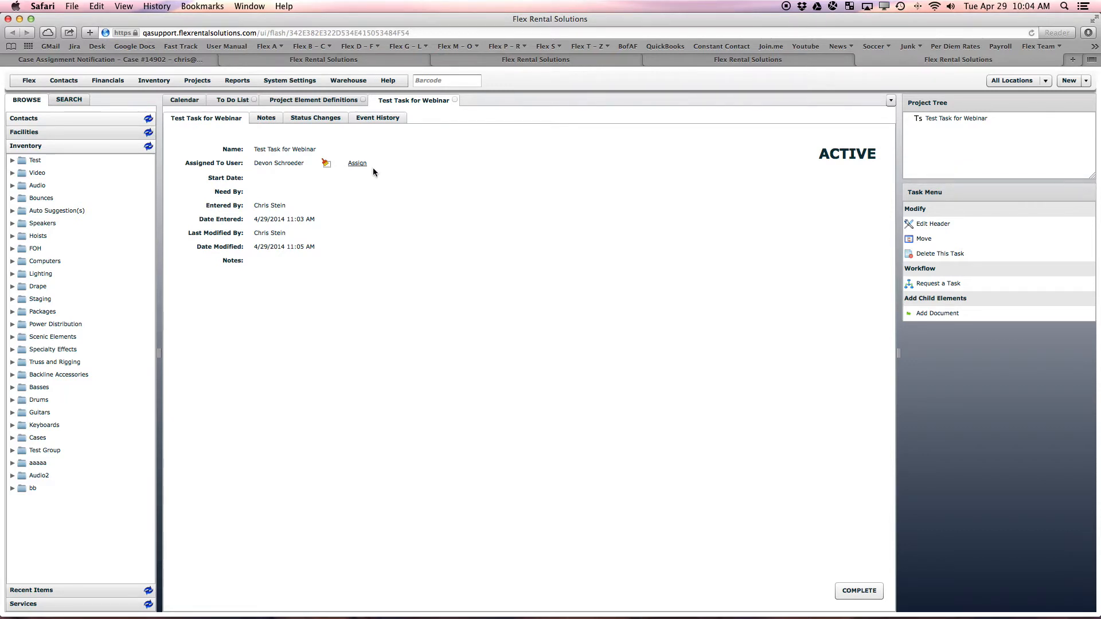
pyautogui.moveTo(937, 283)
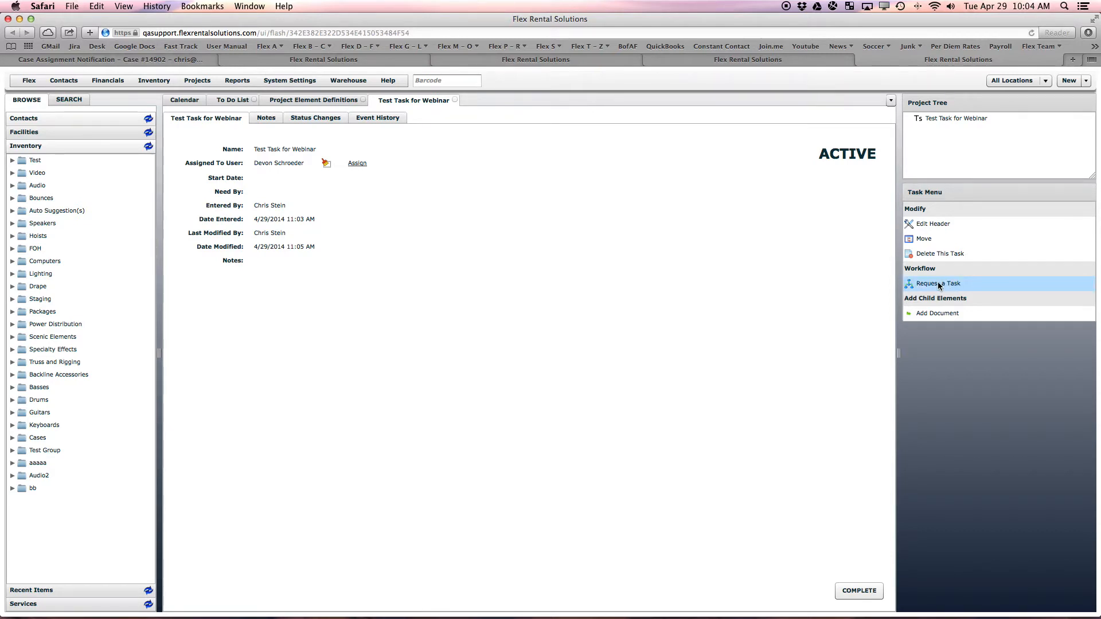
pyautogui.moveTo(197, 80)
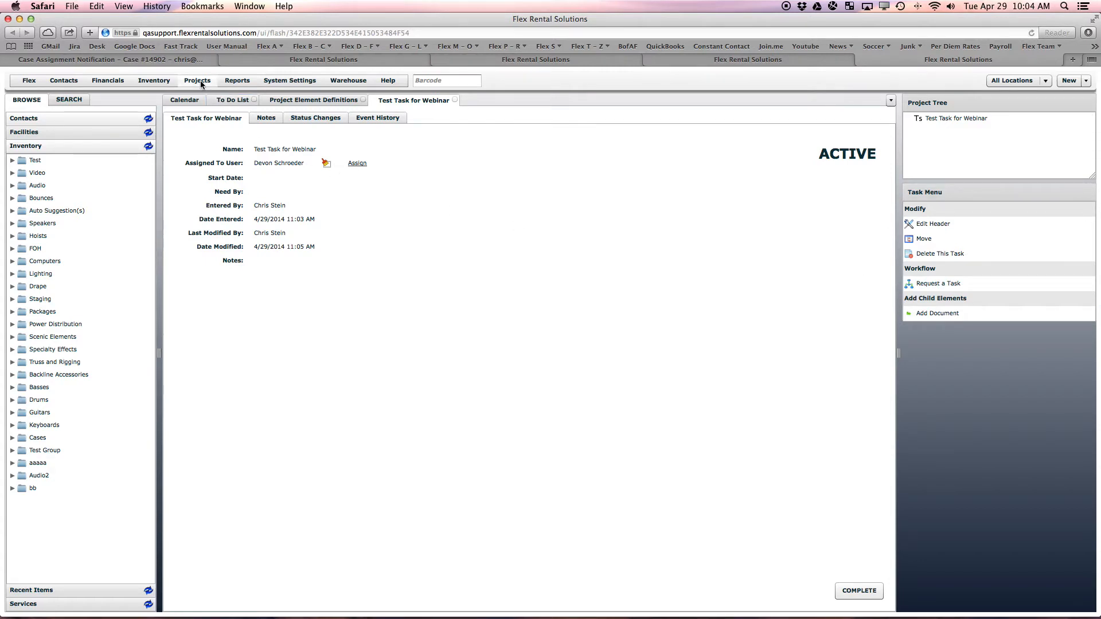
# - Open the Task Workflow's New Task Created state from Projects > Workflow
pyautogui.click(196, 80)
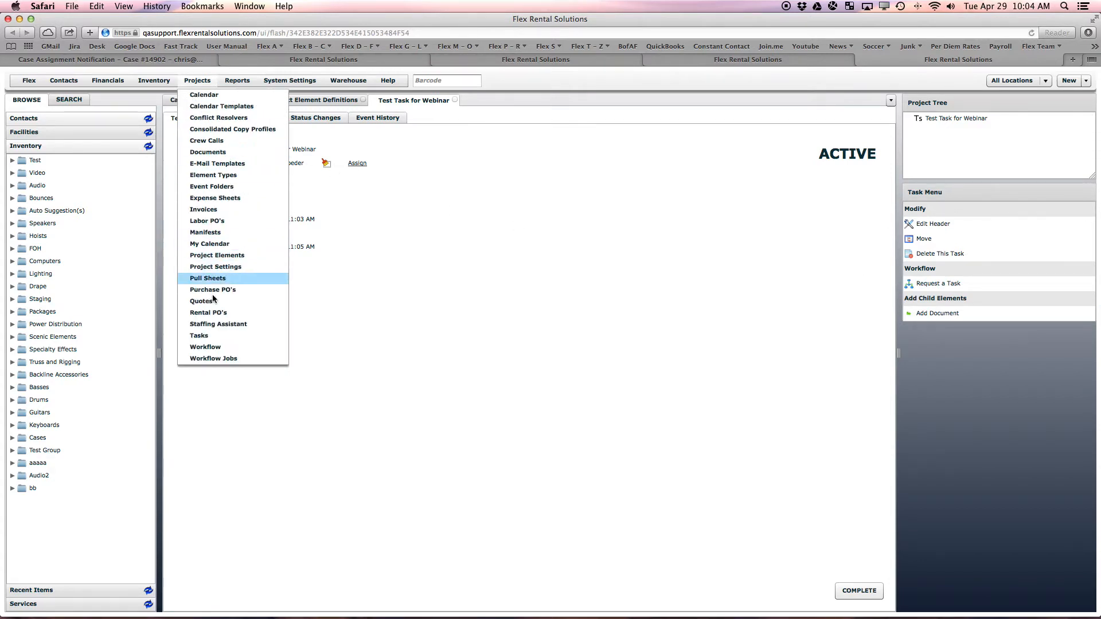
pyautogui.click(206, 346)
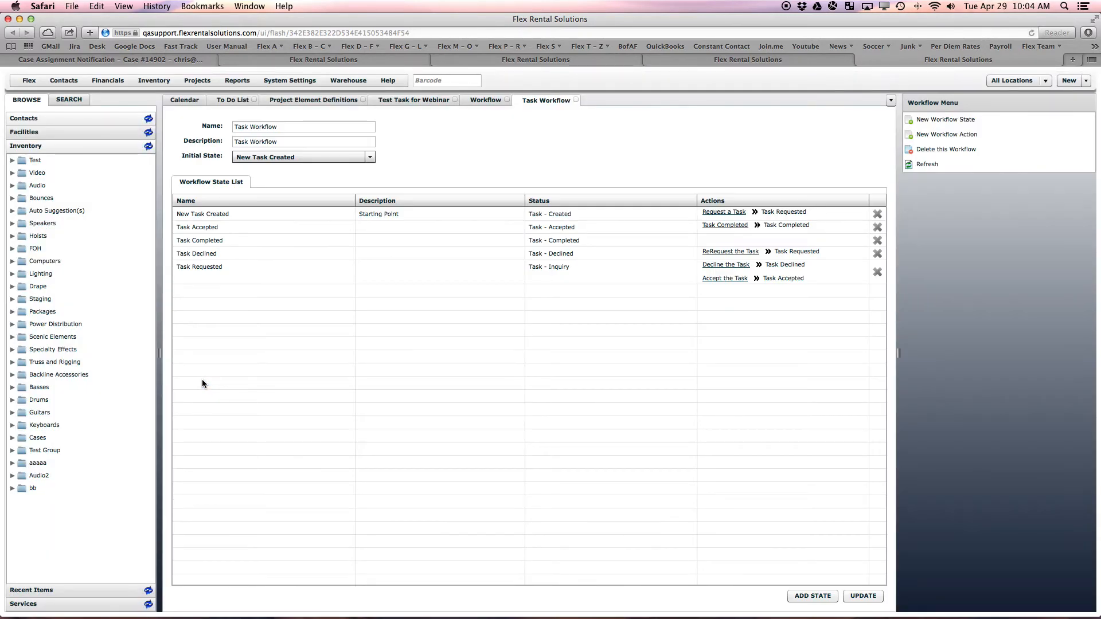
pyautogui.click(199, 267)
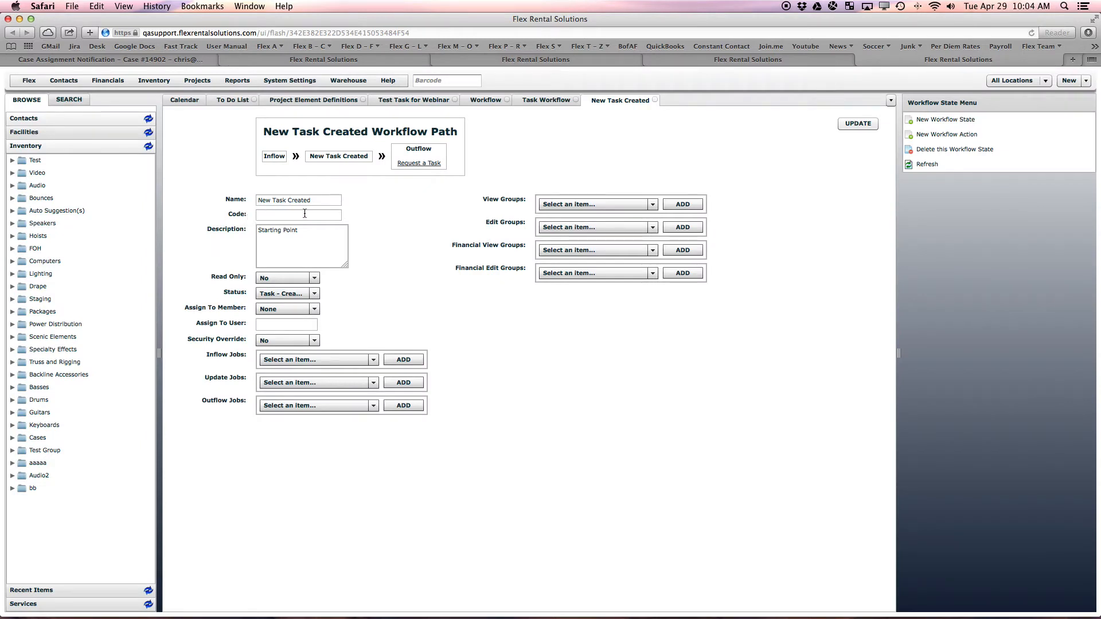
pyautogui.moveTo(386, 187)
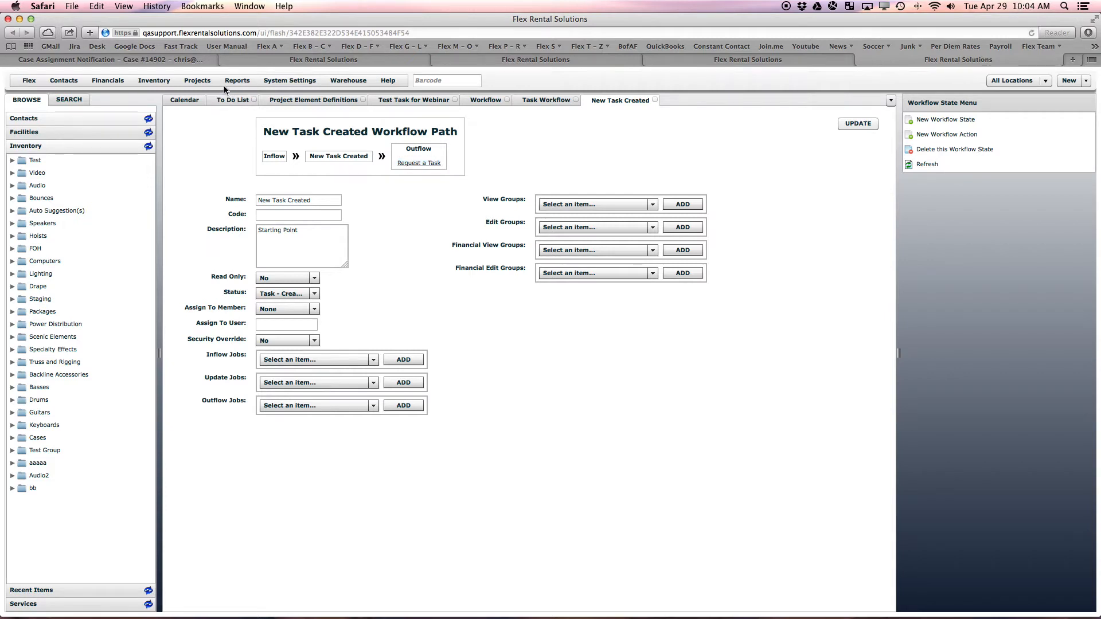
pyautogui.click(197, 81)
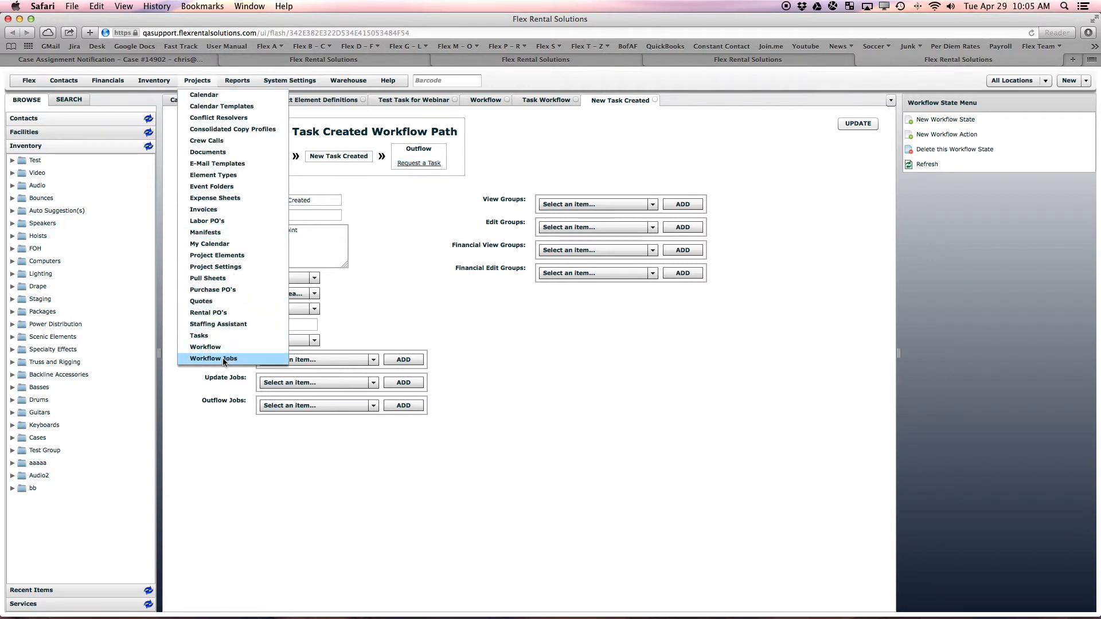
# - Set the Task Requested workflow job's To Address to ASSIGNED and update it
pyautogui.click(213, 358)
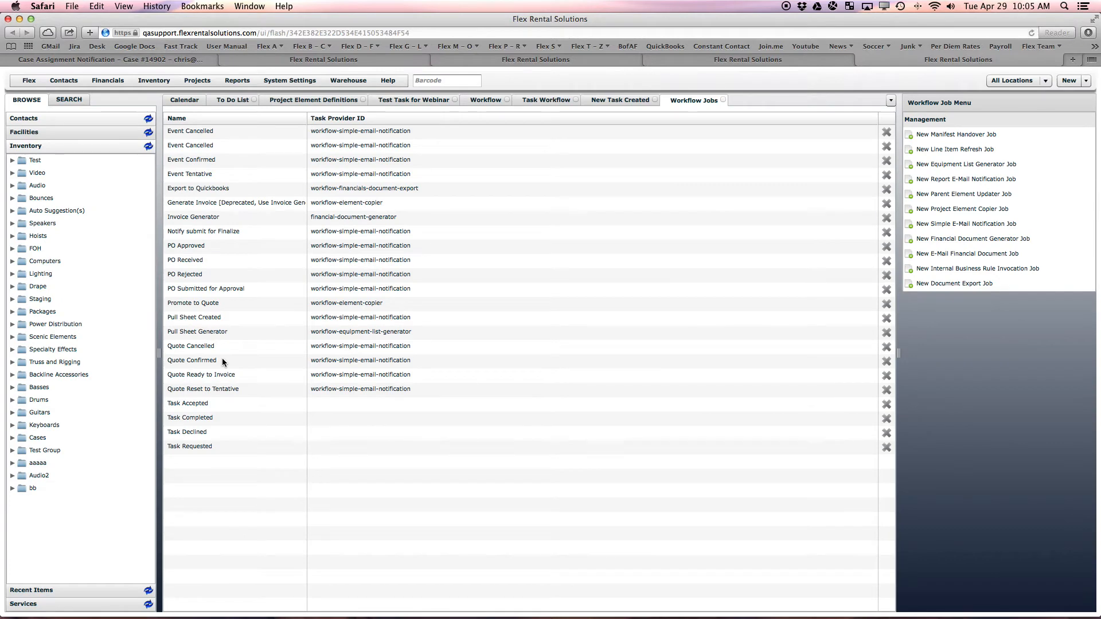
pyautogui.click(189, 446)
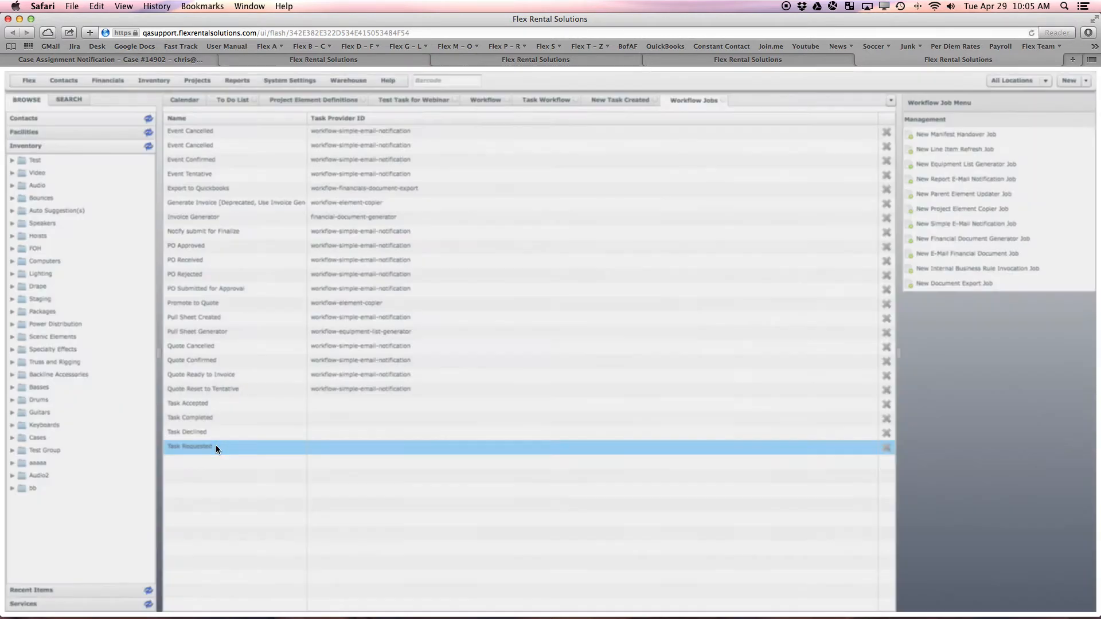
pyautogui.doubleClick(189, 446)
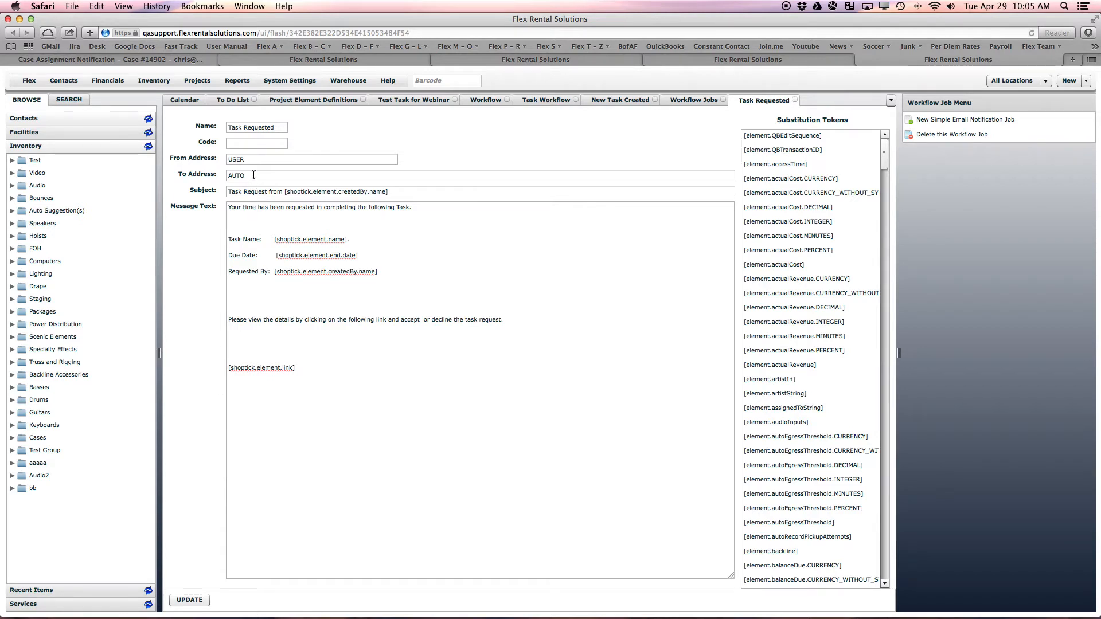
pyautogui.write('ASSIGNED')
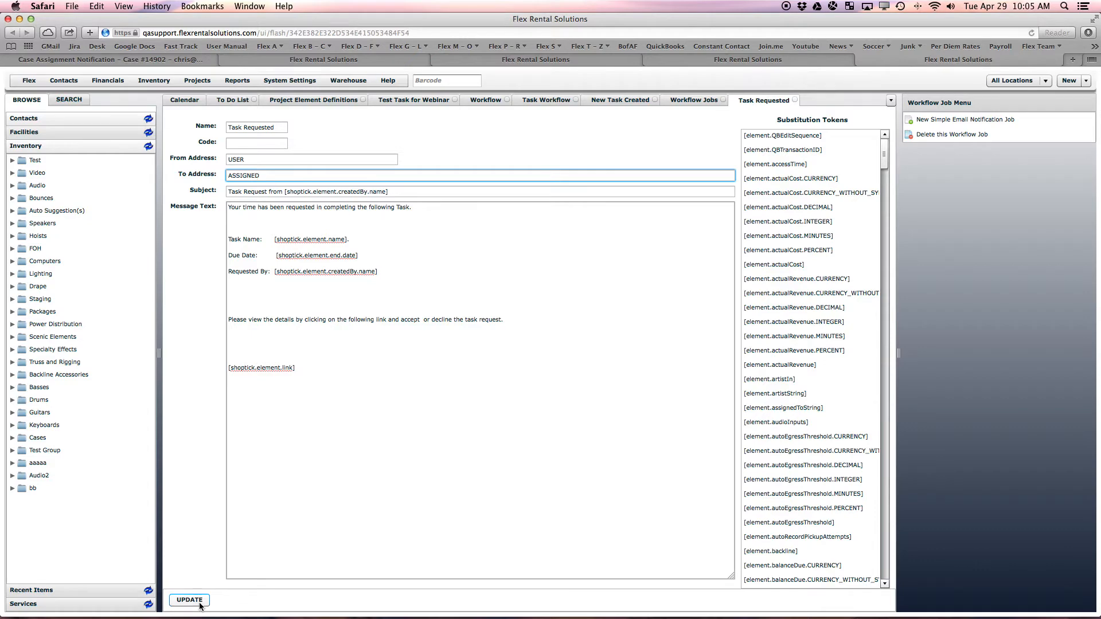
pyautogui.click(188, 599)
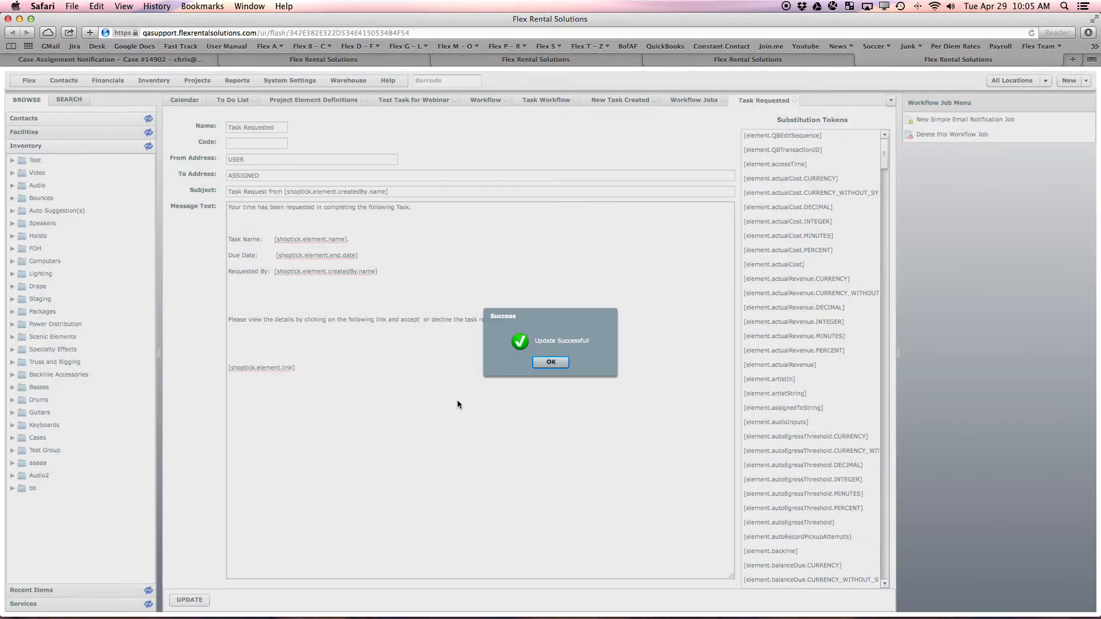
pyautogui.click(550, 361)
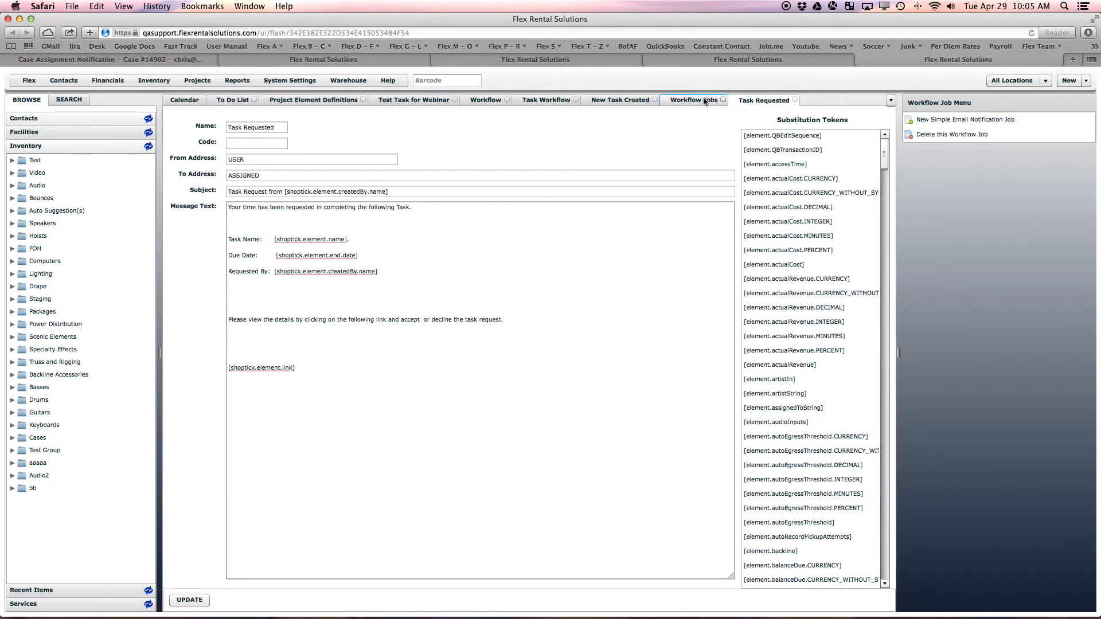
# - Open the Request a Task action under New Task Created to confirm it triggers that job
pyautogui.click(618, 98)
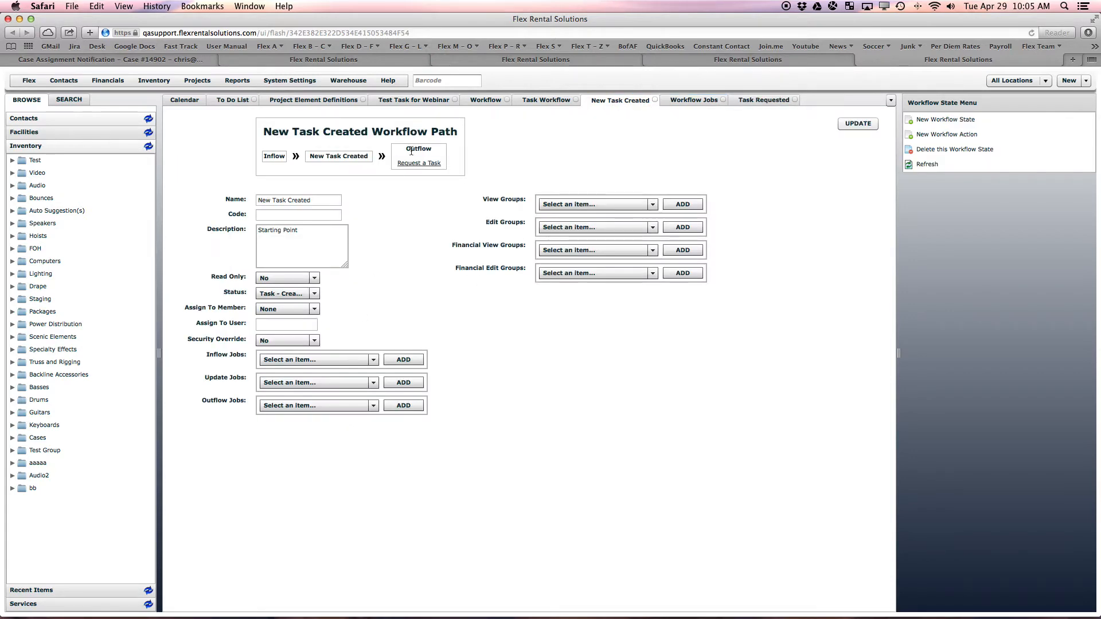
pyautogui.click(418, 163)
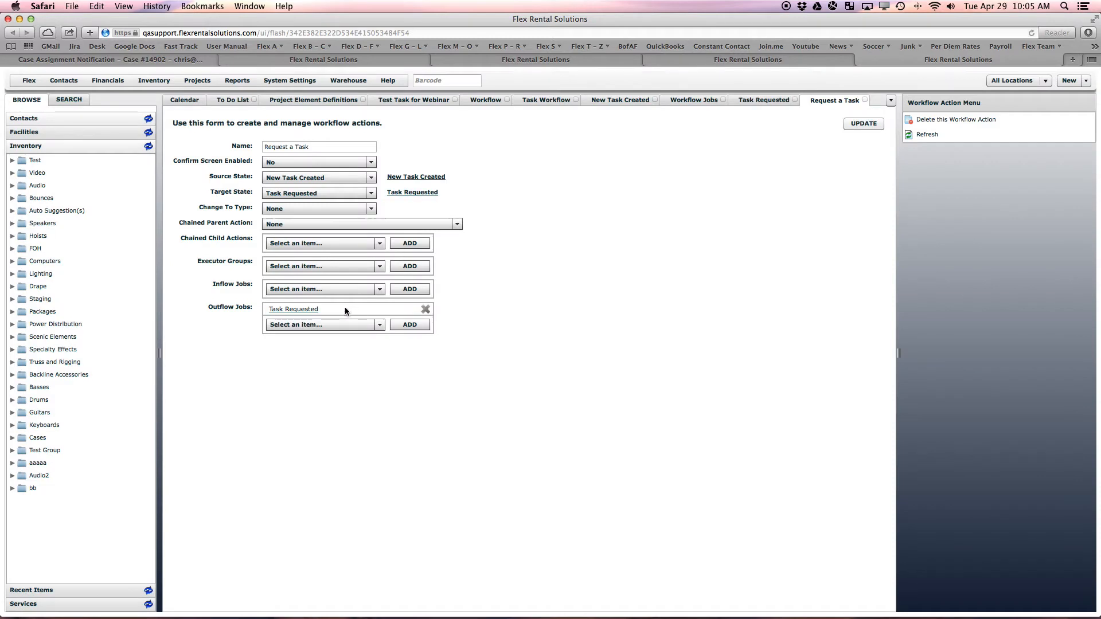
pyautogui.click(293, 309)
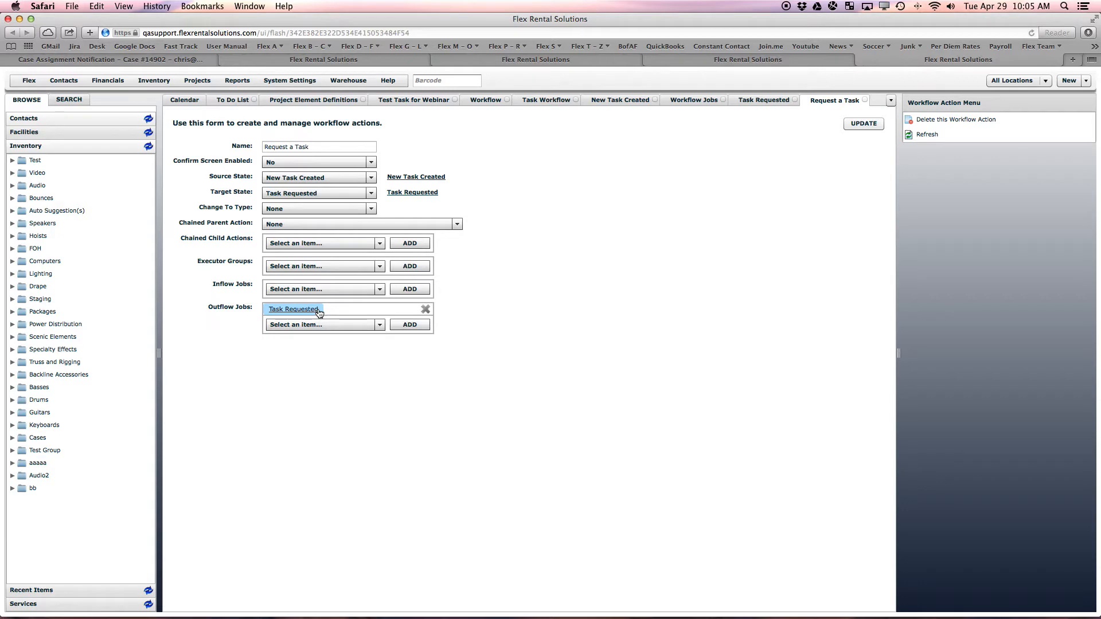
# - Run Request a Task on Test Task for Webinar and confirm the workflow, emailing Devon
pyautogui.click(414, 99)
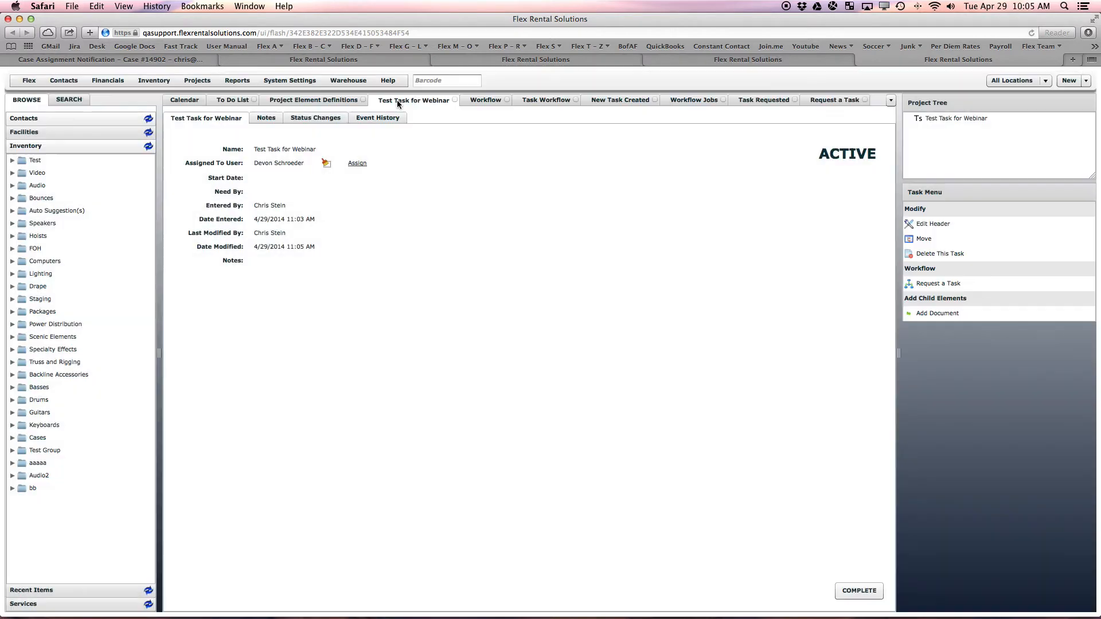
pyautogui.click(937, 283)
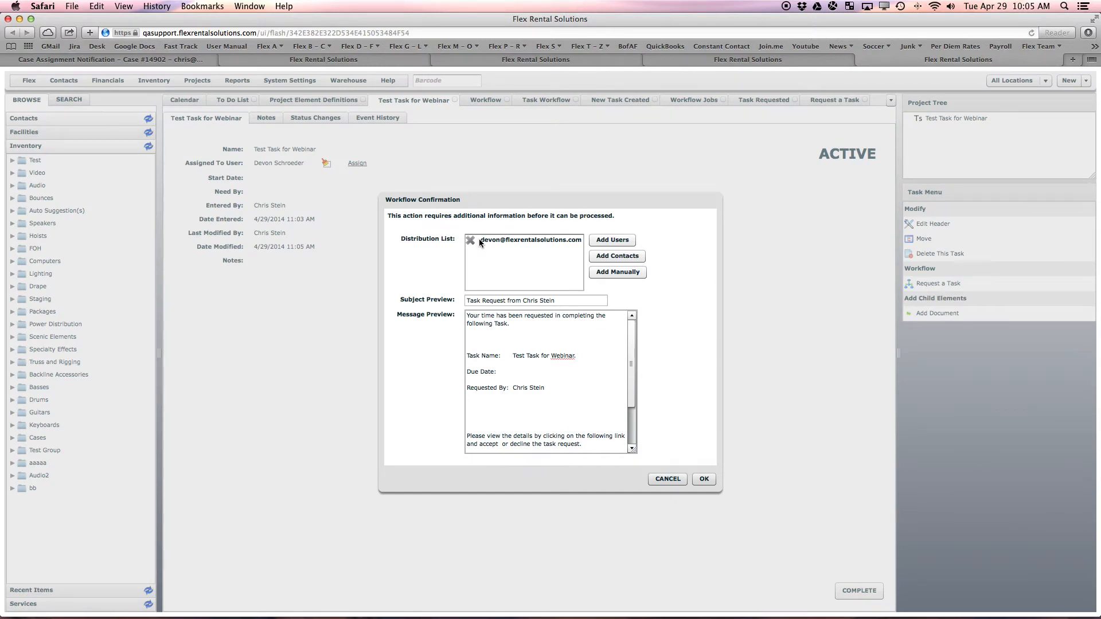
pyautogui.click(702, 480)
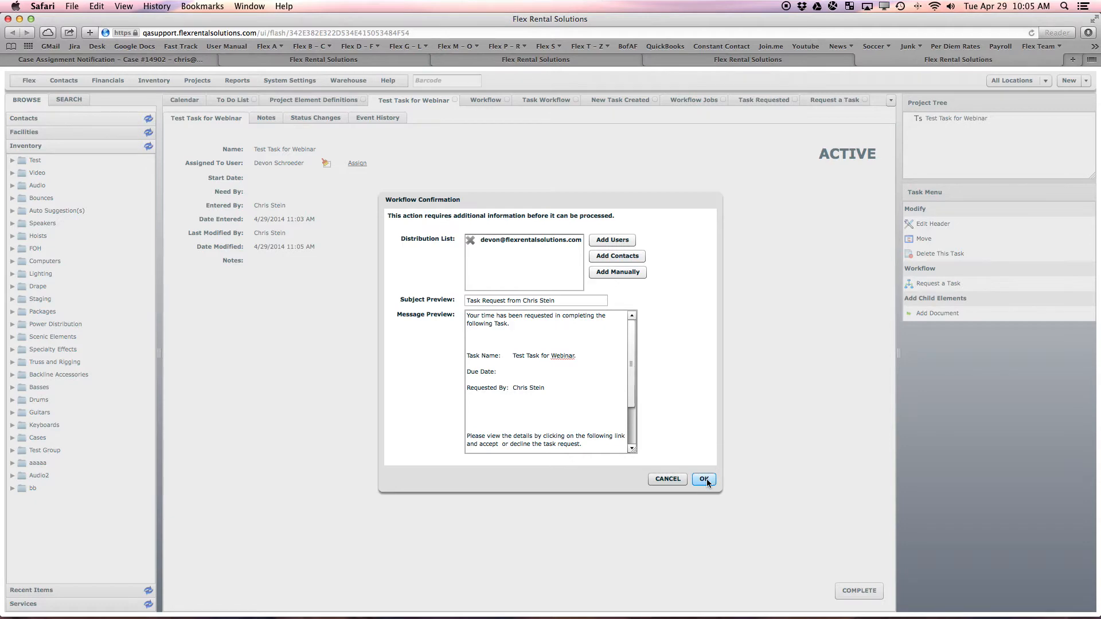
pyautogui.click(703, 479)
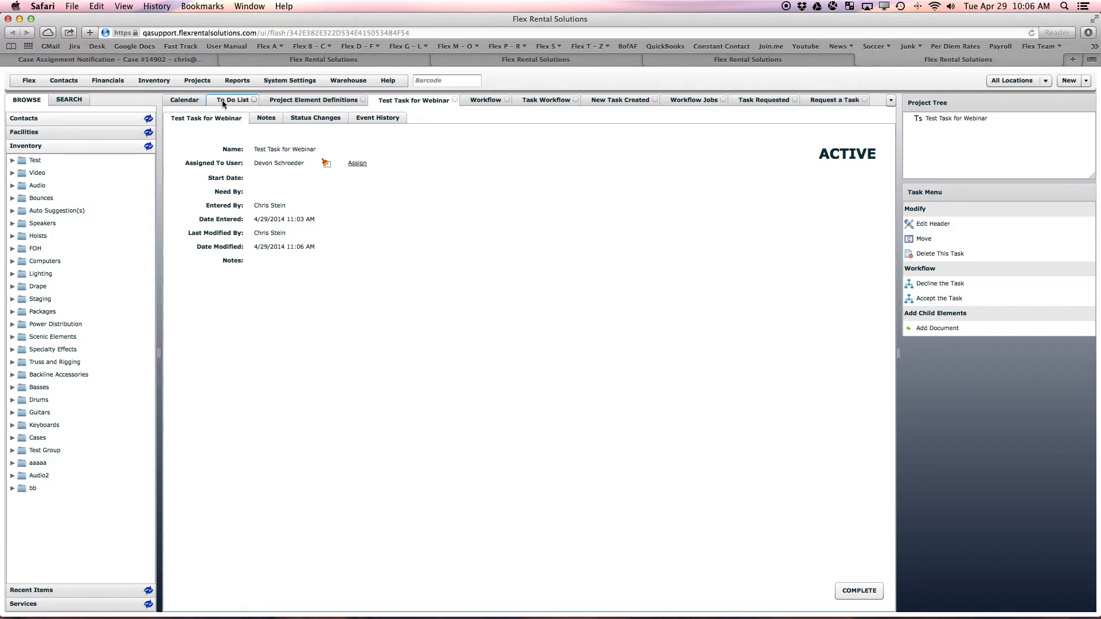
# - Show the To Do List for all users
pyautogui.click(233, 100)
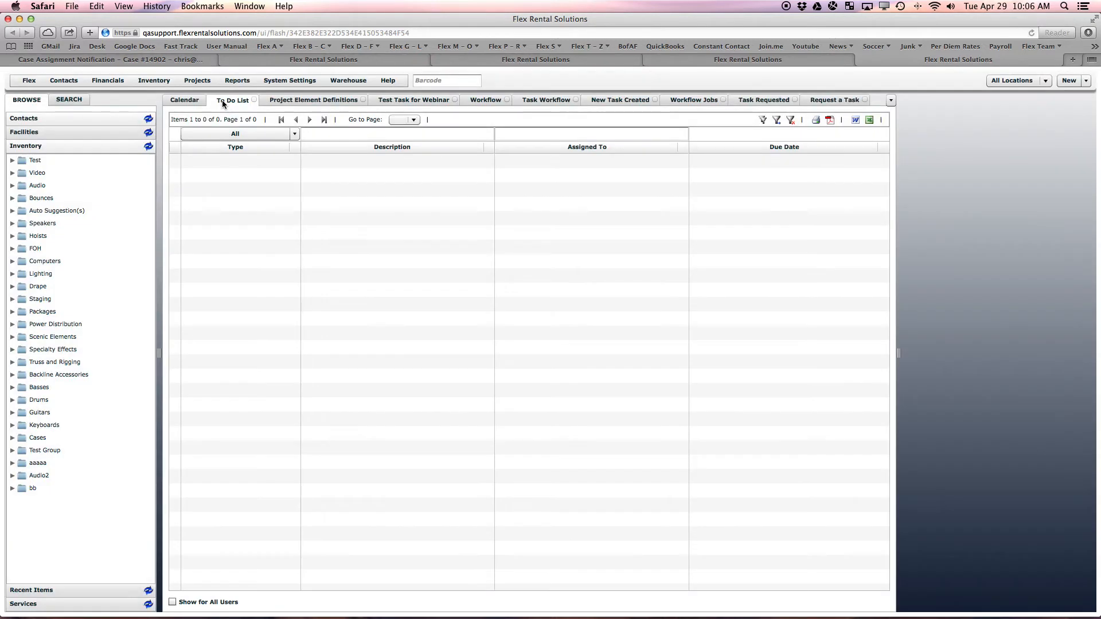
pyautogui.moveTo(305, 199)
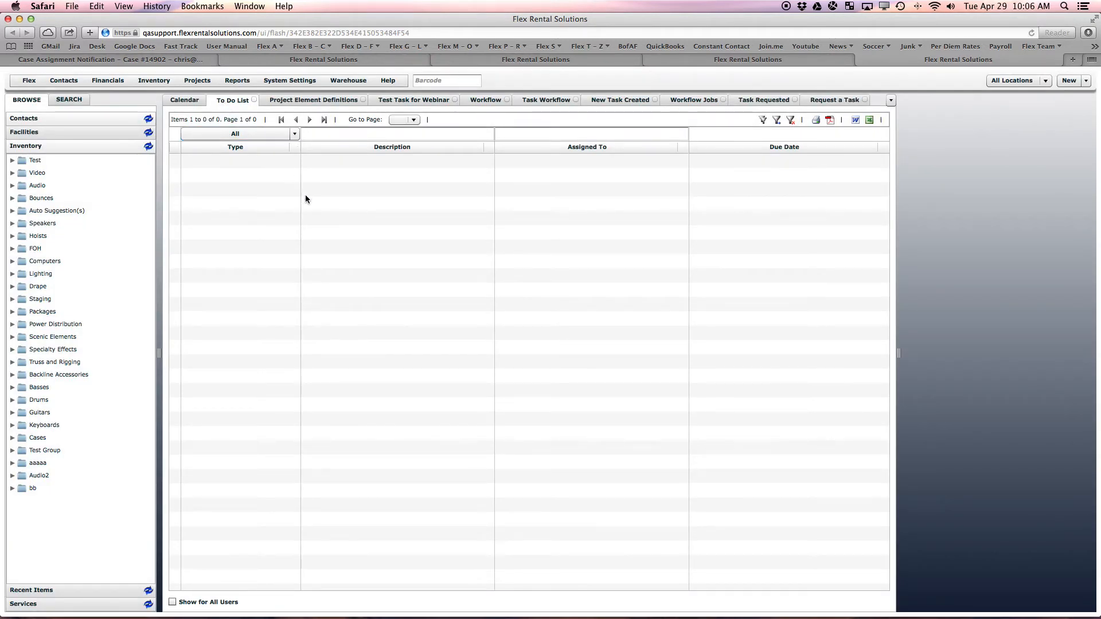
pyautogui.moveTo(712, 230)
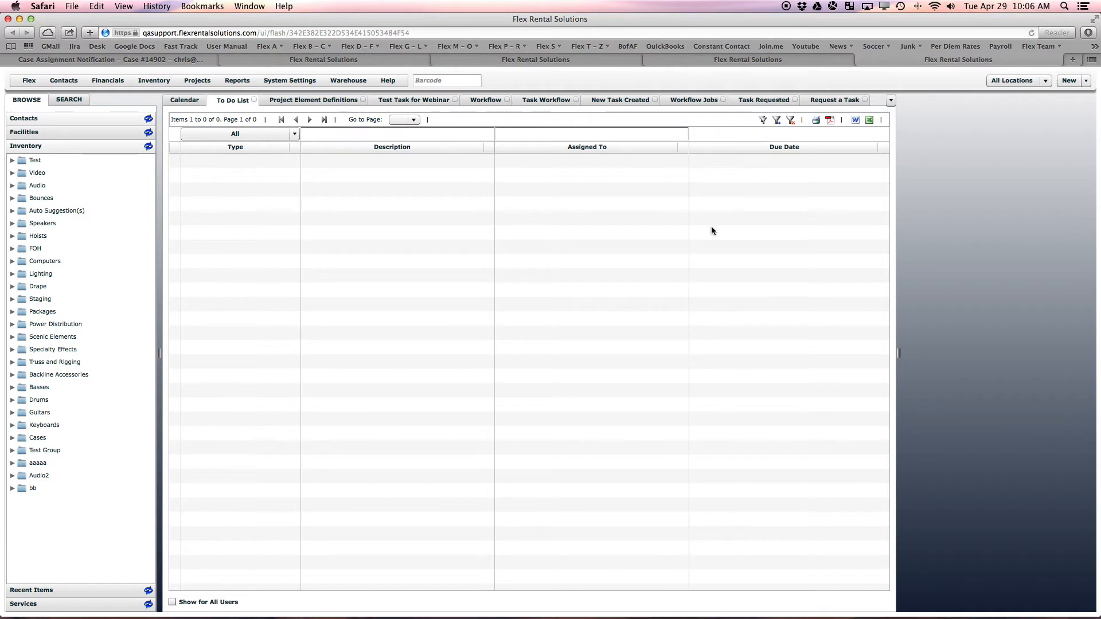
pyautogui.moveTo(459, 133)
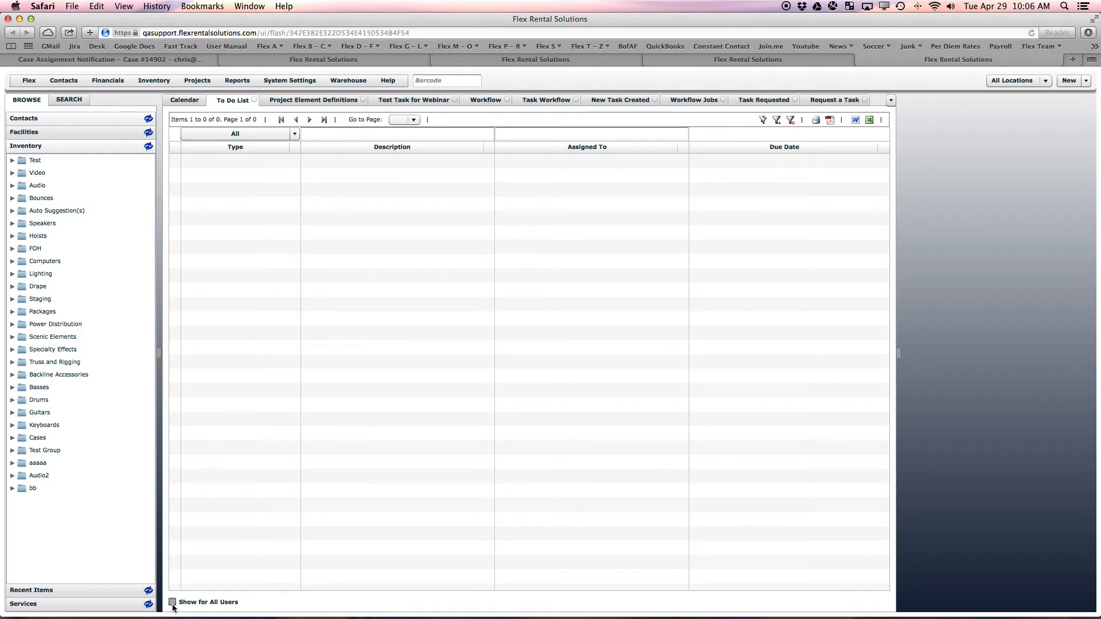
pyautogui.click(172, 601)
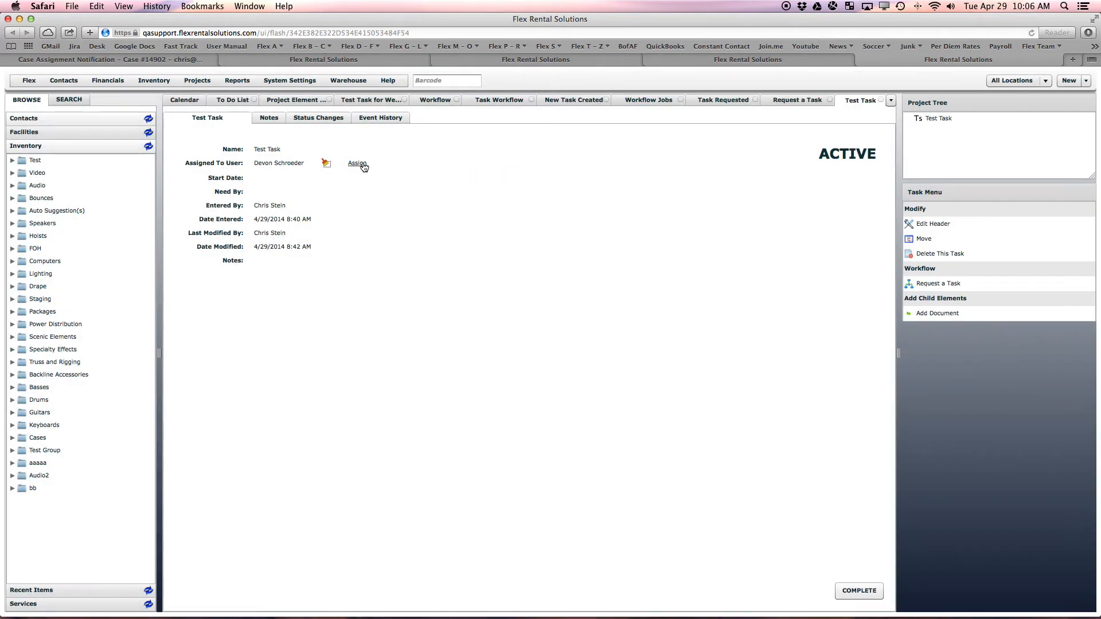
# - Close the Users dialog, show all users' to-do tasks and sort by Assigned To
pyautogui.click(357, 163)
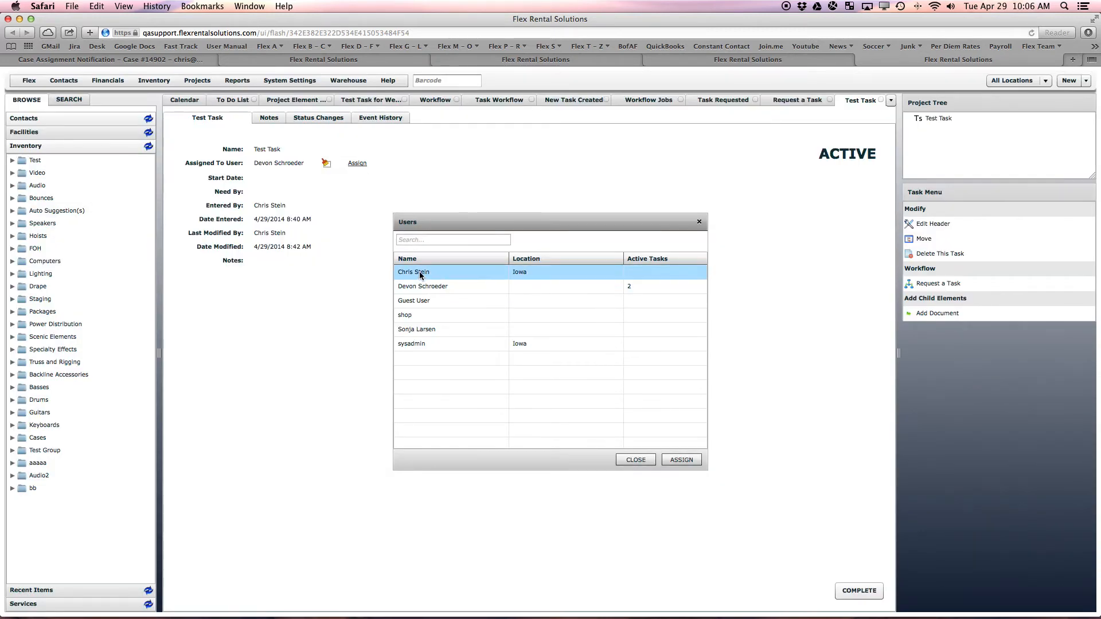
pyautogui.click(680, 458)
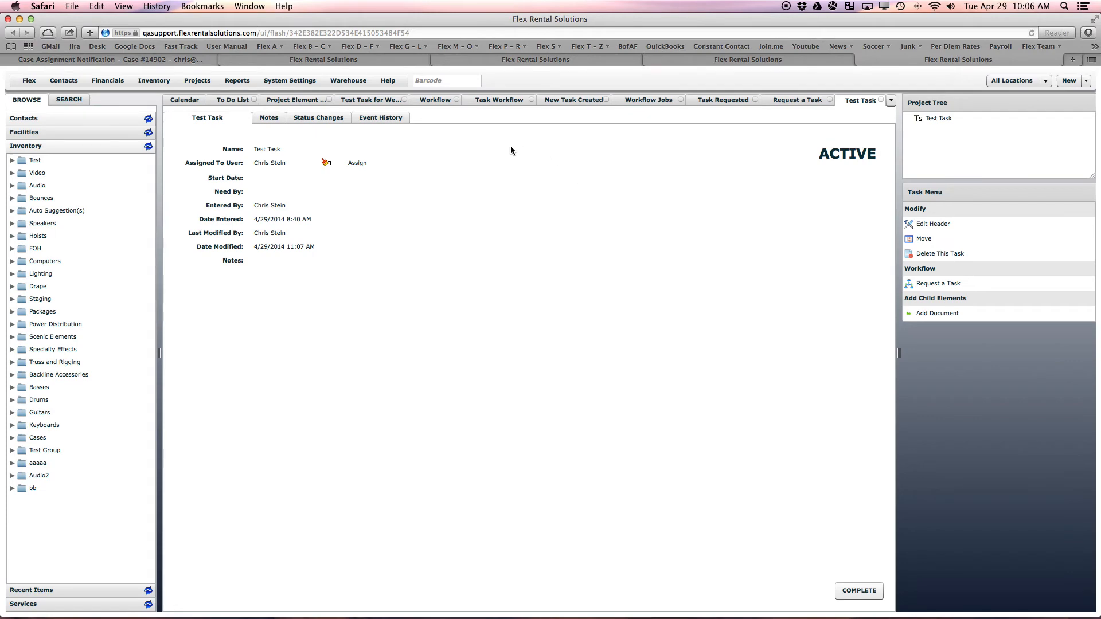
pyautogui.click(231, 100)
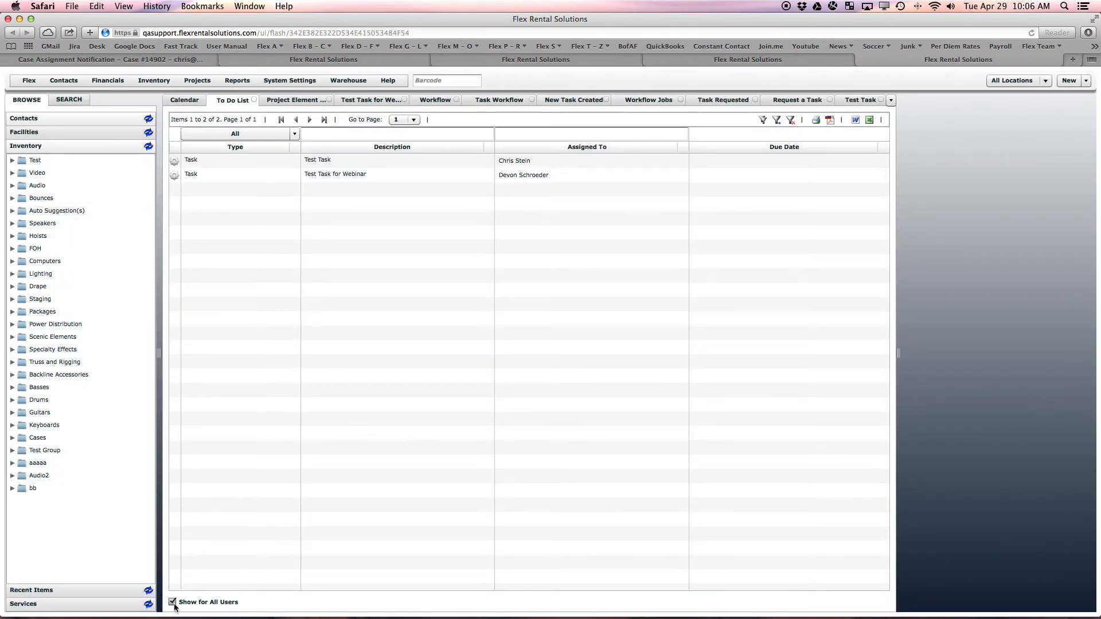
pyautogui.click(172, 601)
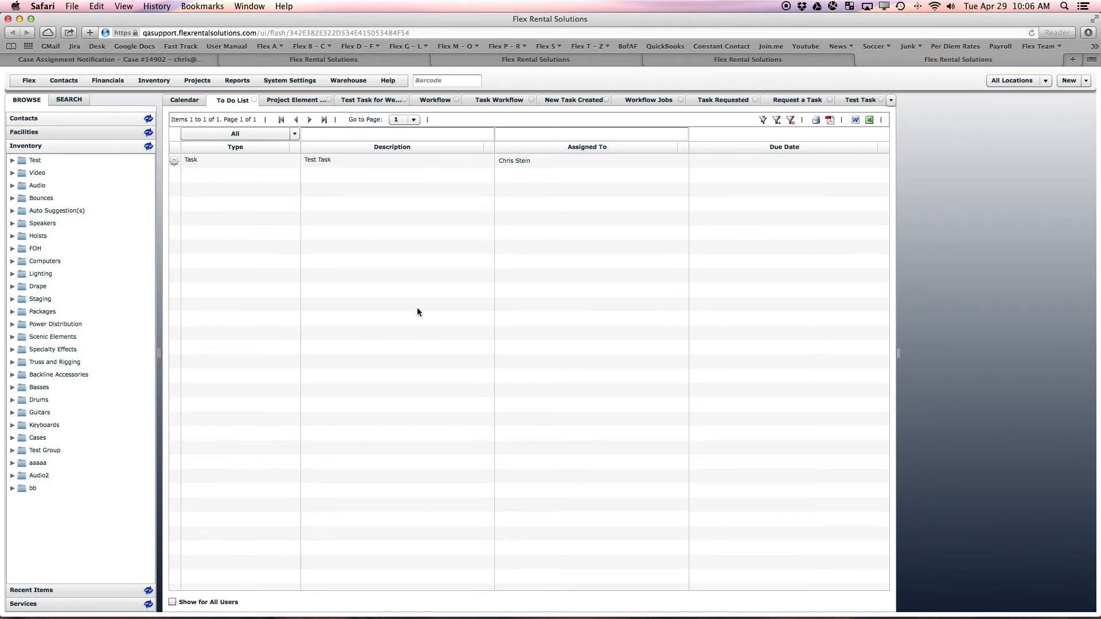
pyautogui.click(172, 602)
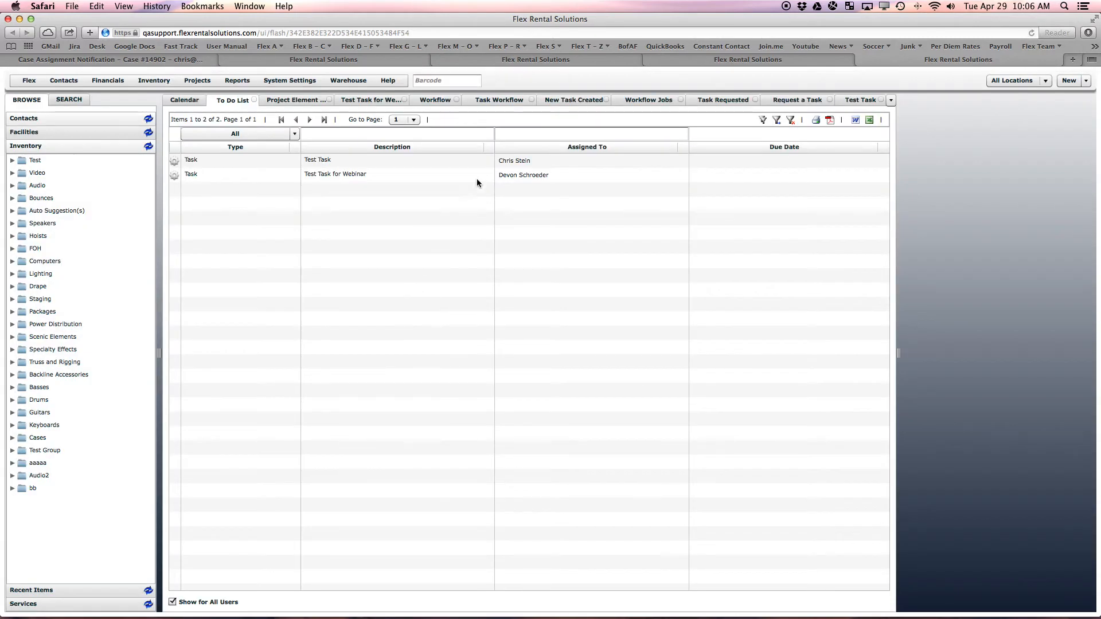
pyautogui.click(586, 147)
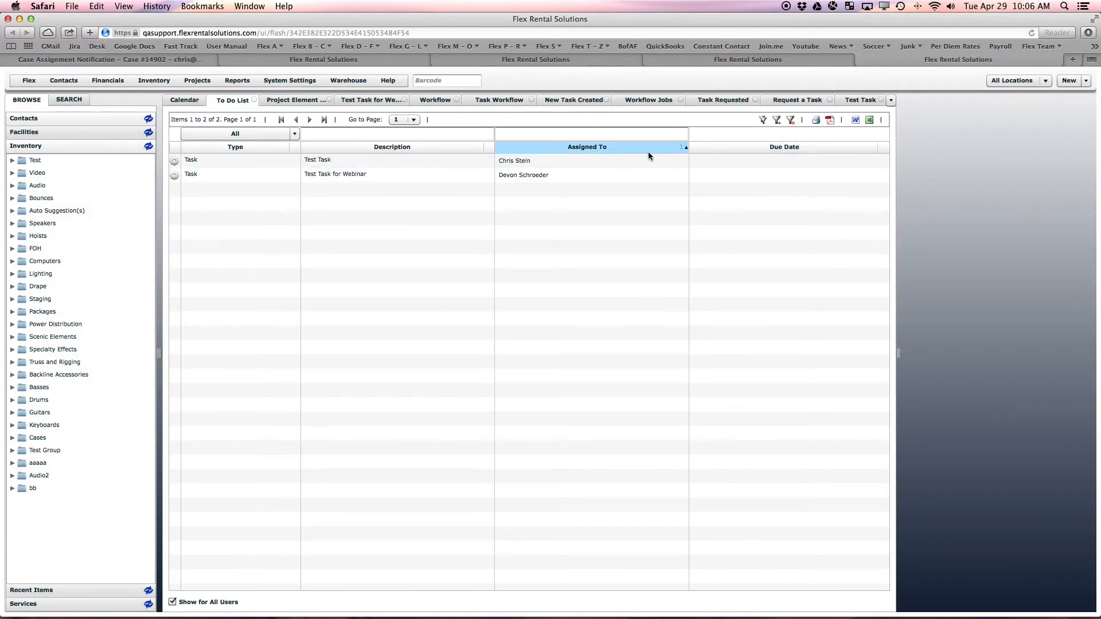
# - Open Assign To User for Test Task, then close the Users dialog without reassigning
pyautogui.click(233, 146)
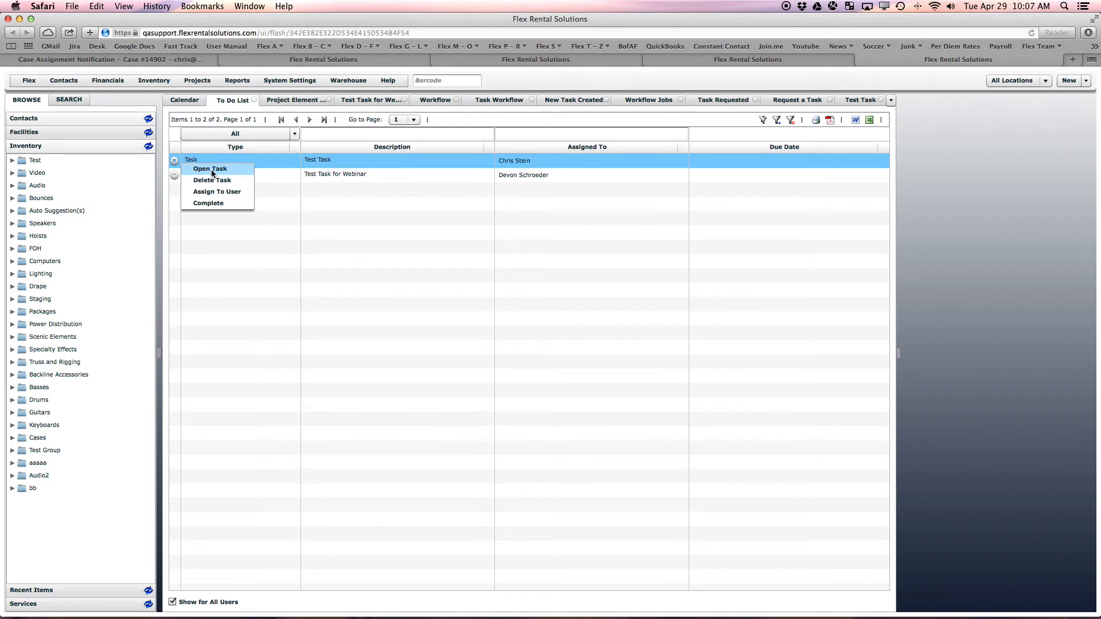
pyautogui.moveTo(216, 191)
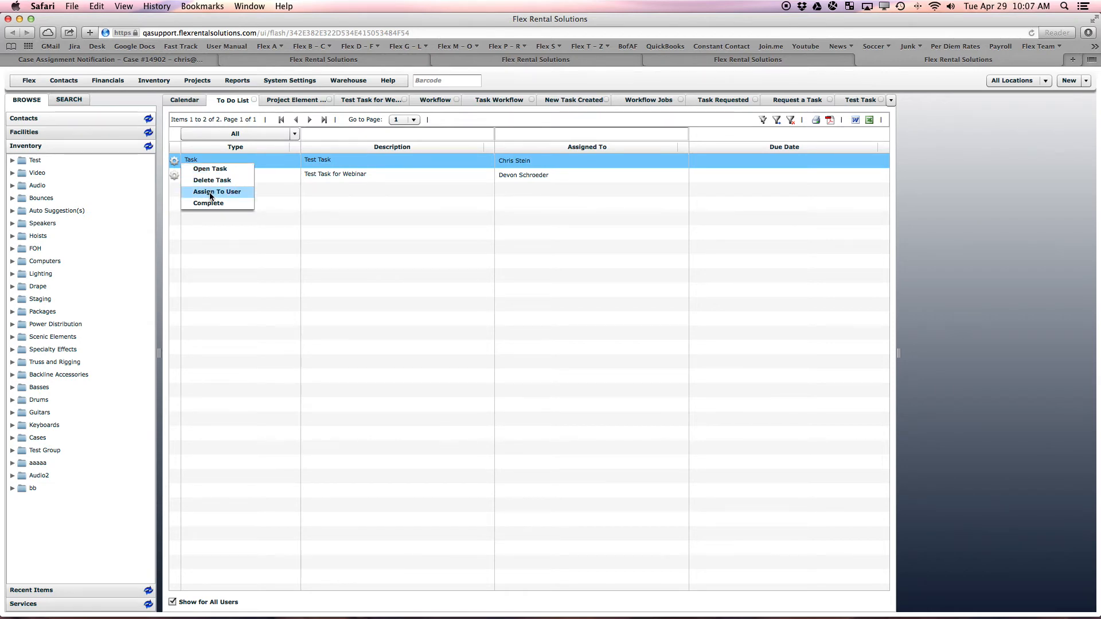
pyautogui.click(217, 192)
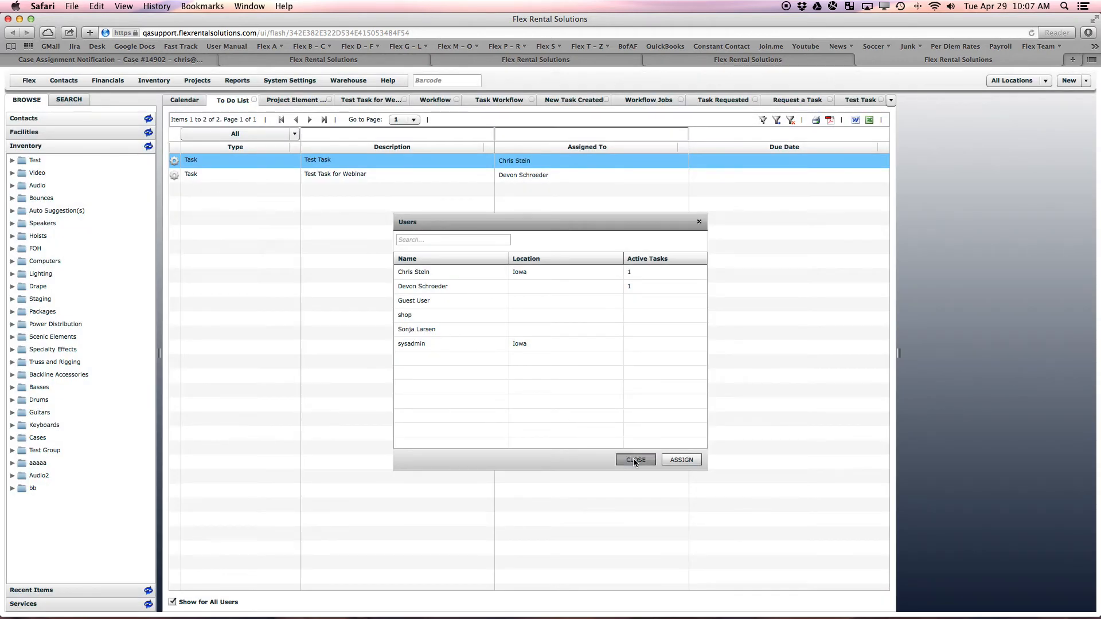
pyautogui.click(634, 459)
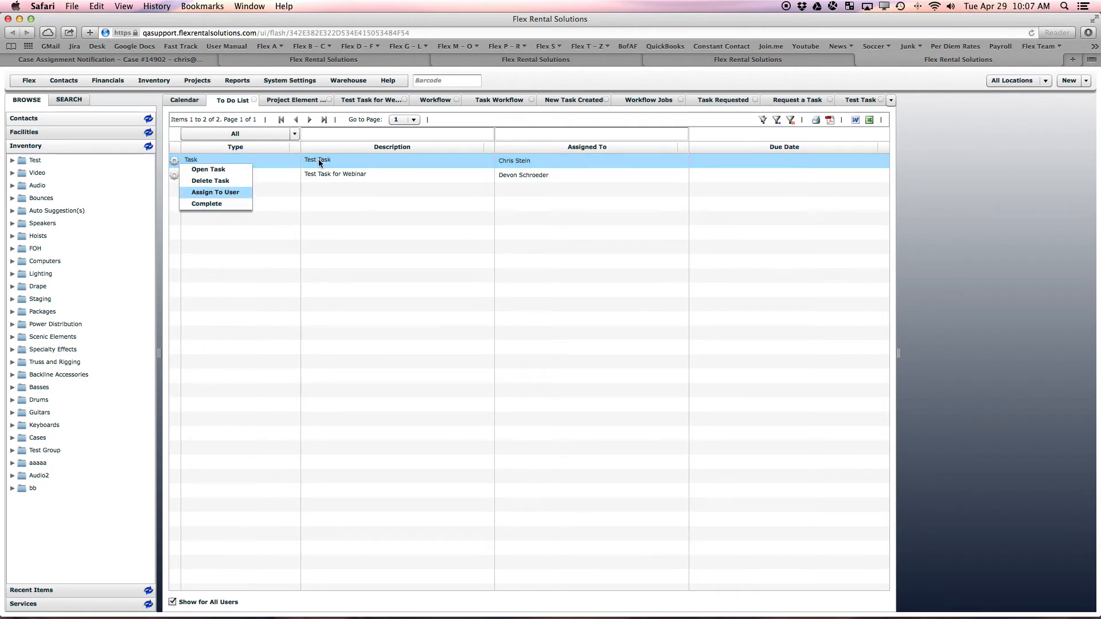
# - Review Test Task and the Projects > Tasks list, then close all extra tabs
pyautogui.click(208, 168)
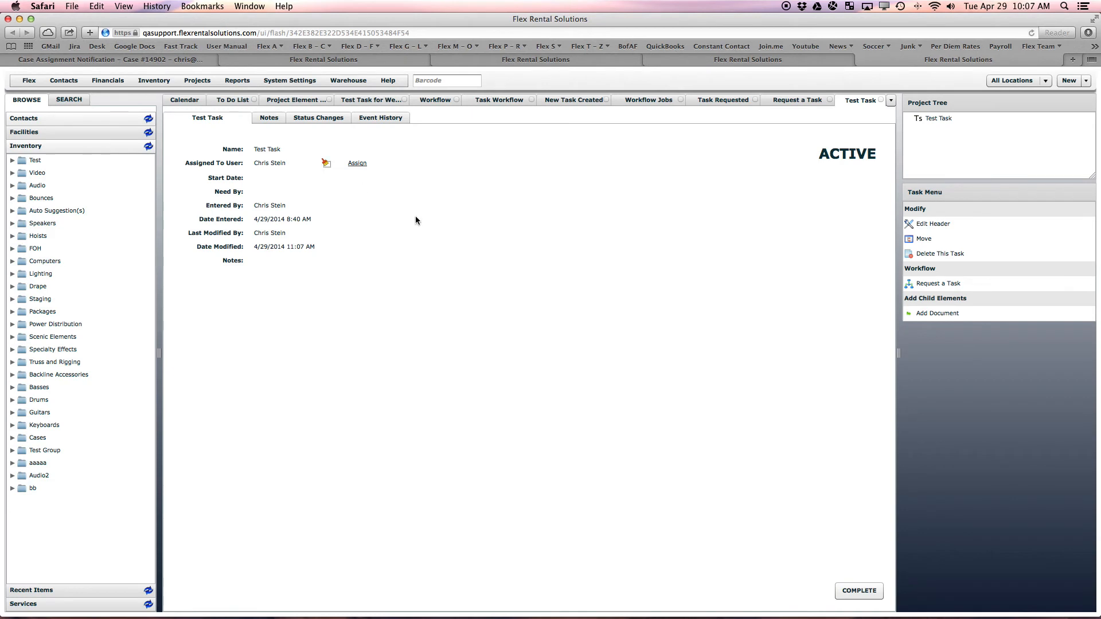
pyautogui.moveTo(855, 564)
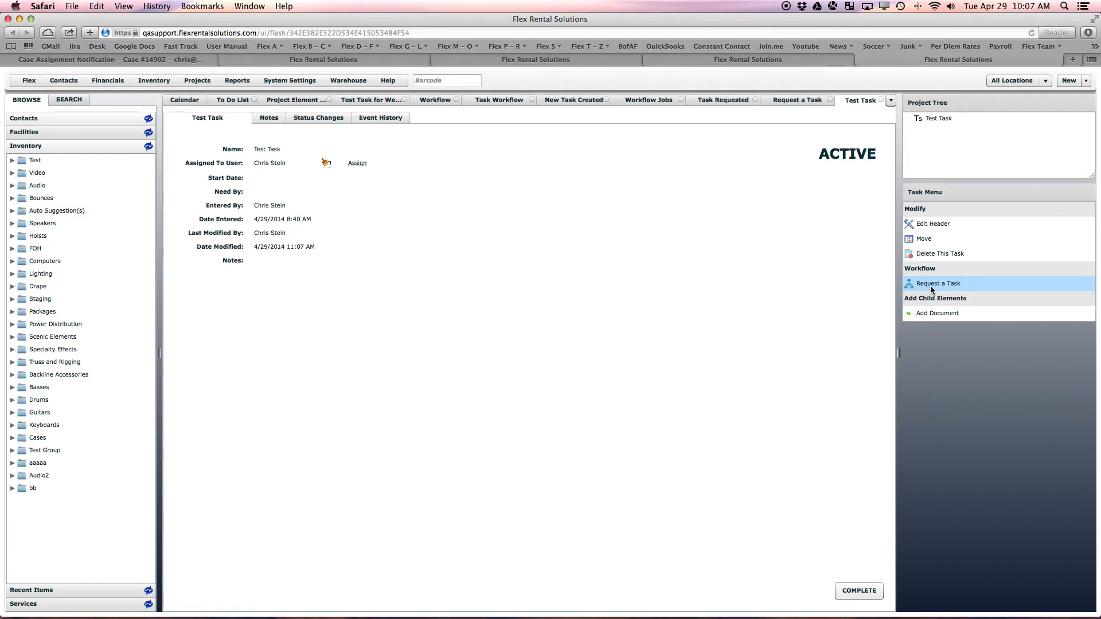
pyautogui.moveTo(922, 287)
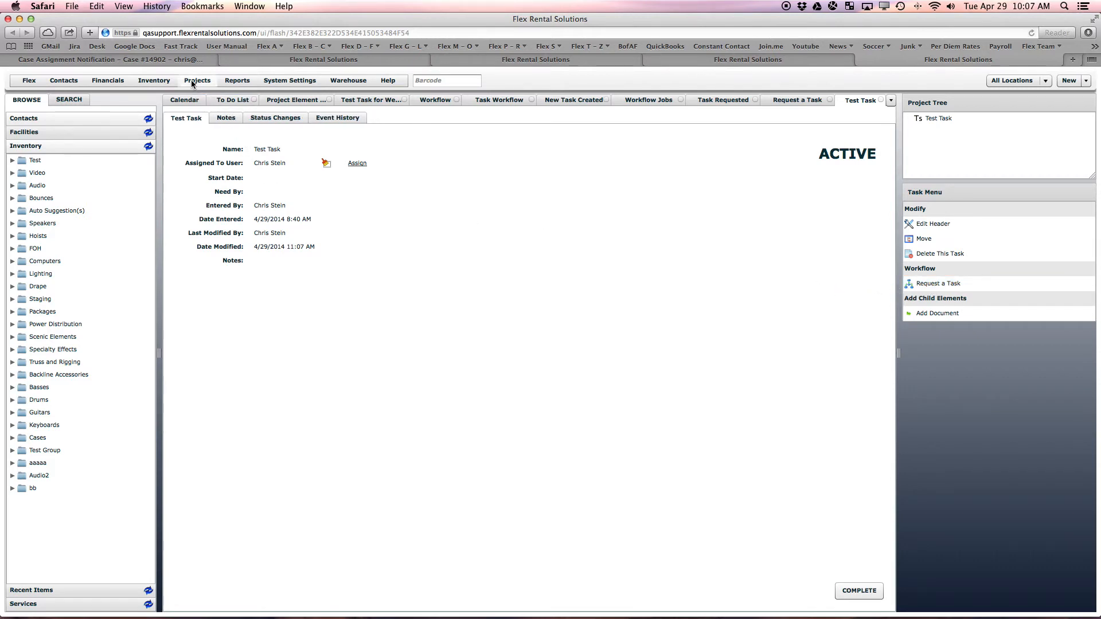
pyautogui.click(196, 81)
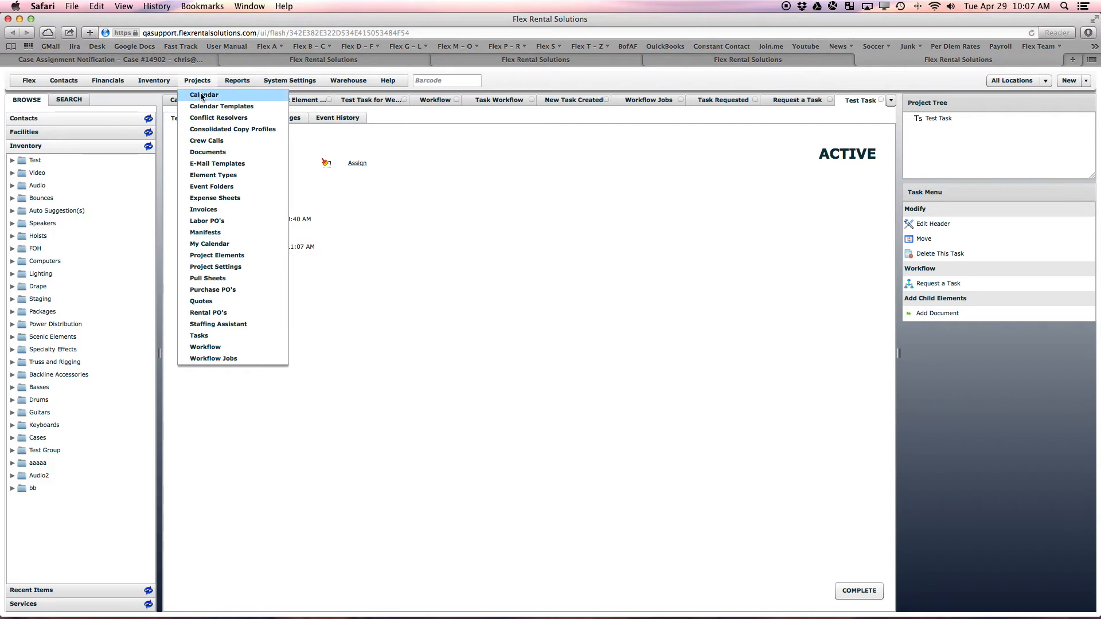
pyautogui.moveTo(198, 335)
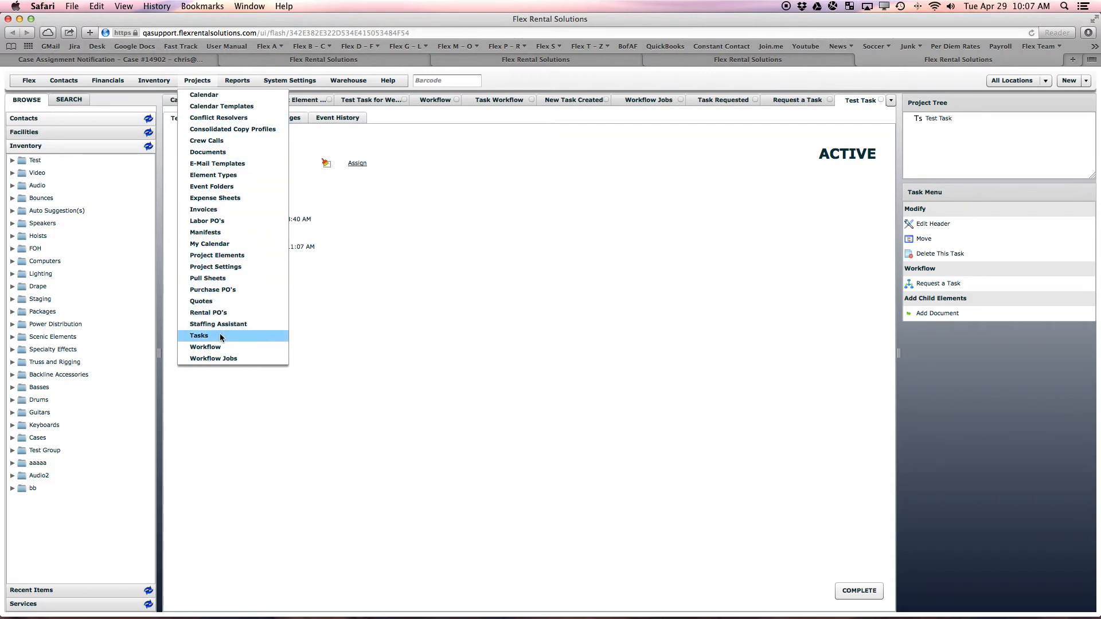
pyautogui.click(199, 335)
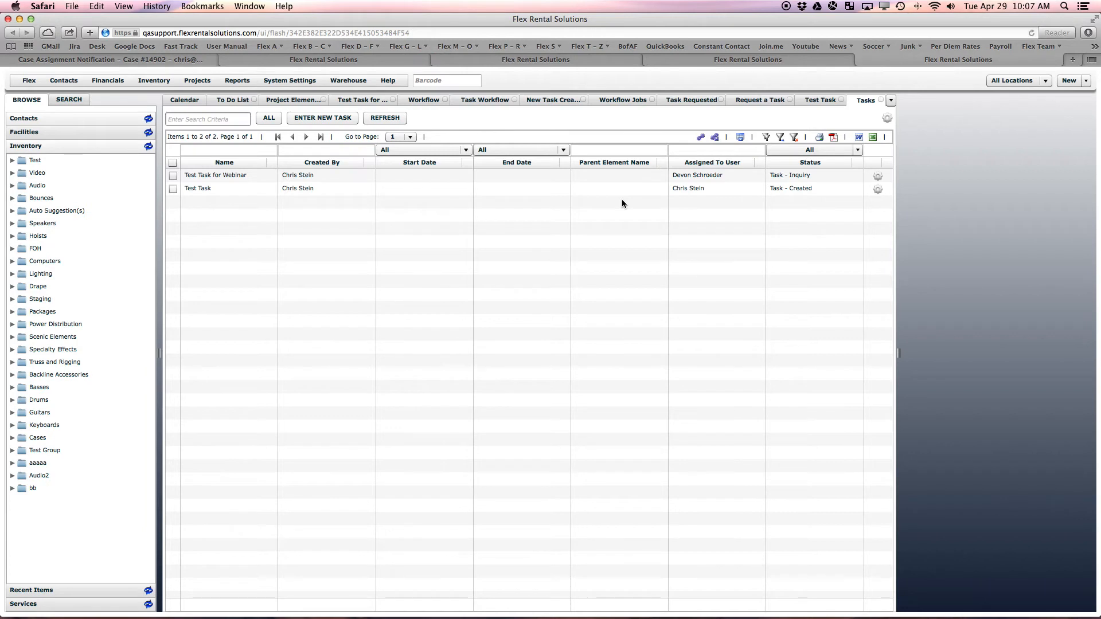
pyautogui.click(281, 33)
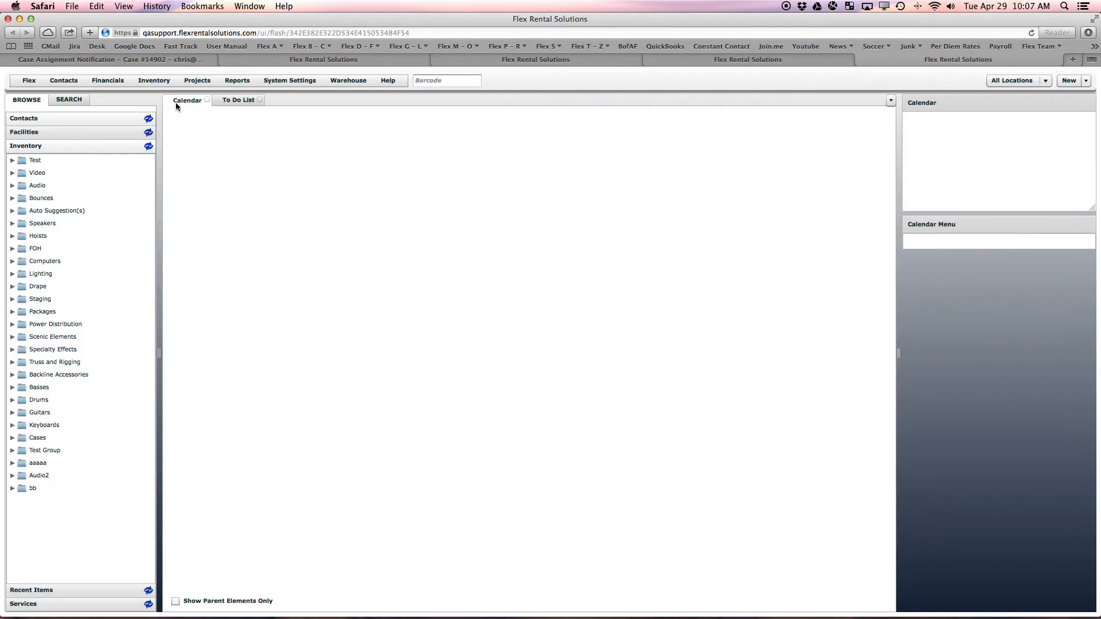
# - Return via Calendar to the To Do List showing tasks for all users
pyautogui.click(187, 100)
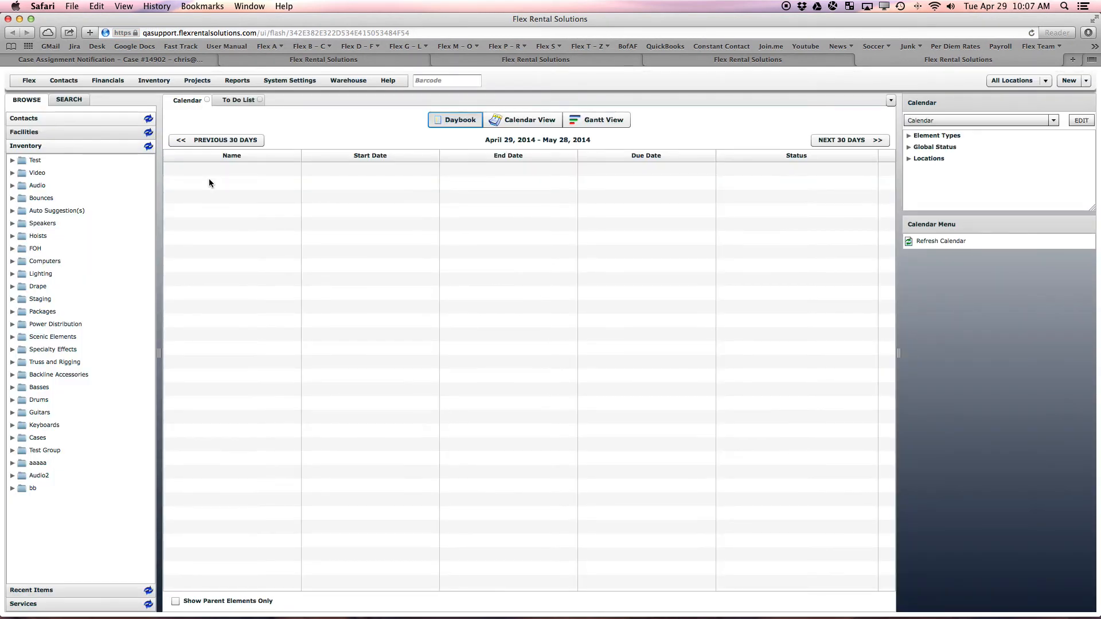
pyautogui.click(238, 100)
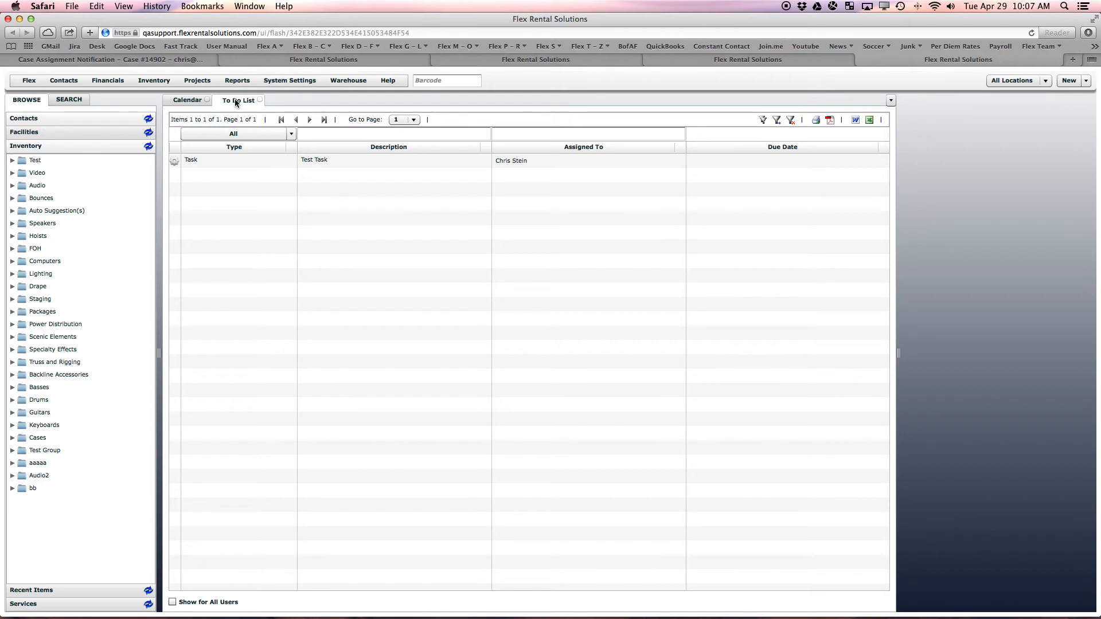
pyautogui.click(173, 602)
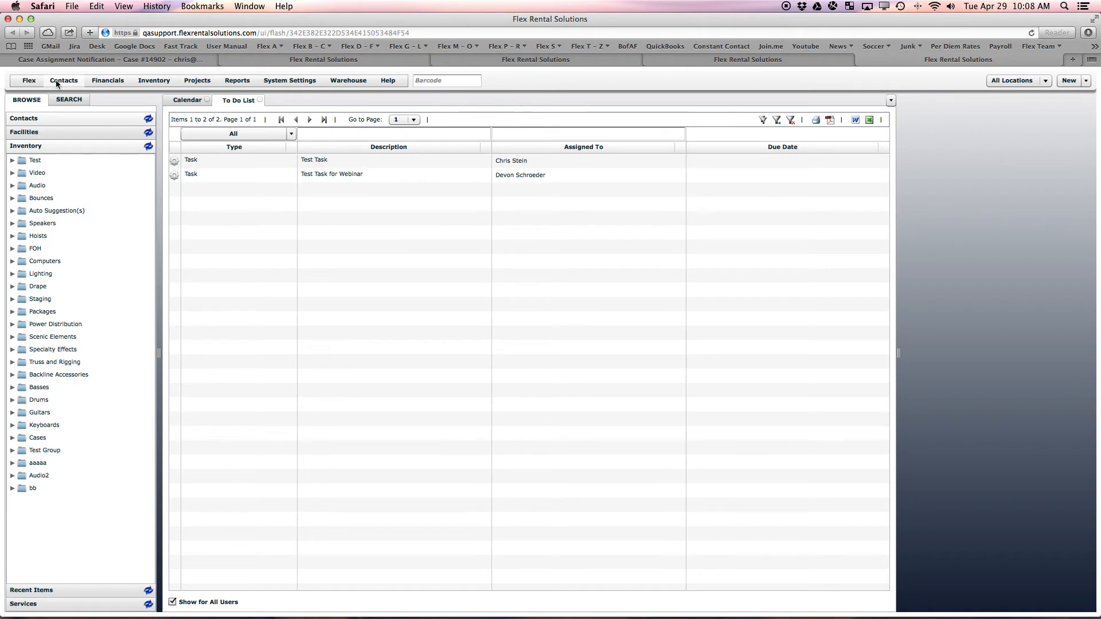
pyautogui.click(64, 80)
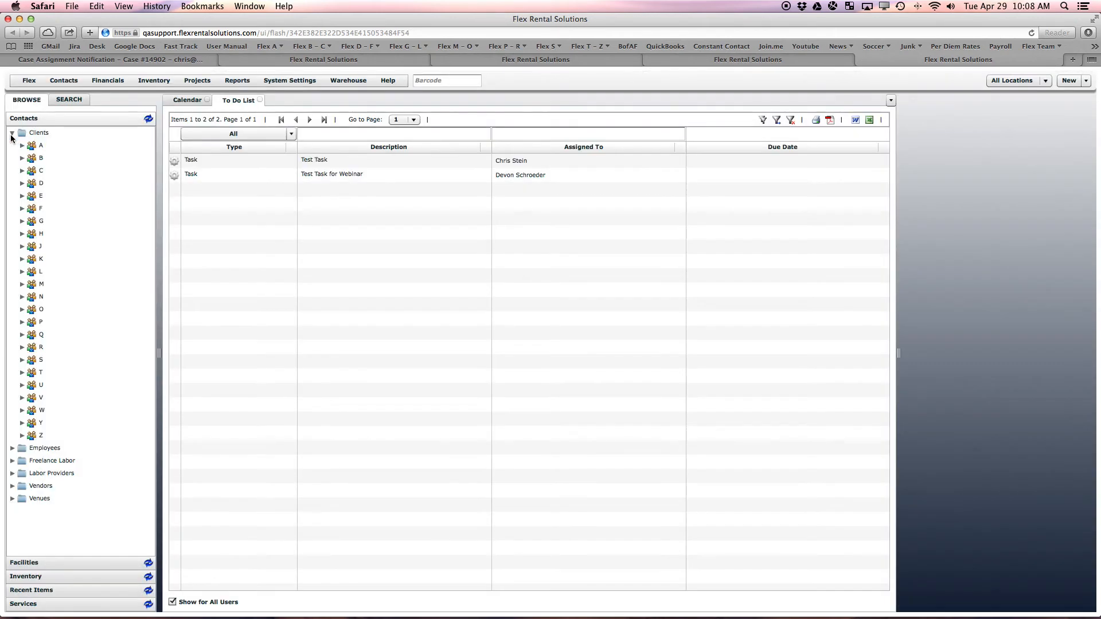
pyautogui.click(22, 144)
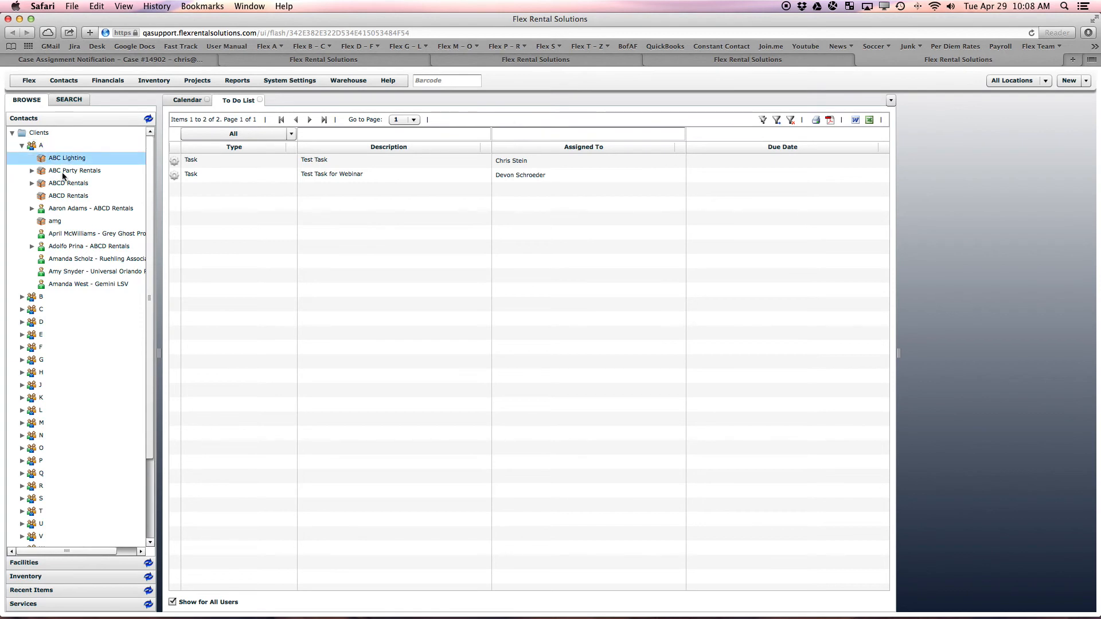
pyautogui.click(96, 233)
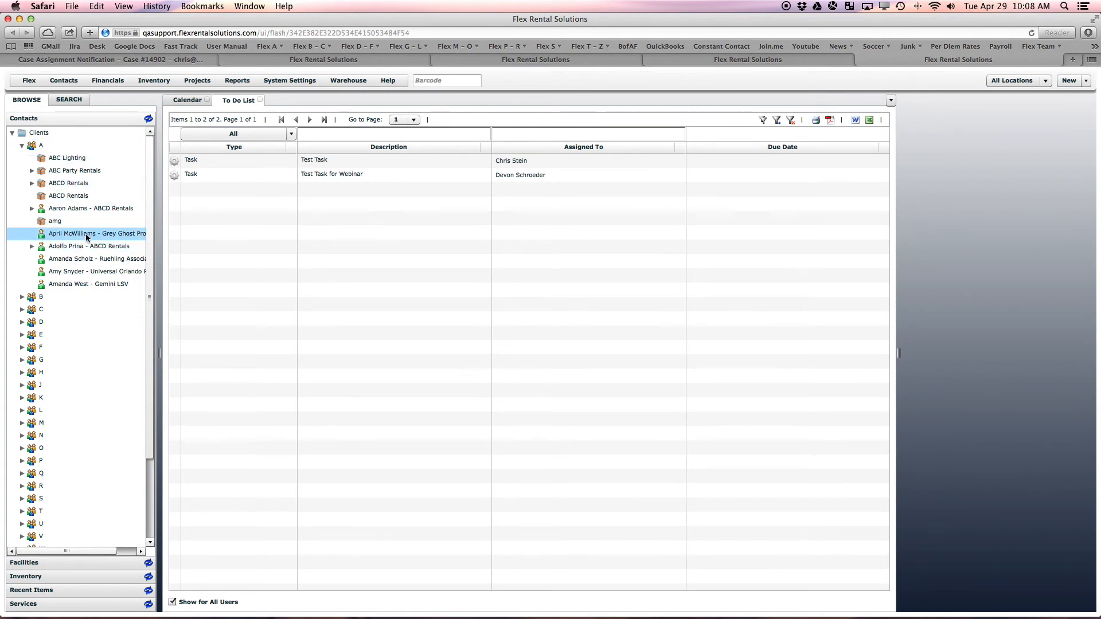
pyautogui.doubleClick(96, 232)
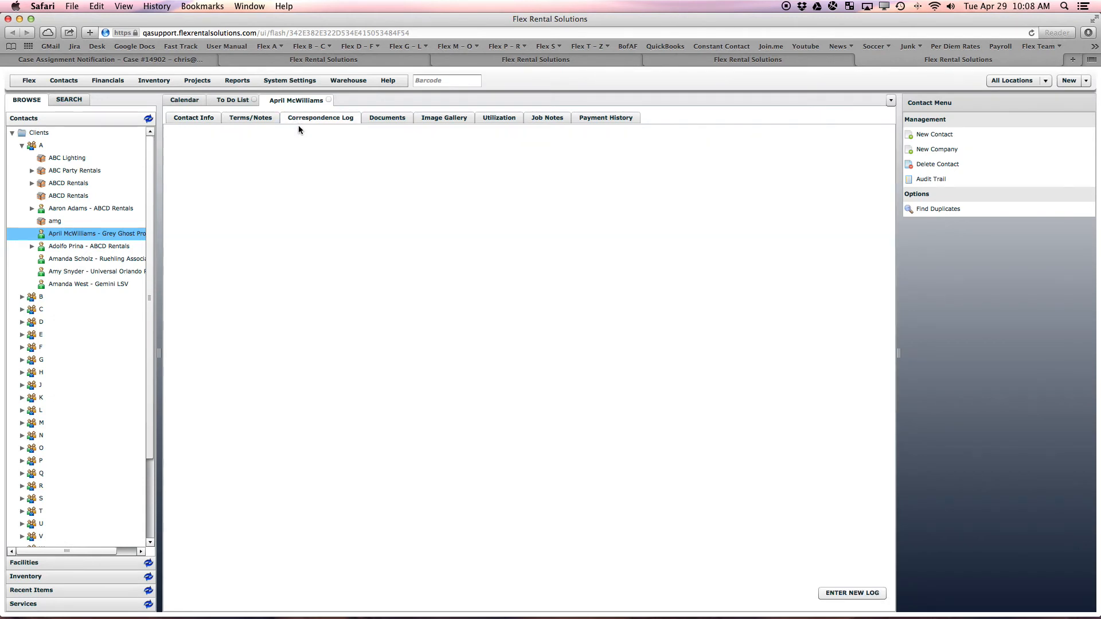
# - Start a new correspondence log entry described 'Follow up on a confirmed Quote'
pyautogui.click(851, 593)
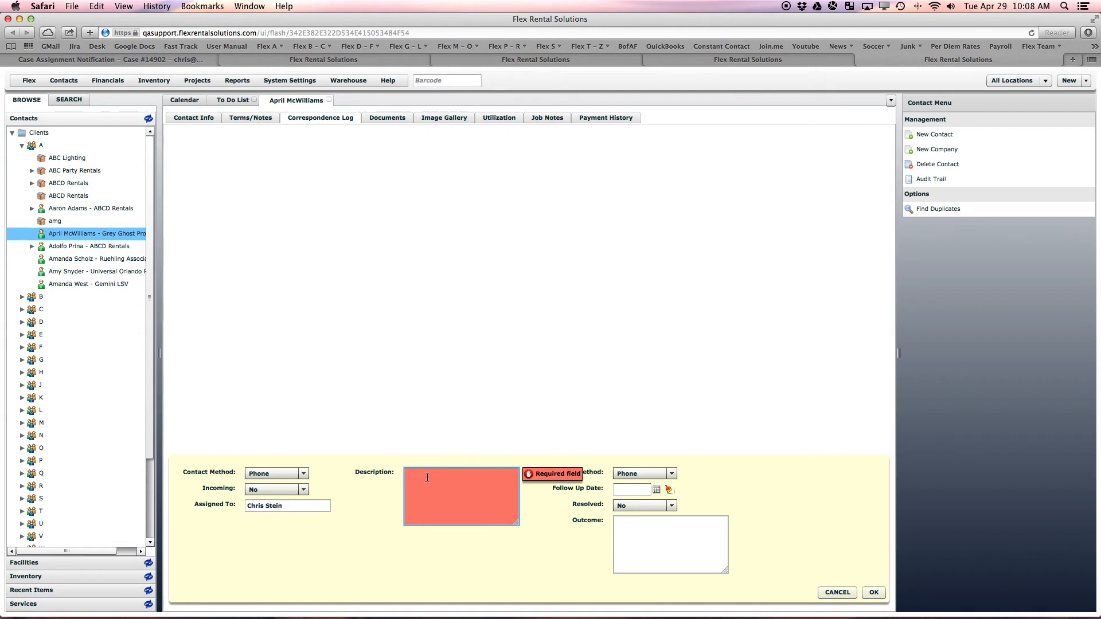
pyautogui.write('Follow up on a confir')
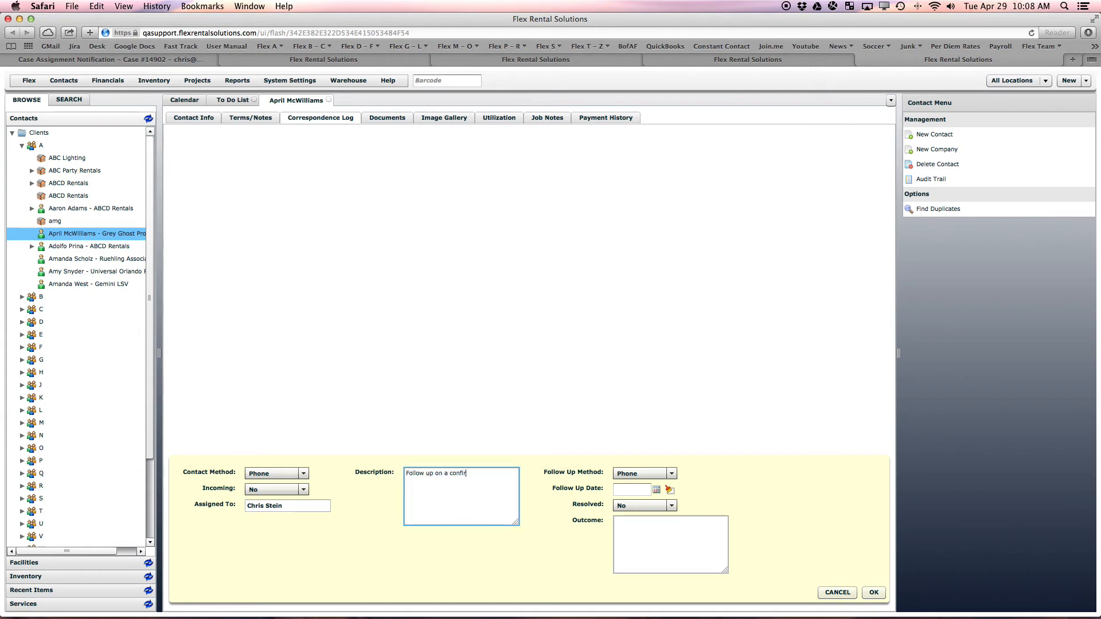
pyautogui.write('med Quote')
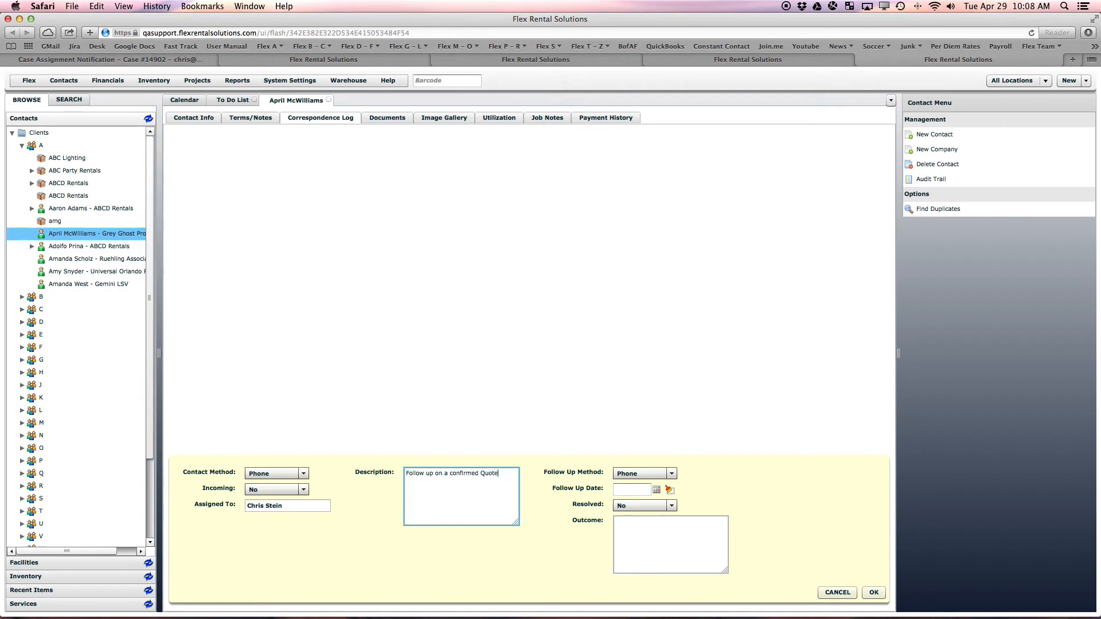
# - Set the follow-up method to Email, due May 1, 2014, and save the entry
pyautogui.click(668, 473)
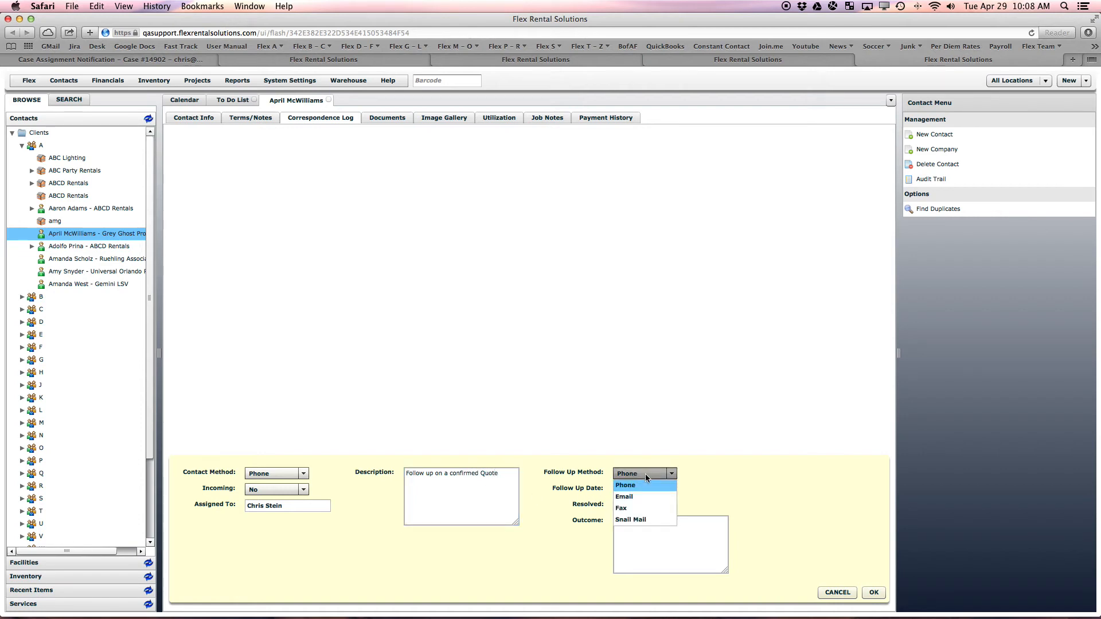
pyautogui.click(624, 497)
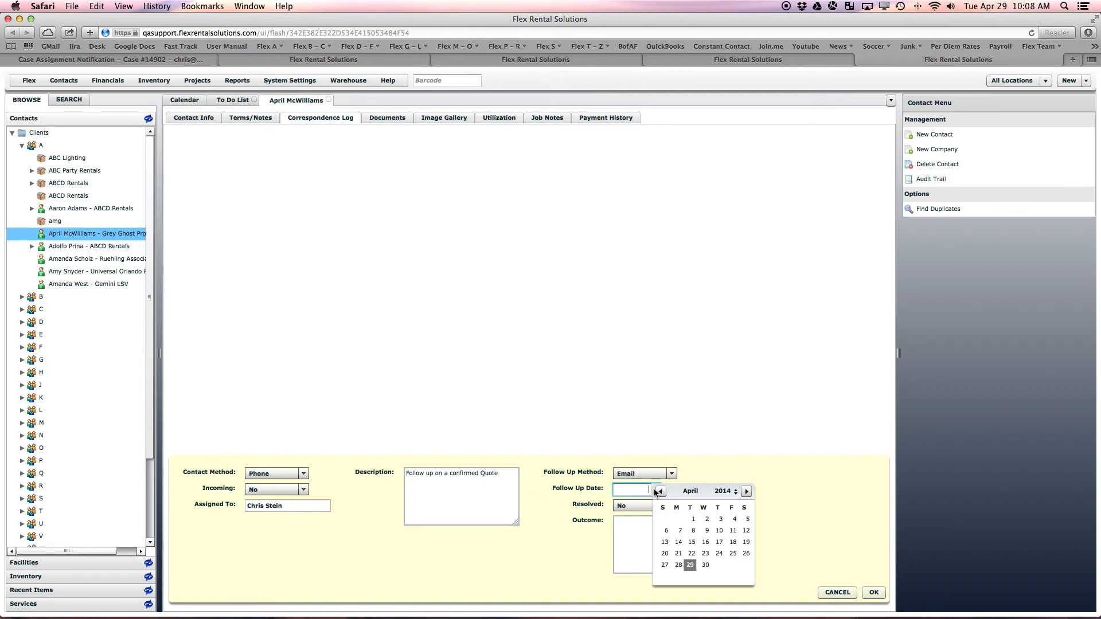
pyautogui.click(745, 490)
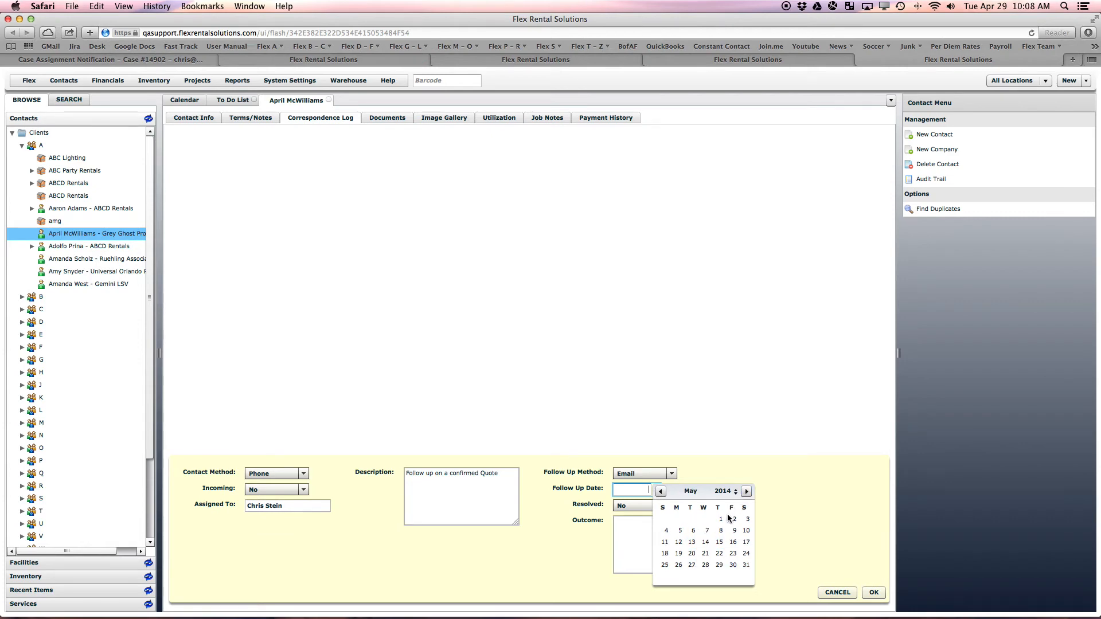
pyautogui.click(720, 518)
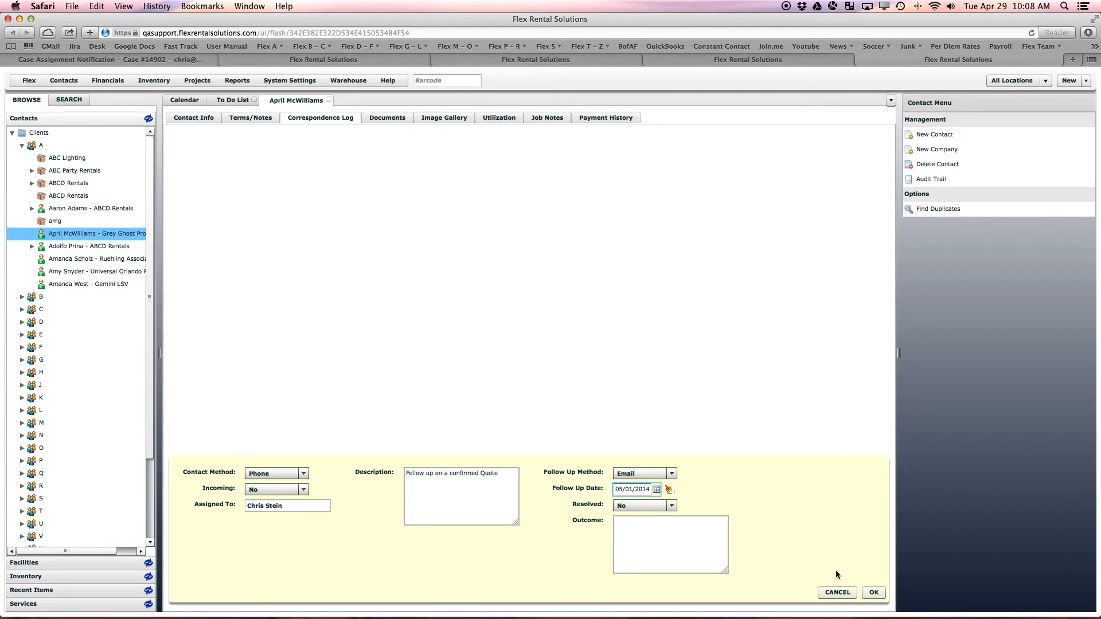
pyautogui.click(872, 591)
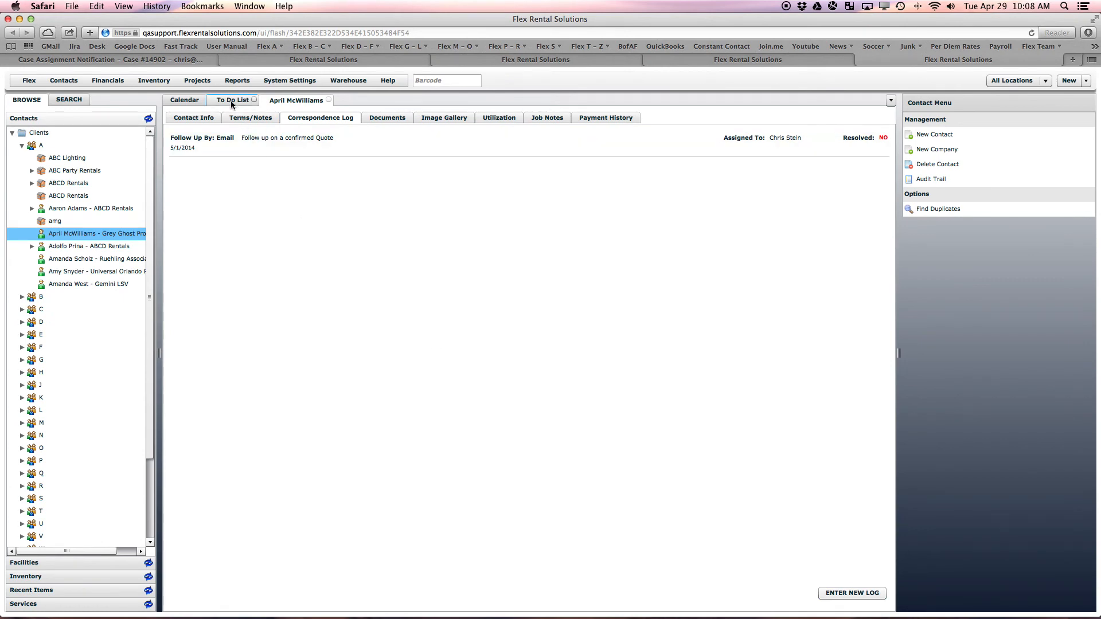
# - Select the new Follow Up By E-Mail item in the To Do List, then view the Calendar daybook
pyautogui.click(233, 100)
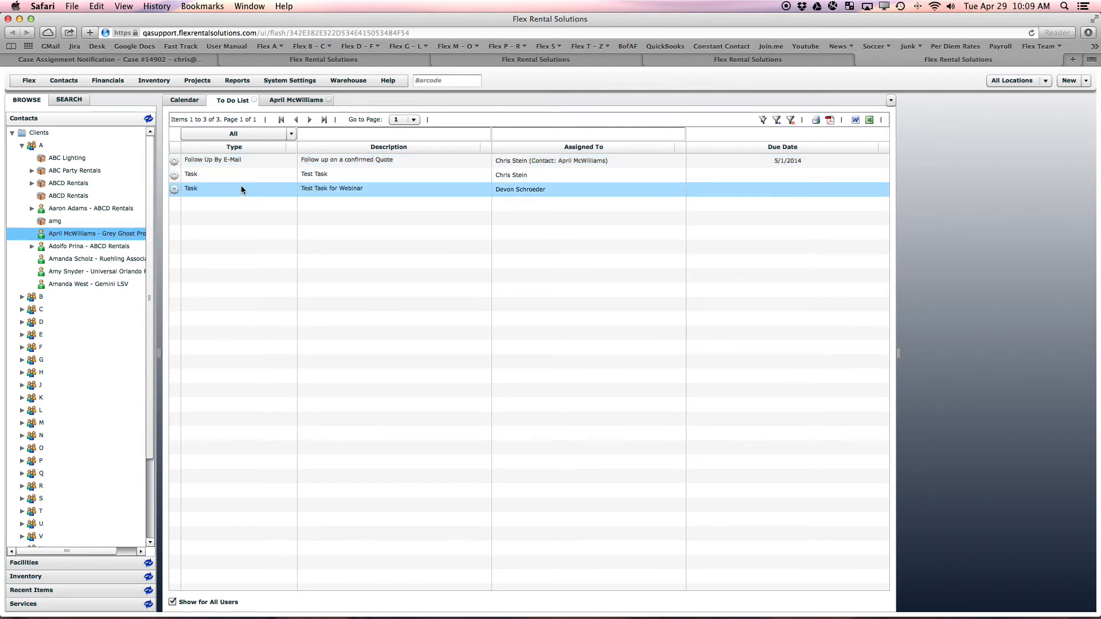
pyautogui.click(213, 160)
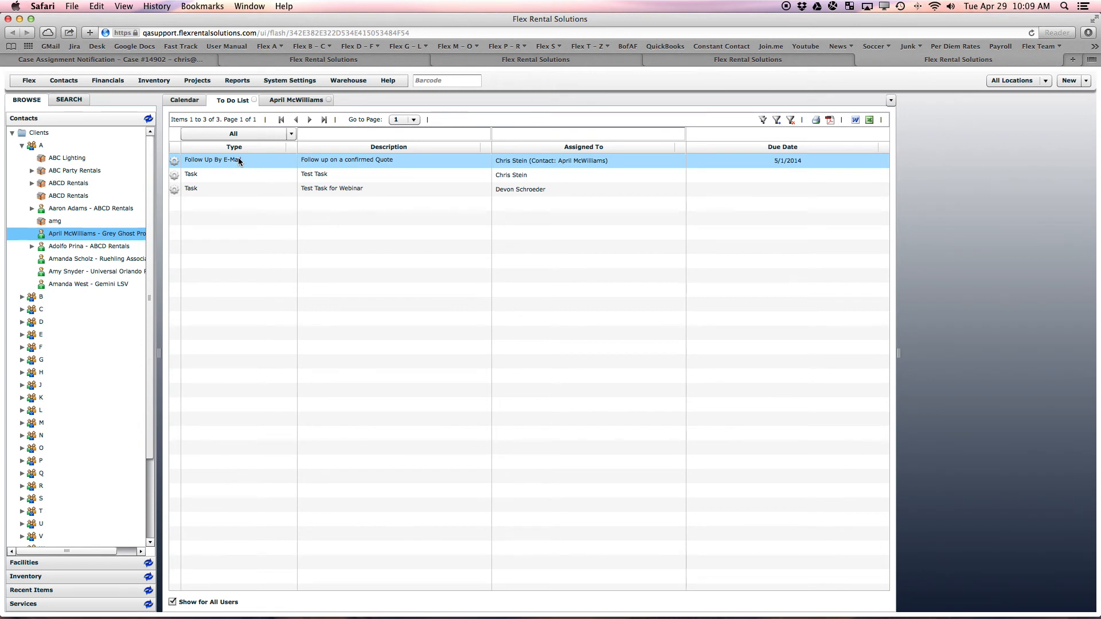
pyautogui.click(184, 100)
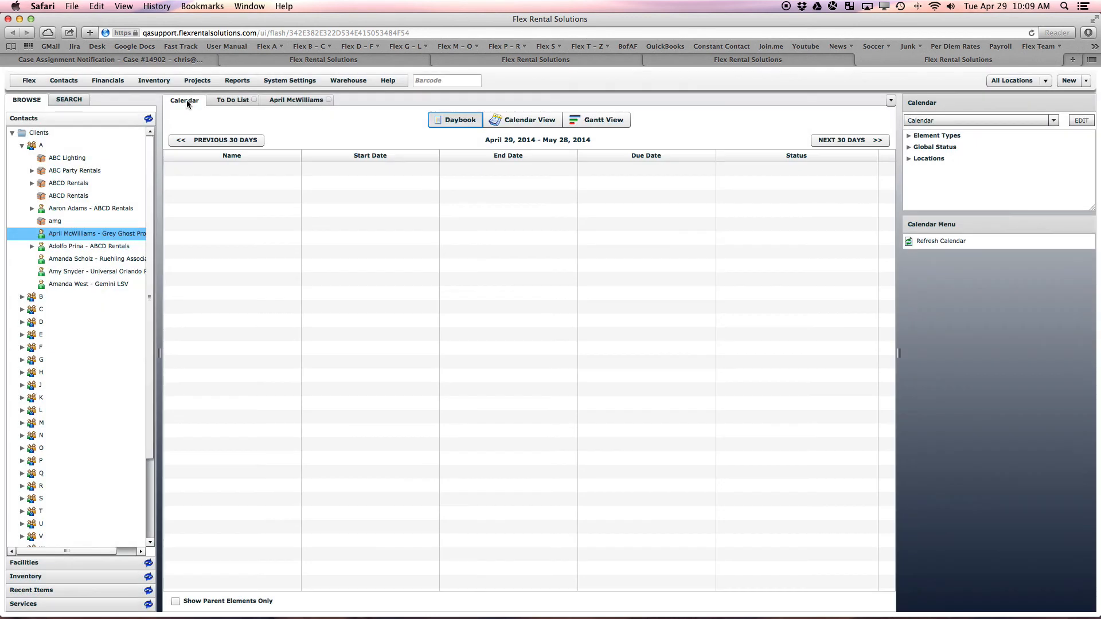
# - Show the previous 30 days of events and open the 14-0026 Test Amp quote
pyautogui.click(216, 140)
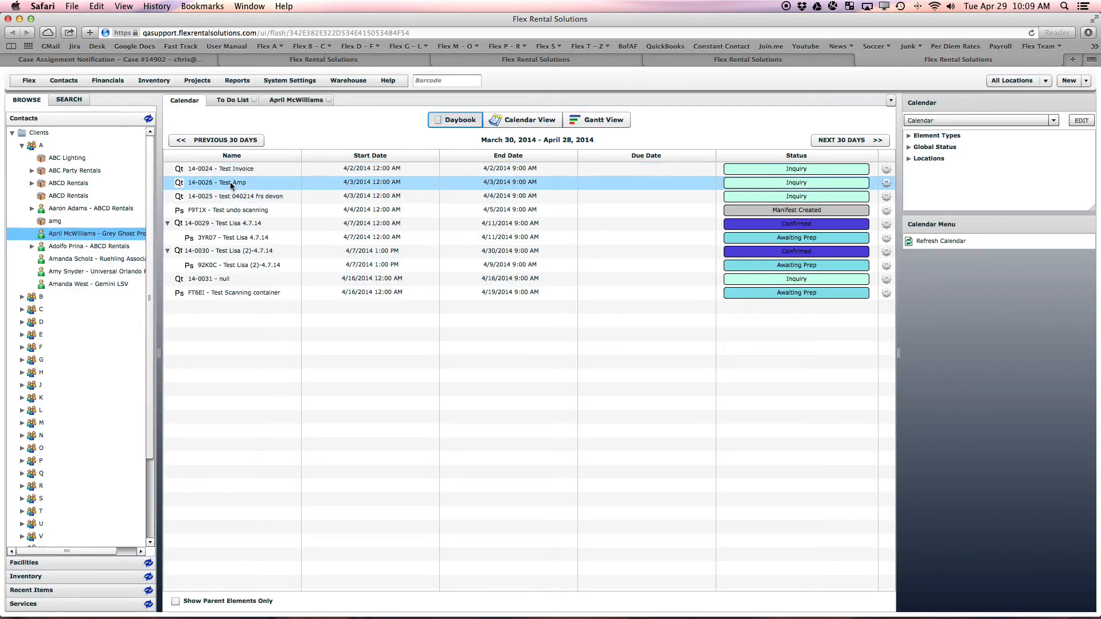
pyautogui.doubleClick(217, 183)
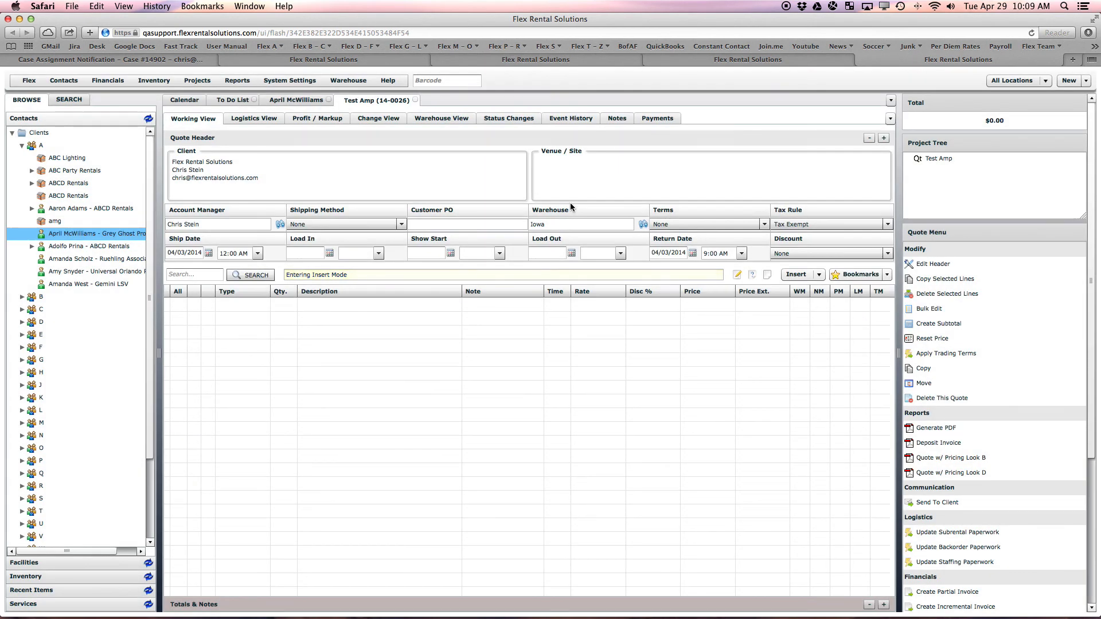
pyautogui.click(197, 80)
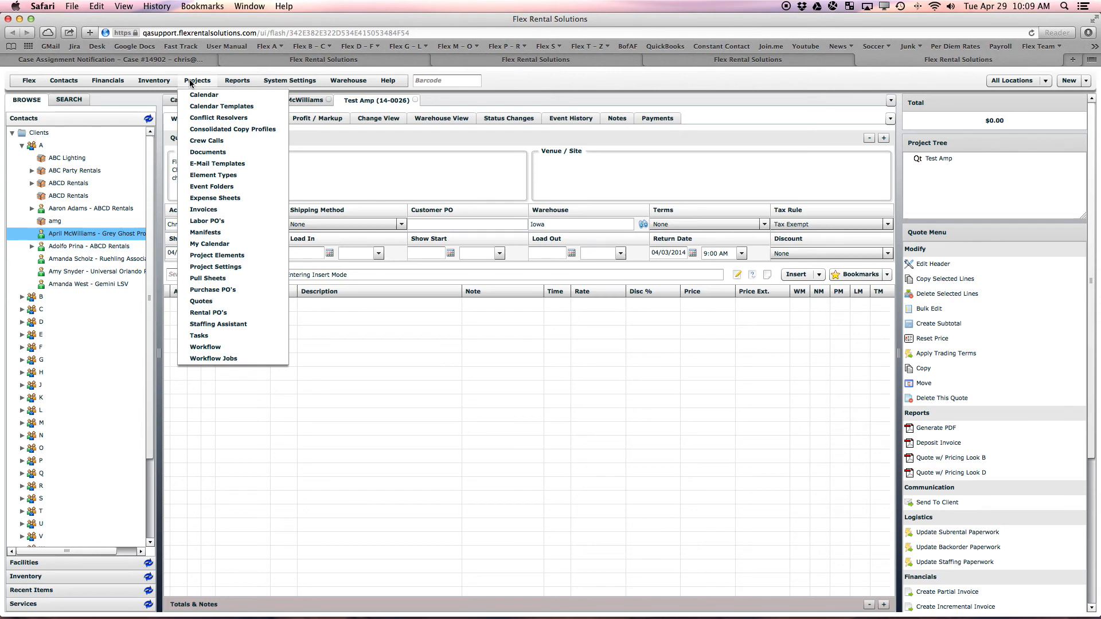
# - Open the Quote element definition for editing from Project Elements
pyautogui.click(213, 175)
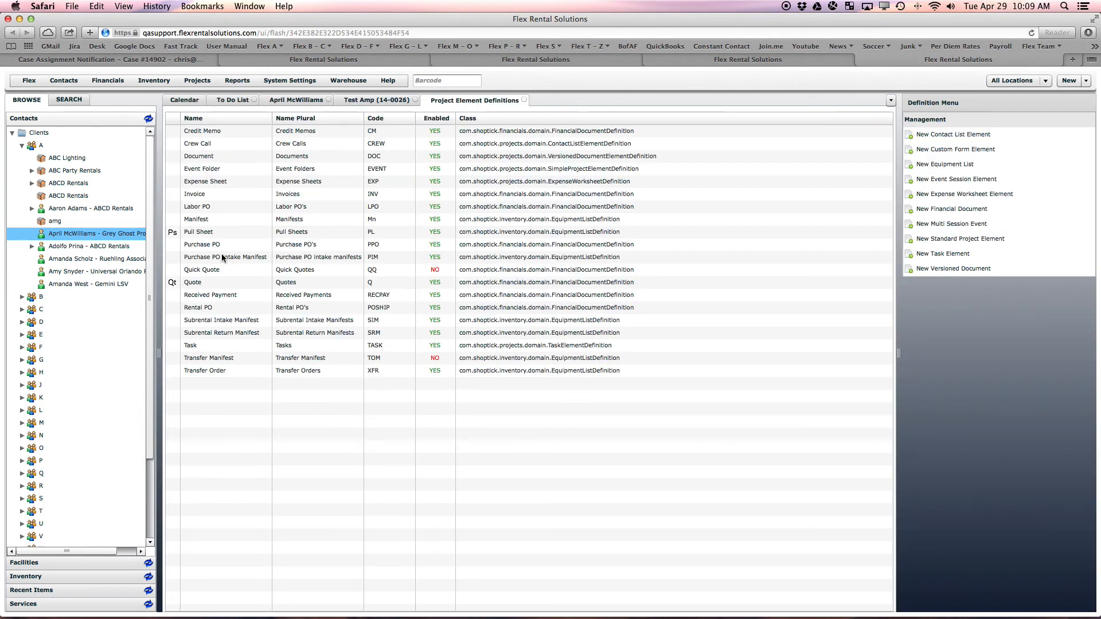
pyautogui.click(193, 282)
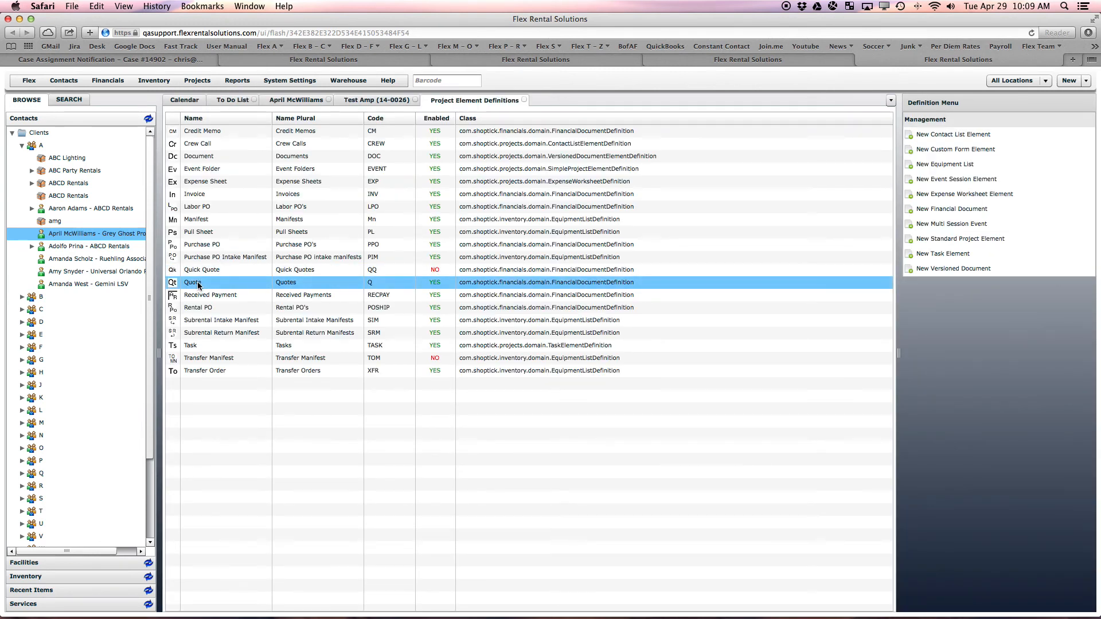
pyautogui.doubleClick(193, 282)
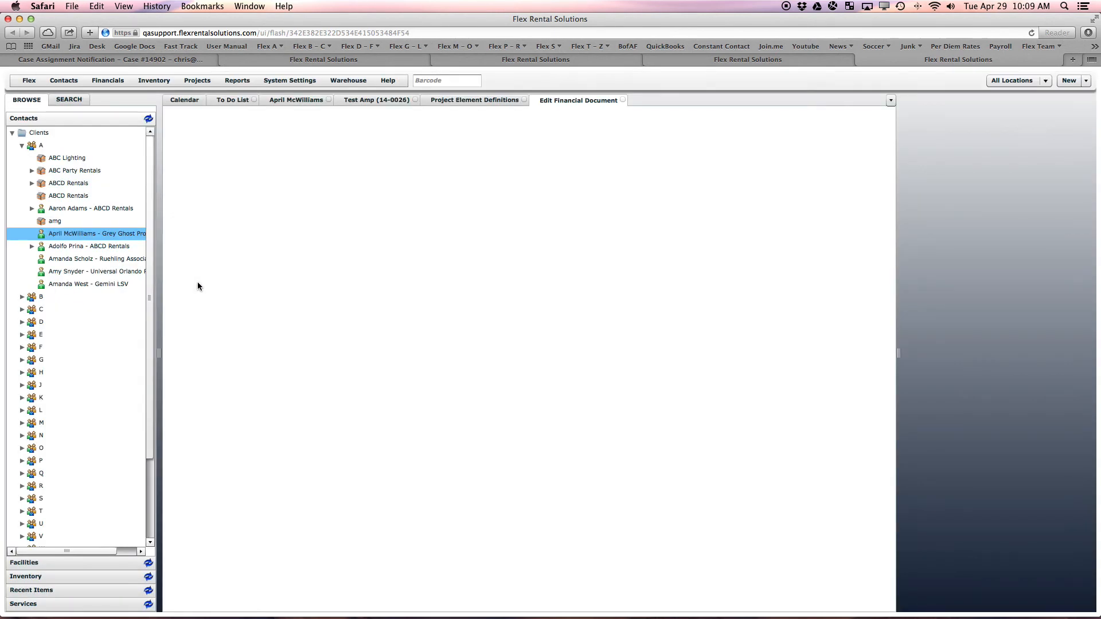
pyautogui.click(579, 100)
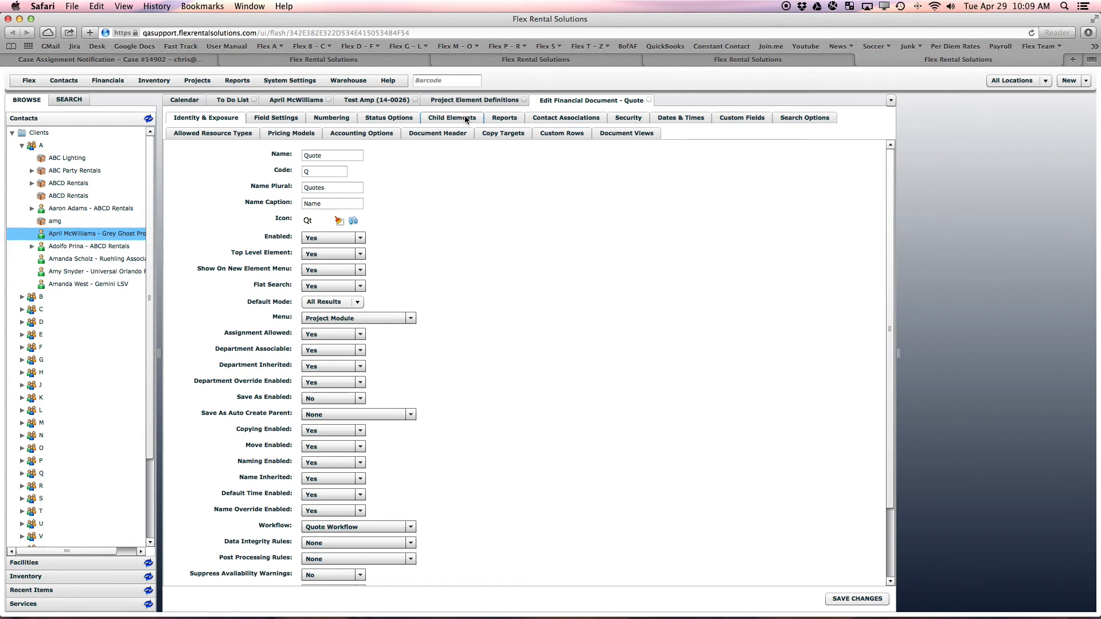
# - Permit Task as a child element of Quotes and save the definition changes
pyautogui.click(451, 117)
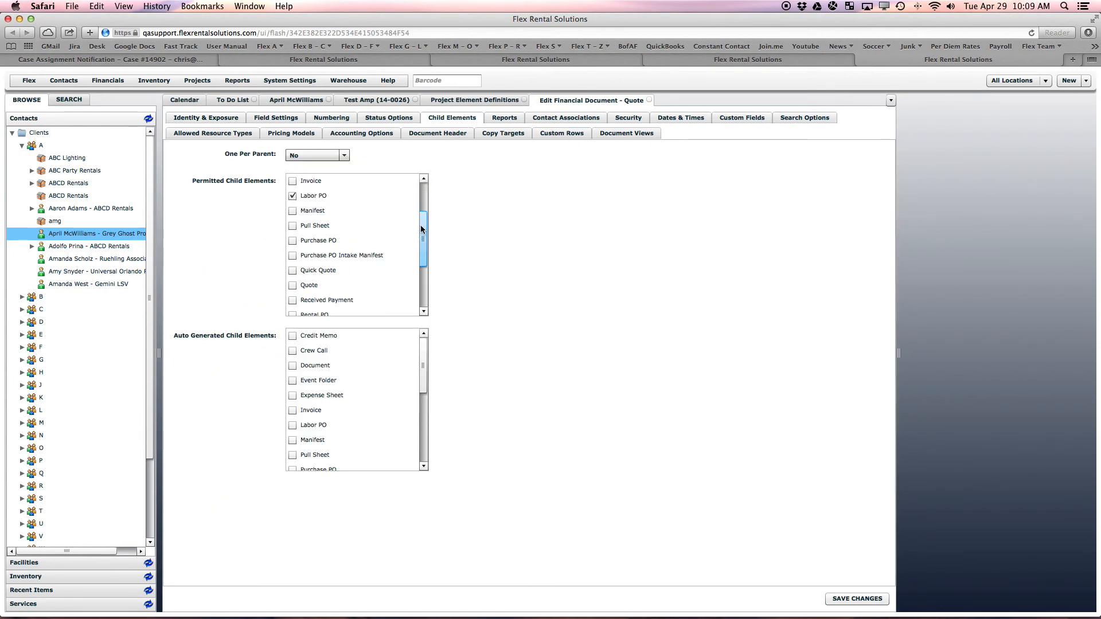
pyautogui.click(292, 286)
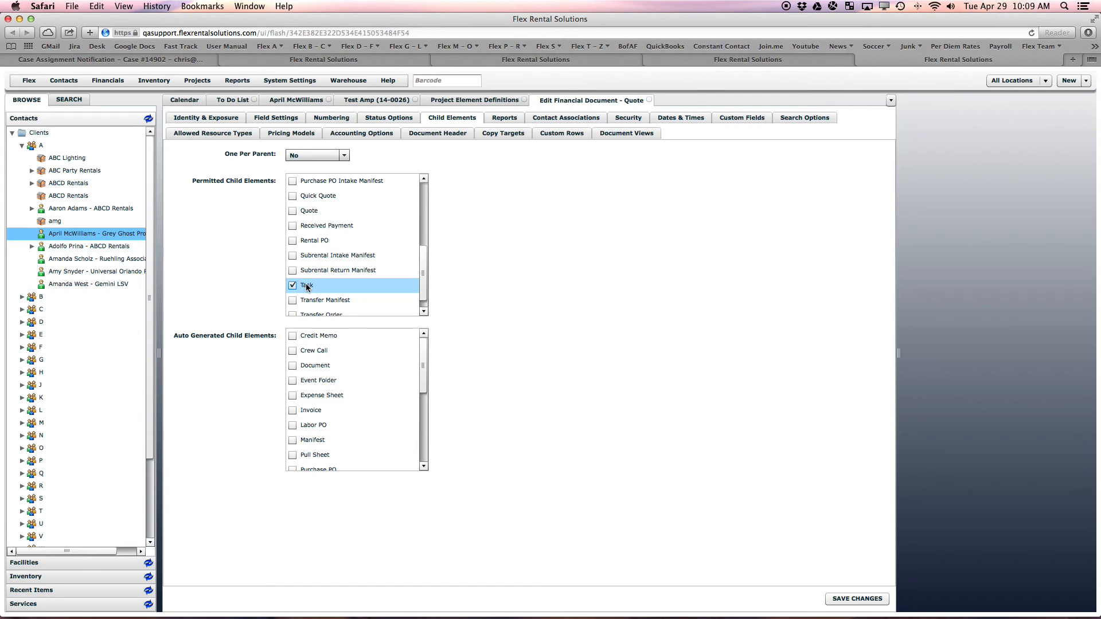
pyautogui.moveTo(390, 277)
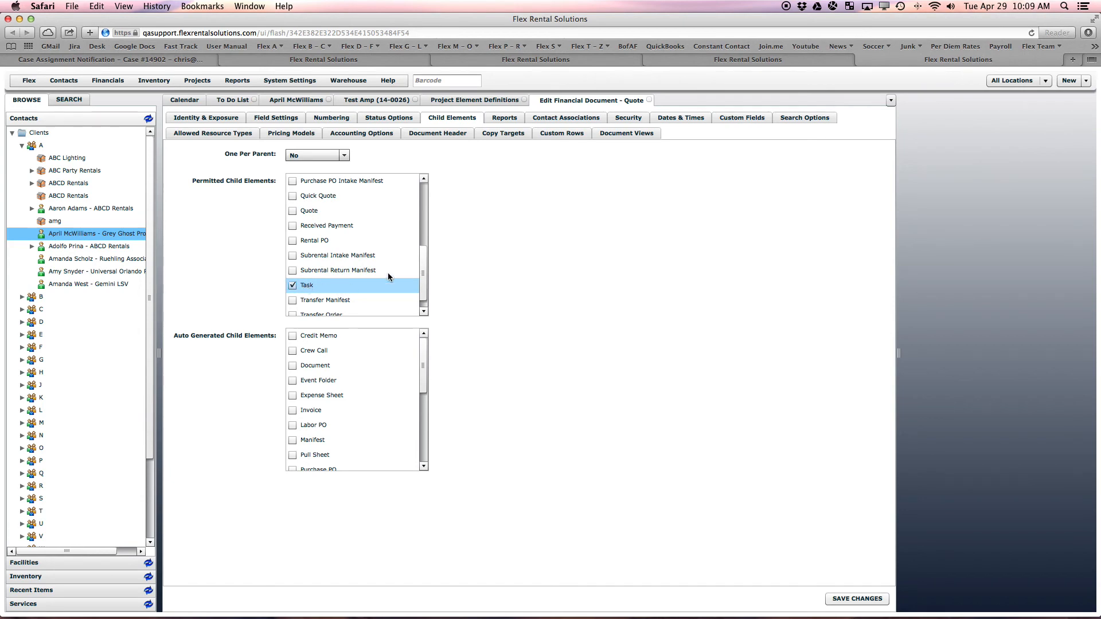
pyautogui.click(476, 100)
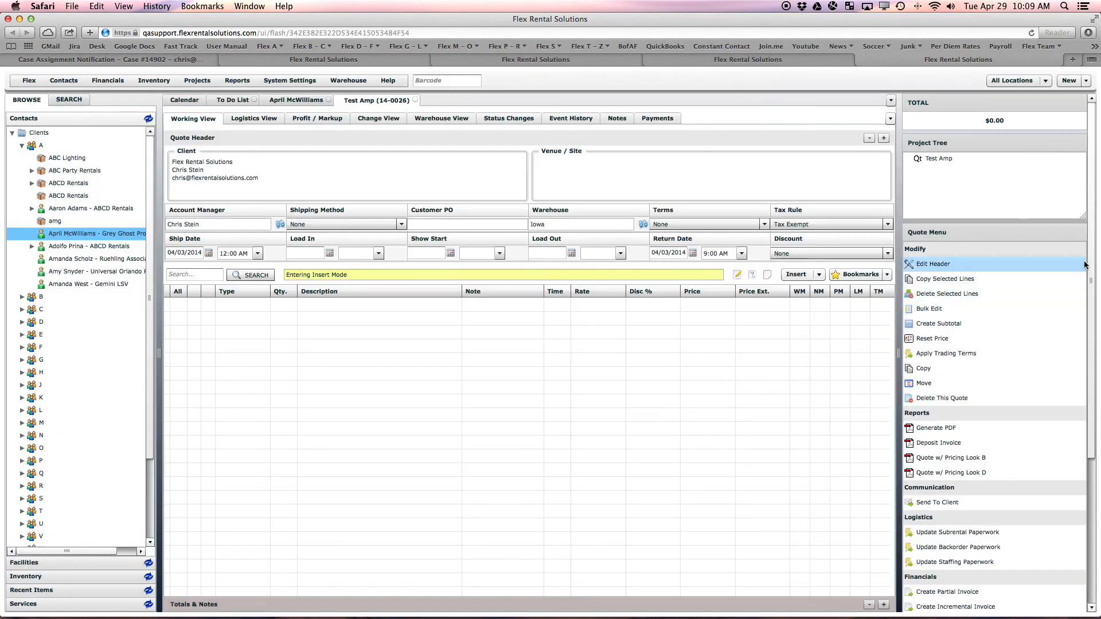
# - Add a child task named 'Make CAD Drawing' under the Test Amp quote
pyautogui.scroll(-3)
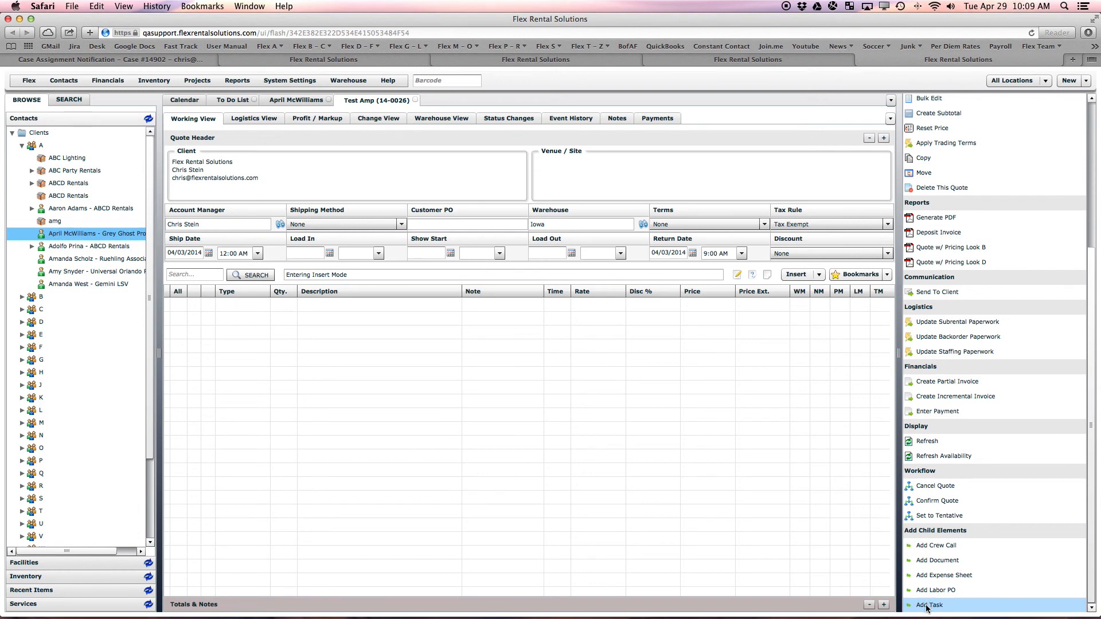
pyautogui.click(930, 605)
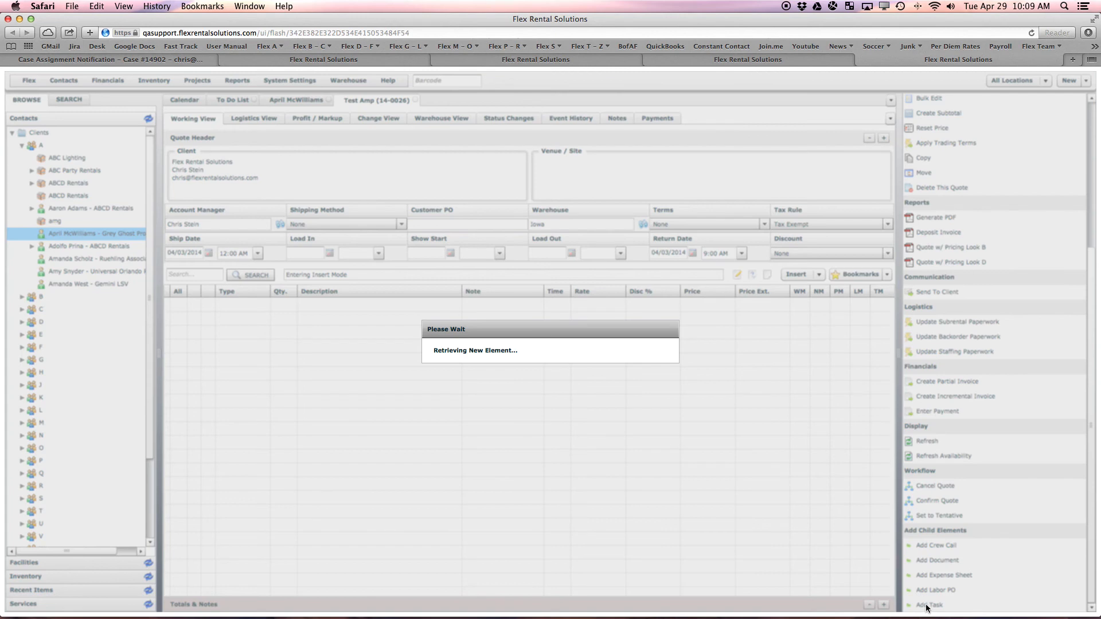
pyautogui.click(928, 604)
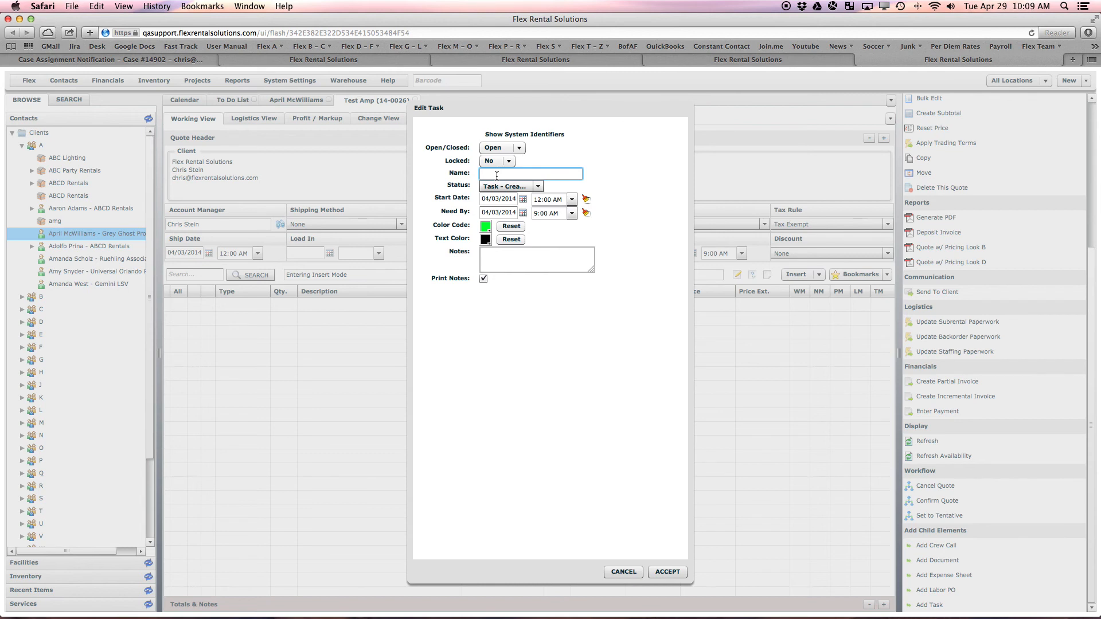
pyautogui.write('Make')
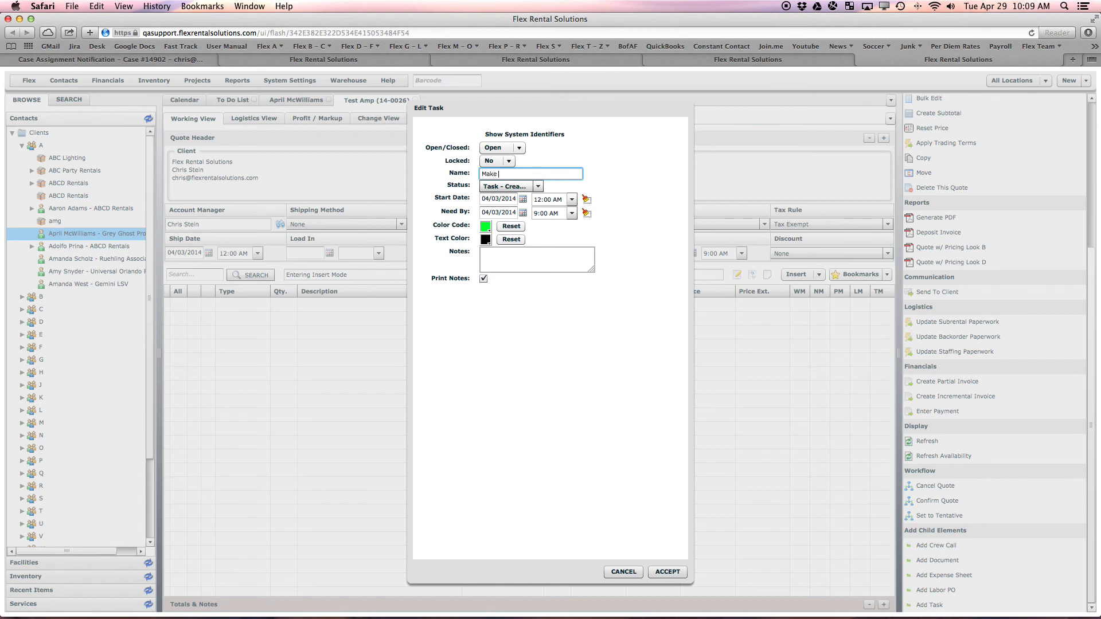
pyautogui.write('CAD Dra')
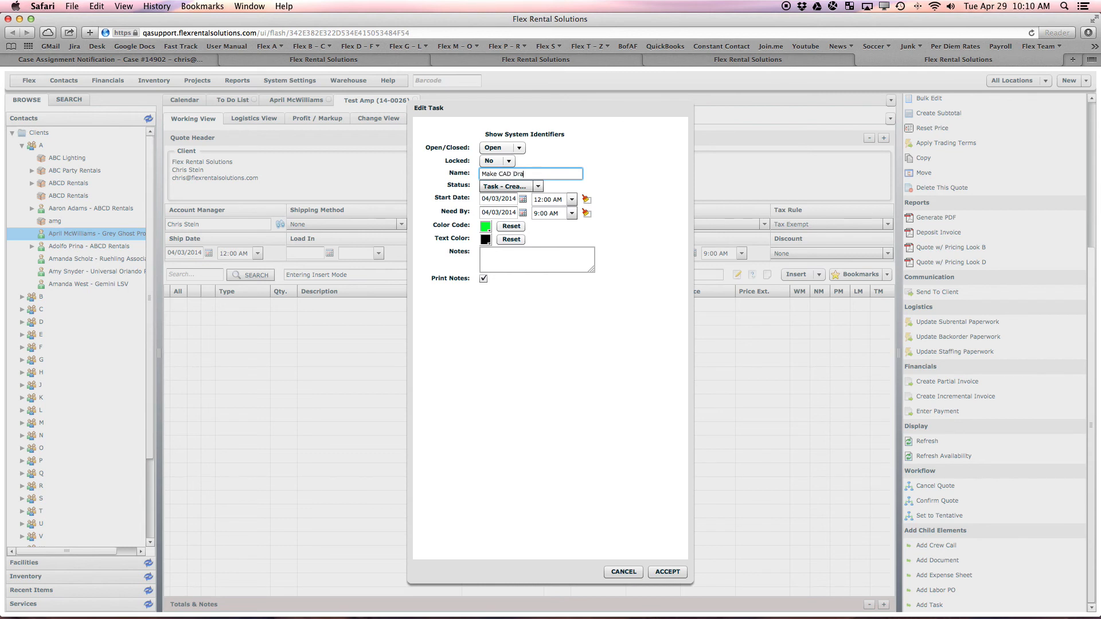
pyautogui.write('wing')
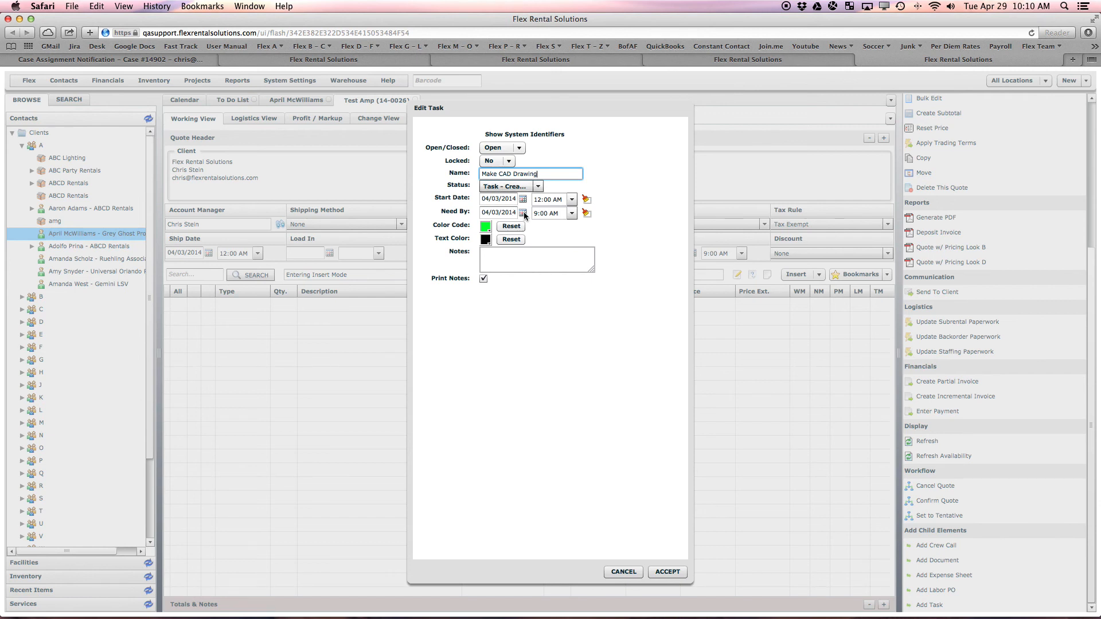
pyautogui.click(666, 570)
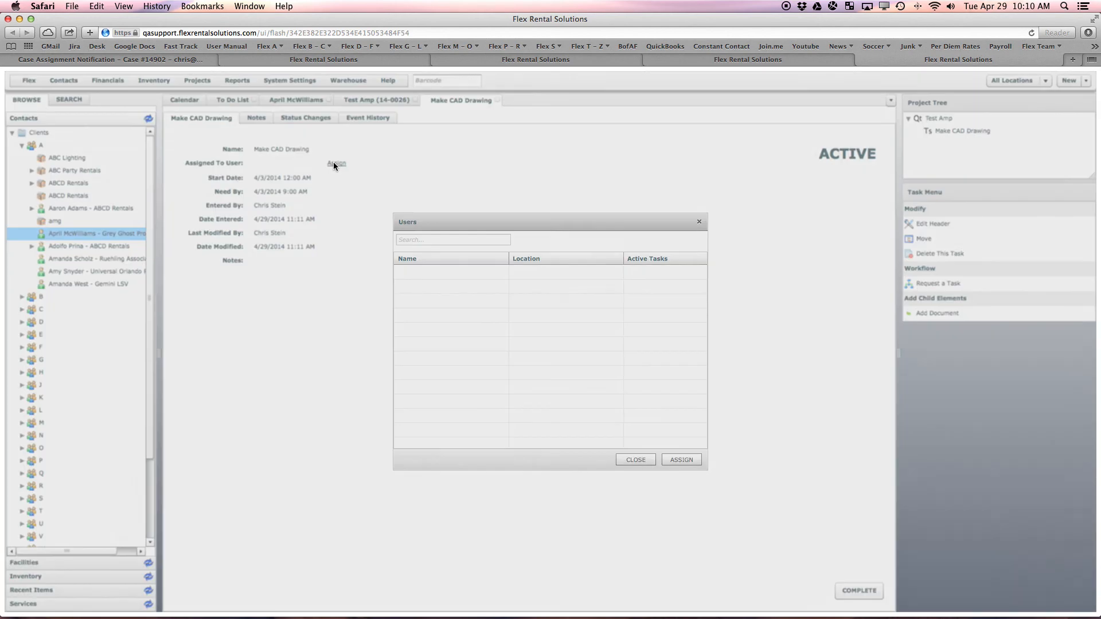
pyautogui.click(416, 300)
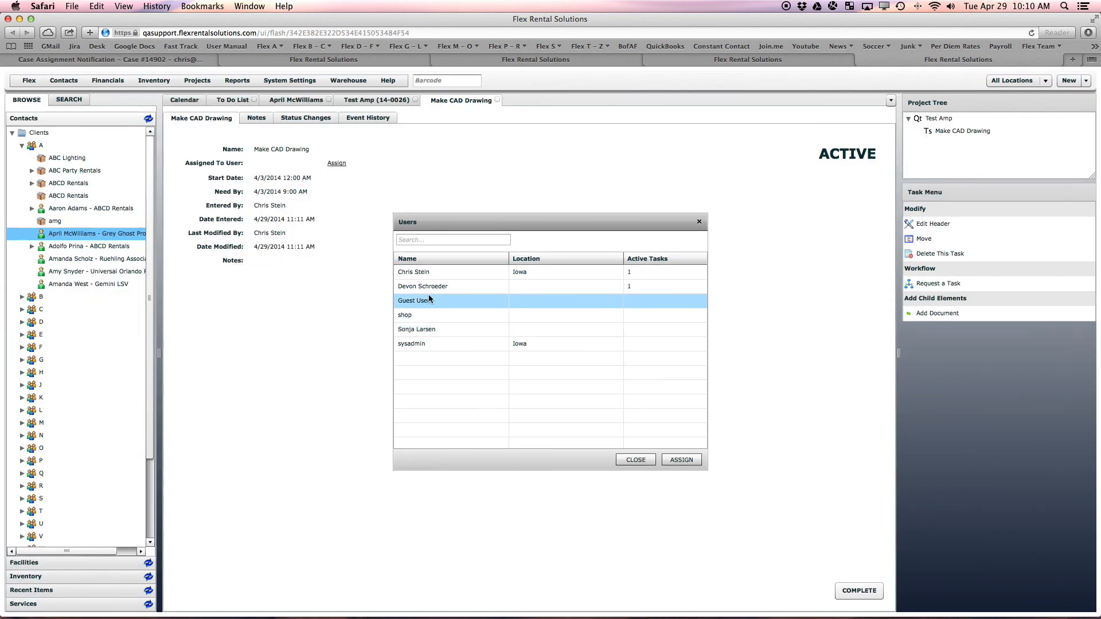
pyautogui.click(680, 459)
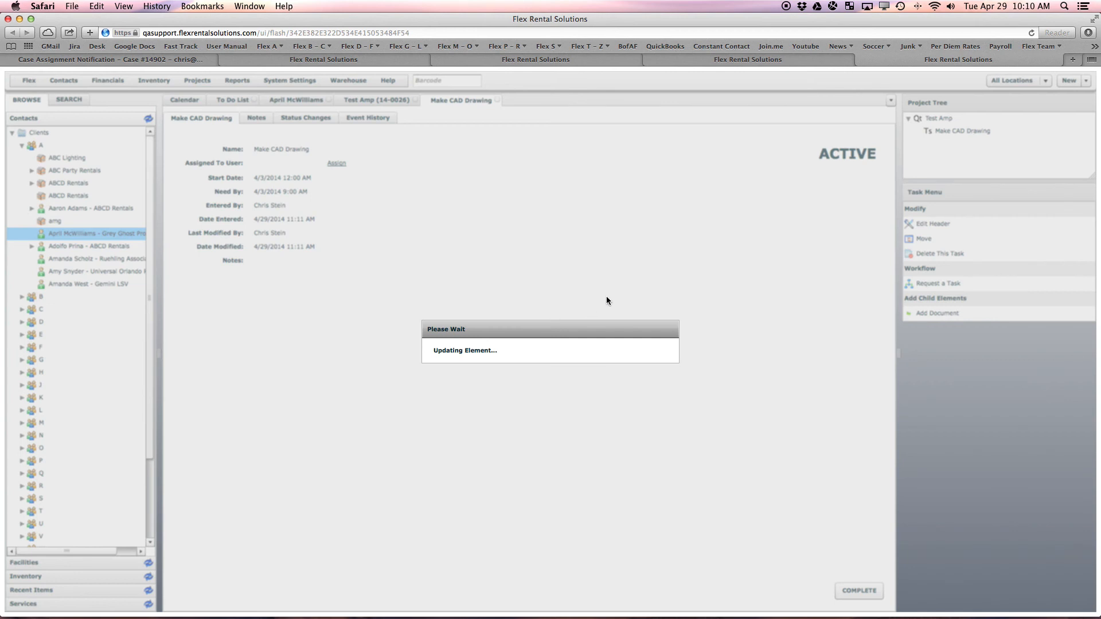
pyautogui.moveTo(751, 204)
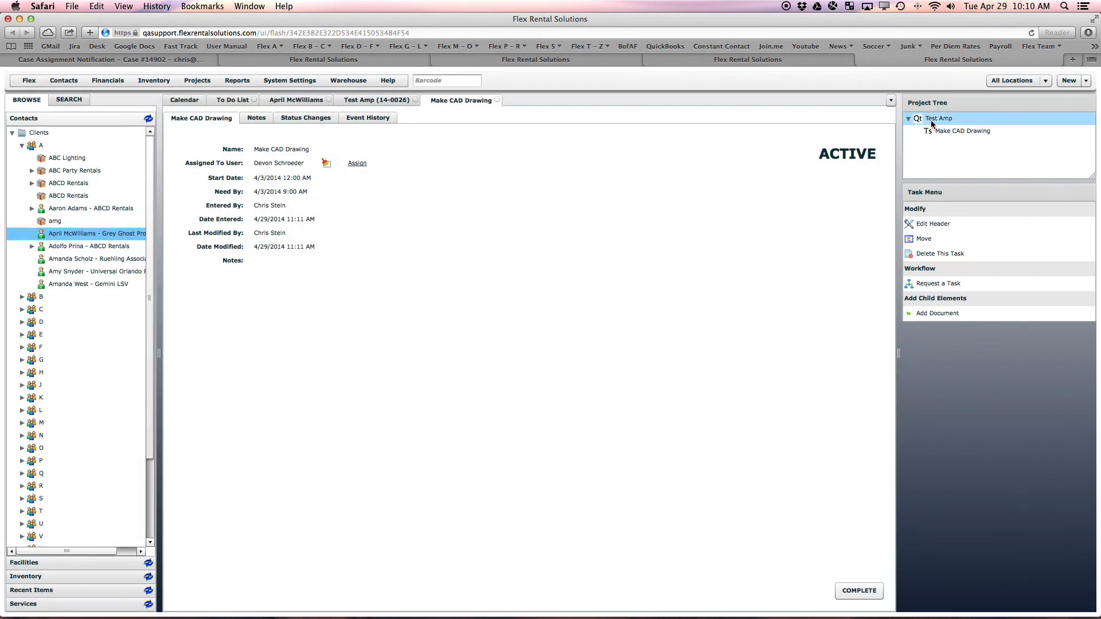
pyautogui.click(960, 130)
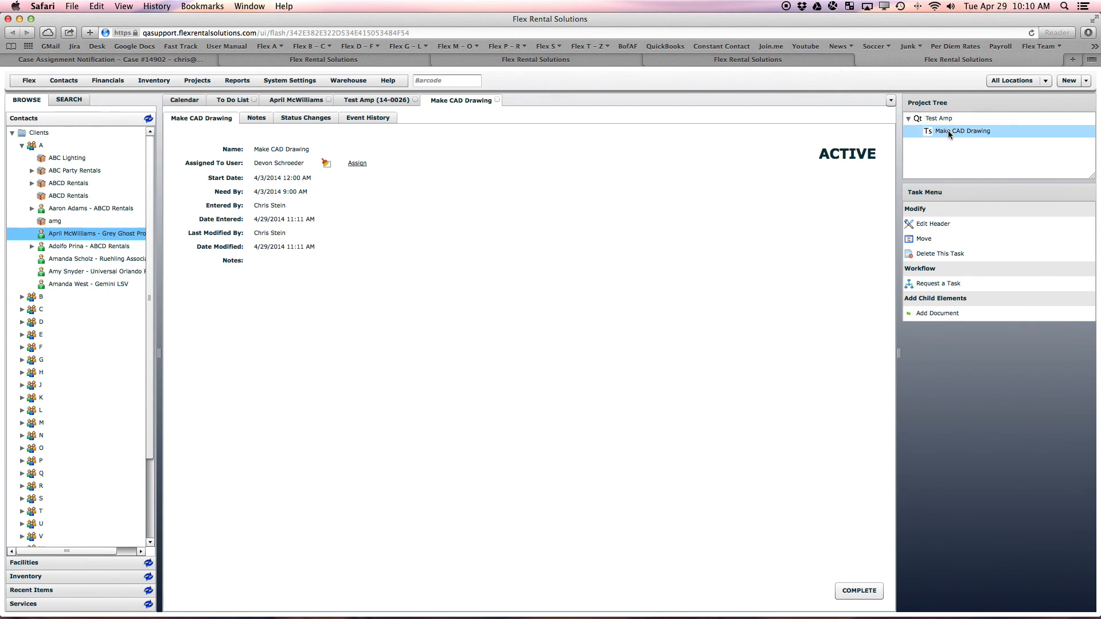
pyautogui.click(233, 99)
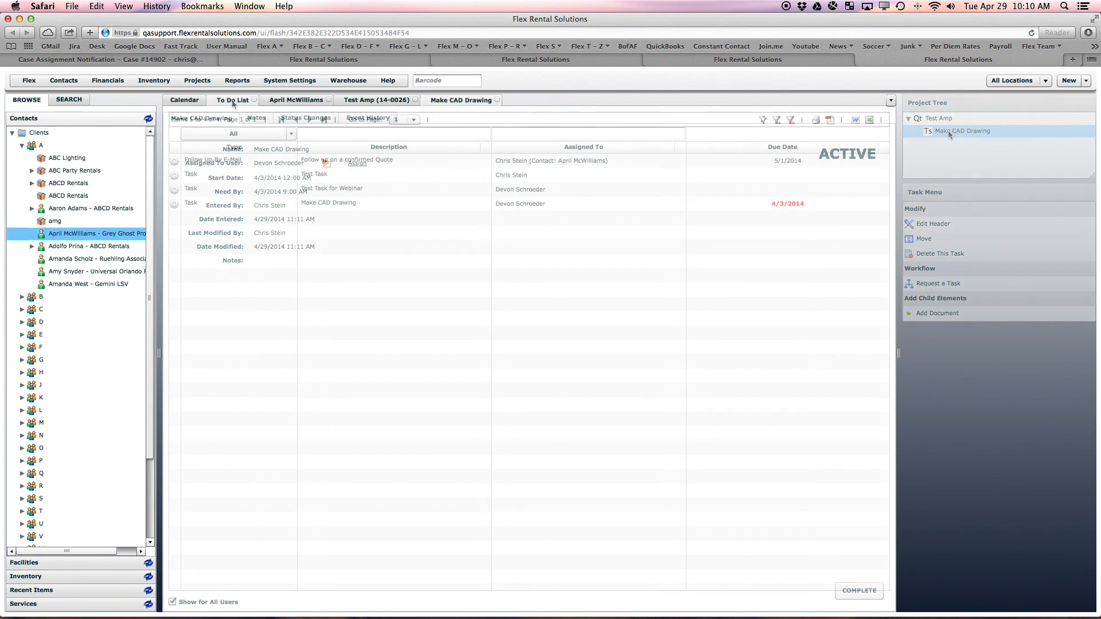
pyautogui.click(232, 100)
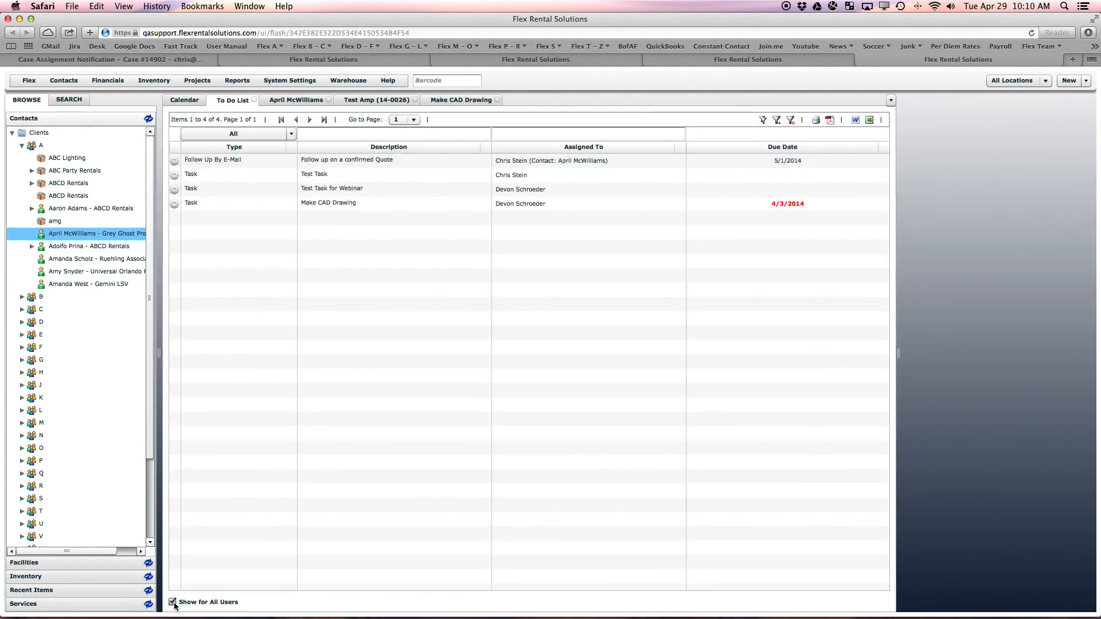
pyautogui.click(328, 203)
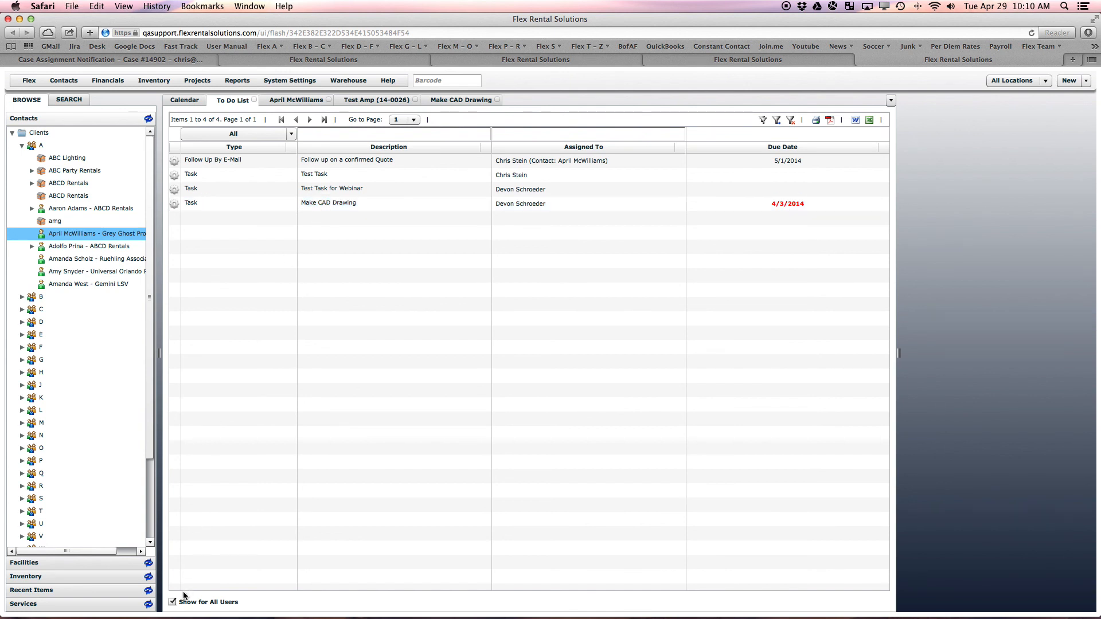
pyautogui.click(172, 602)
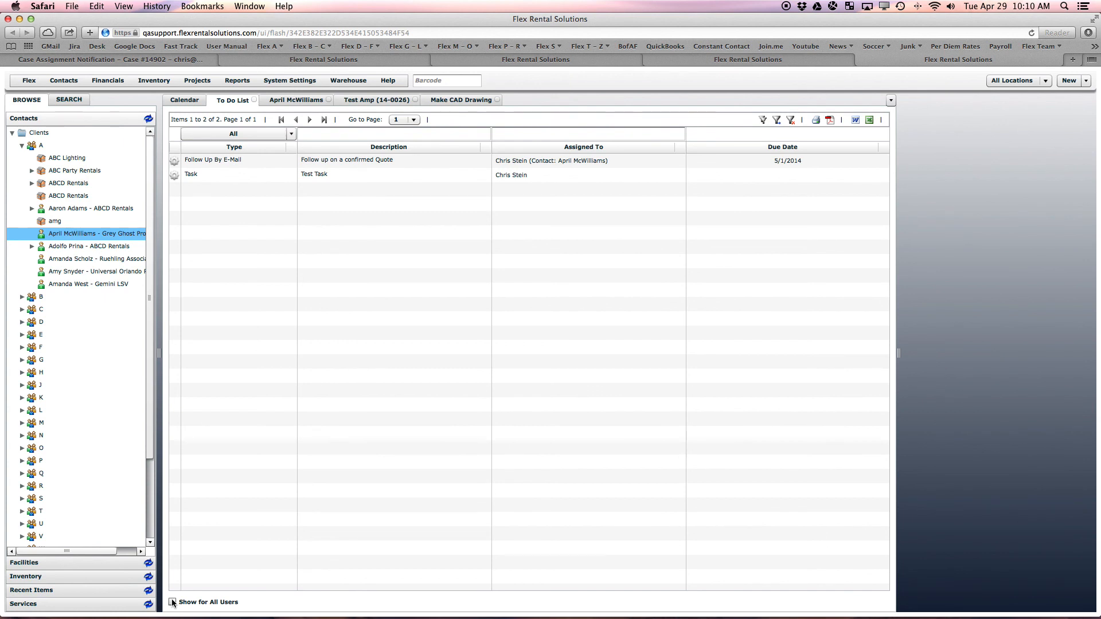
pyautogui.click(172, 602)
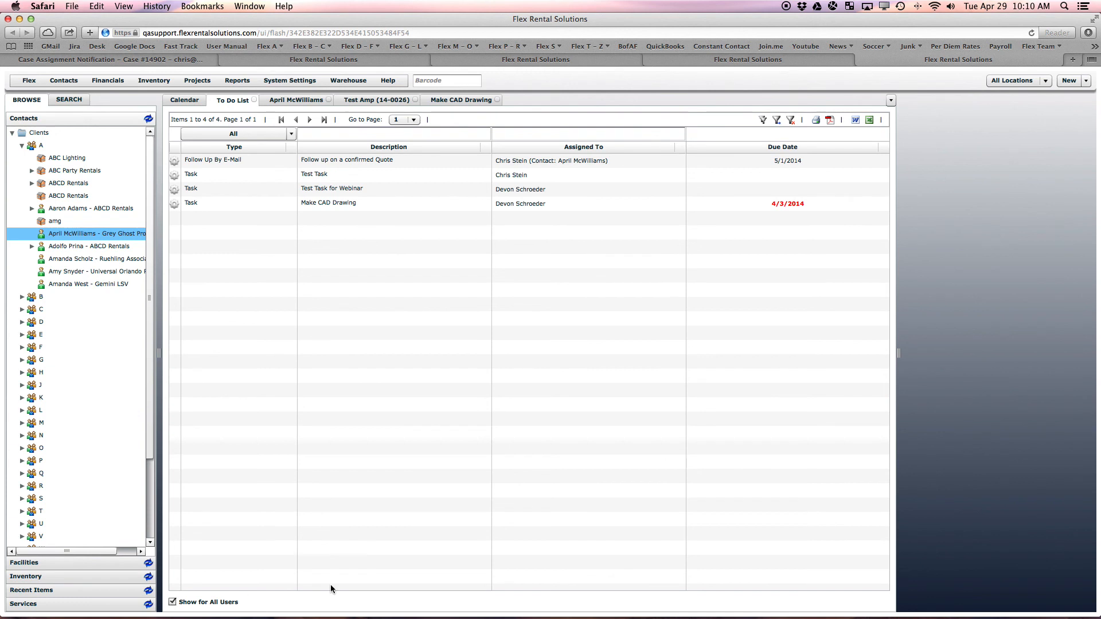